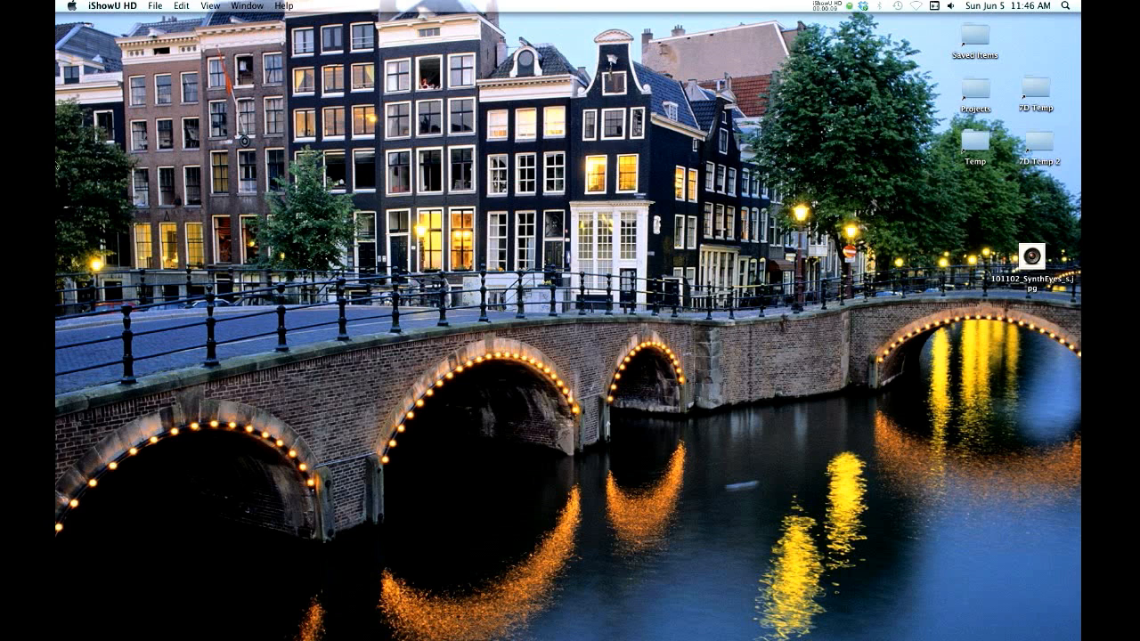
{"action": "mouse_move", "coordinate": [239, 201]}
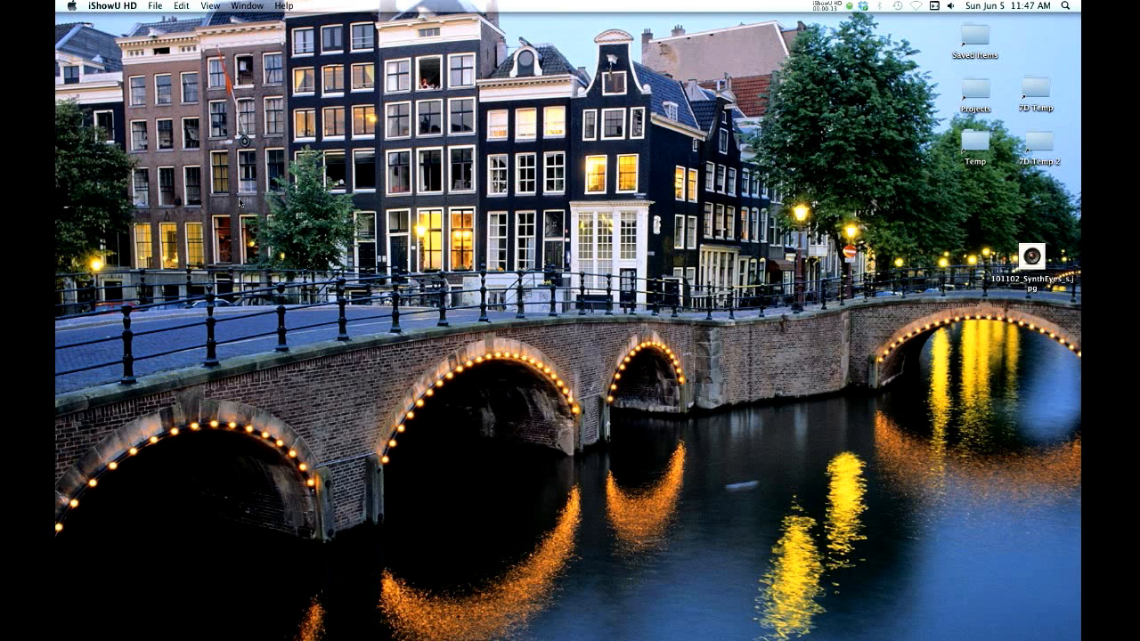
{"action": "mouse_move", "coordinate": [278, 206]}
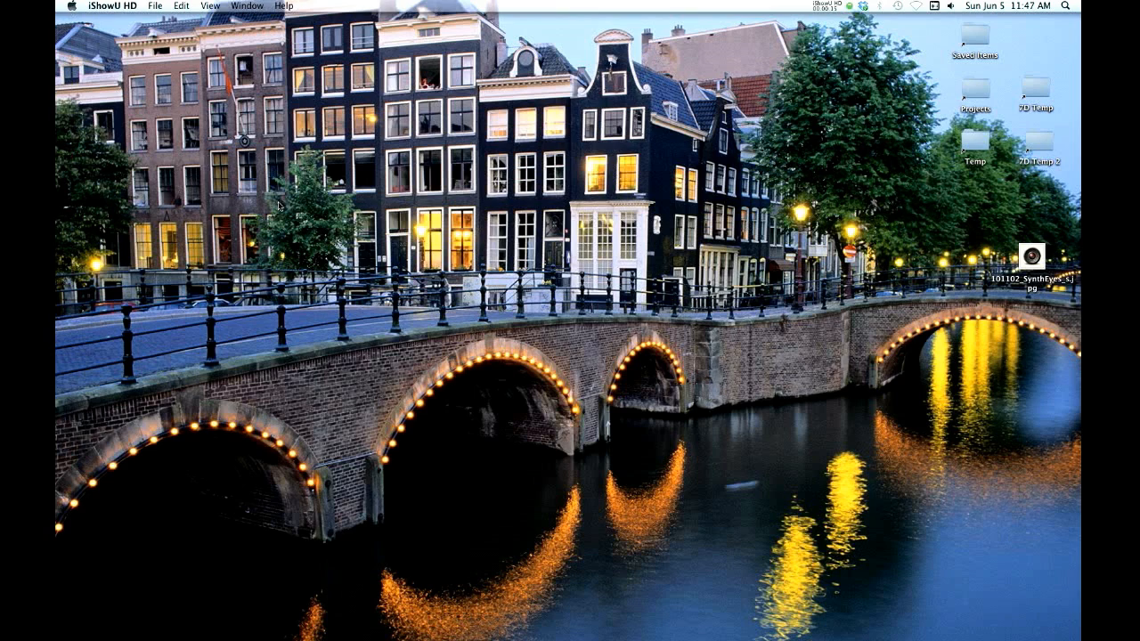
{"action": "mouse_move", "coordinate": [67, 125]}
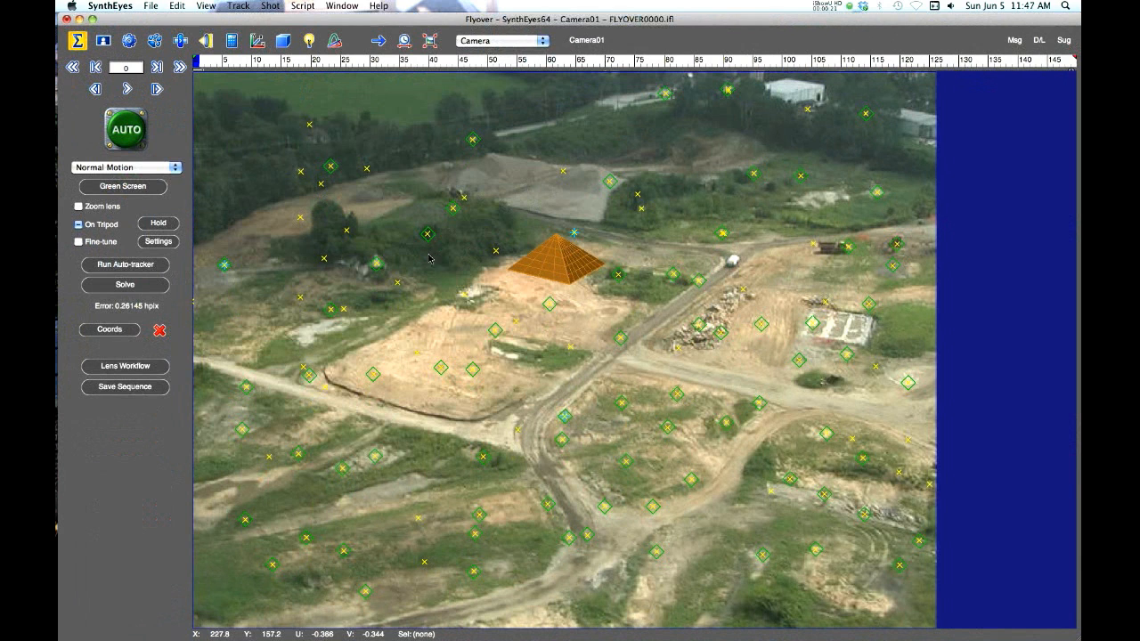
{"action": "mouse_move", "coordinate": [550, 297]}
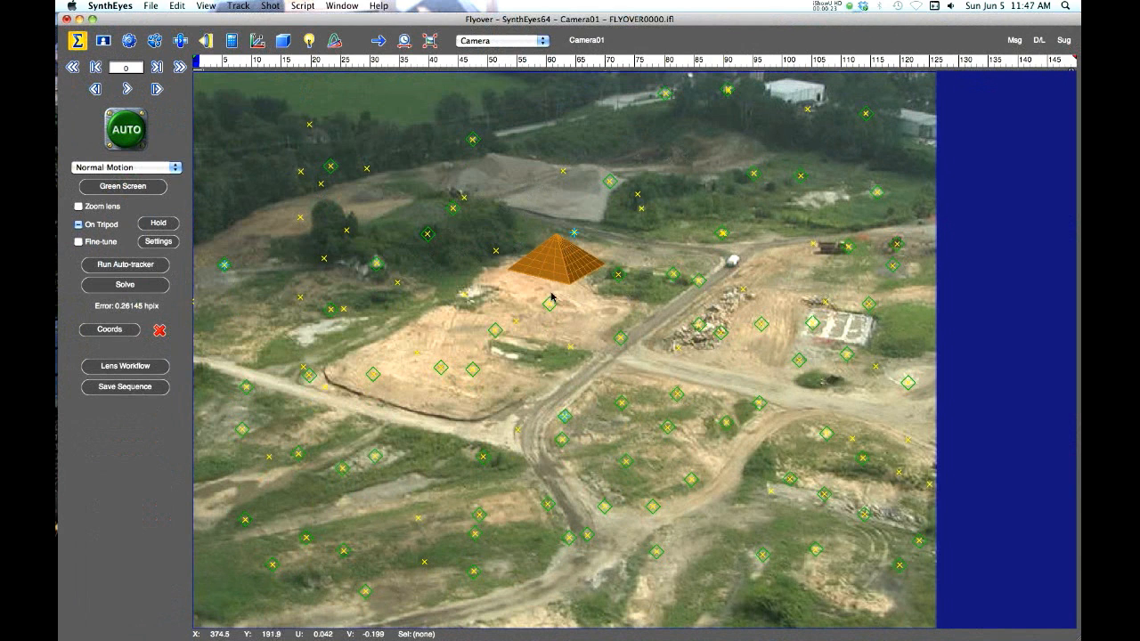
{"action": "mouse_move", "coordinate": [450, 262]}
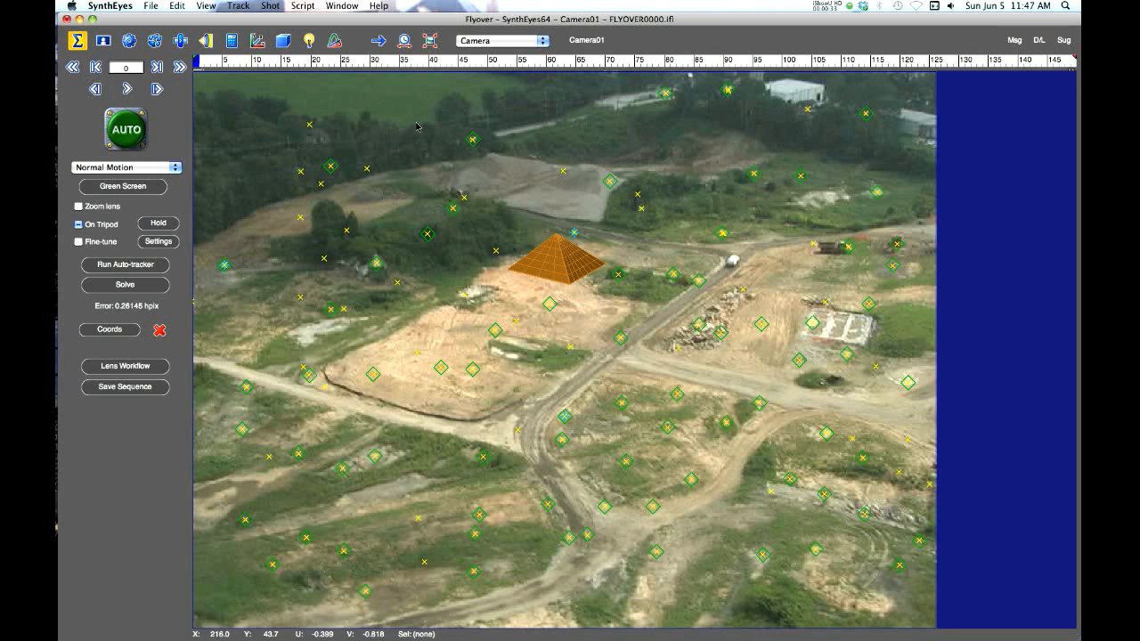
{"action": "mouse_move", "coordinate": [413, 93]}
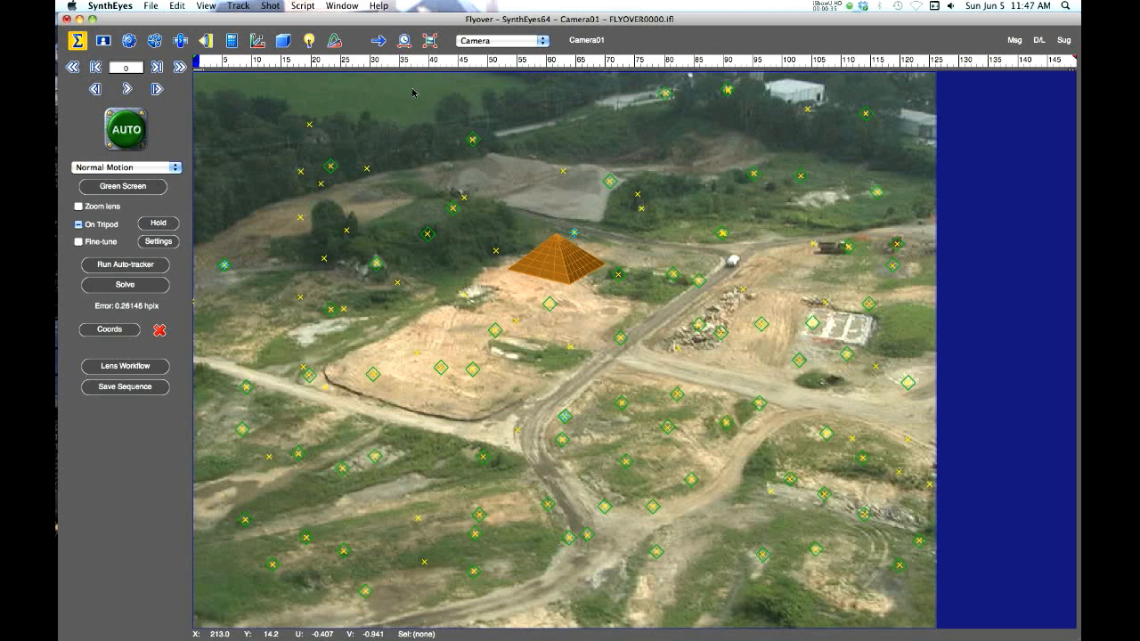
{"action": "mouse_move", "coordinate": [381, 9]}
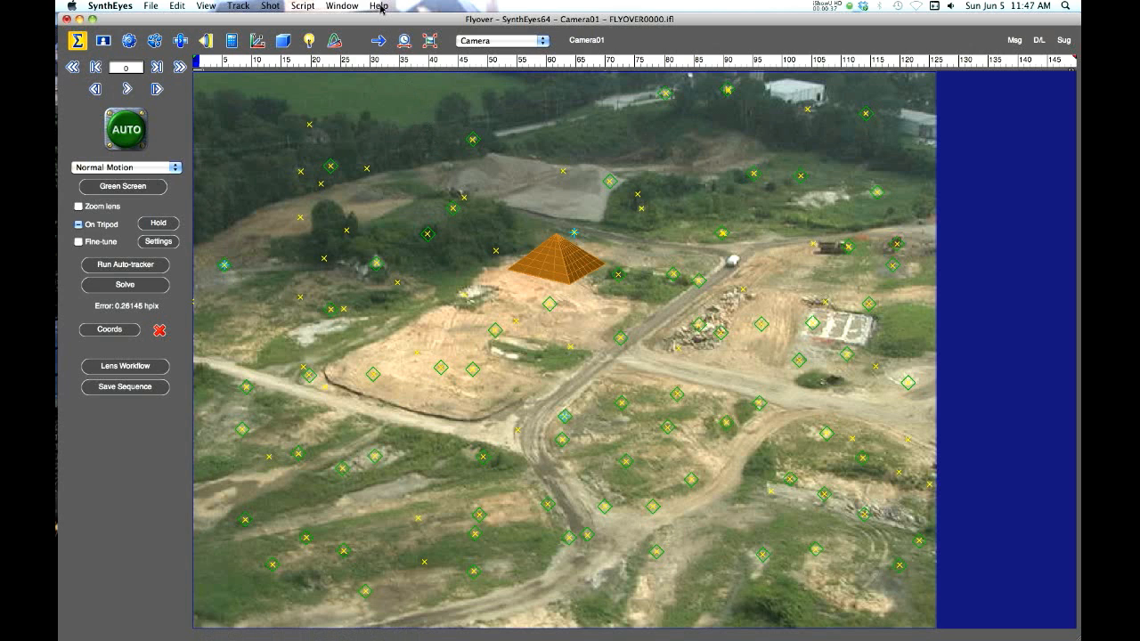
Step: Choose Help > Read Messages in SynthEyes to open the Customer Care Messages page
{"action": "left_click", "coordinate": [378, 6]}
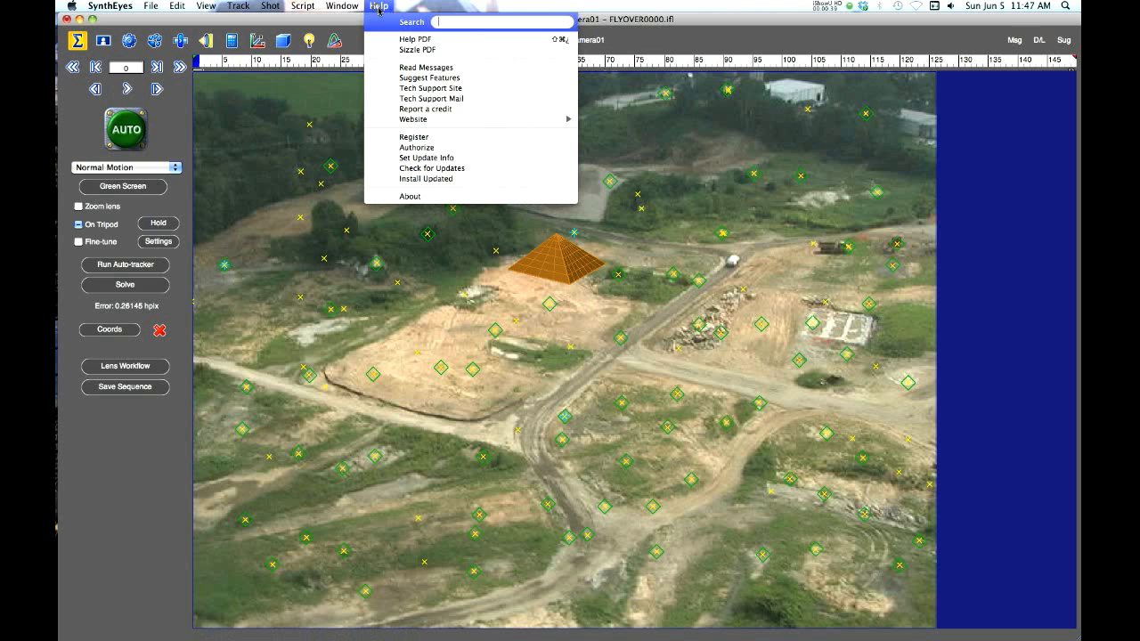
{"action": "mouse_move", "coordinate": [426, 68]}
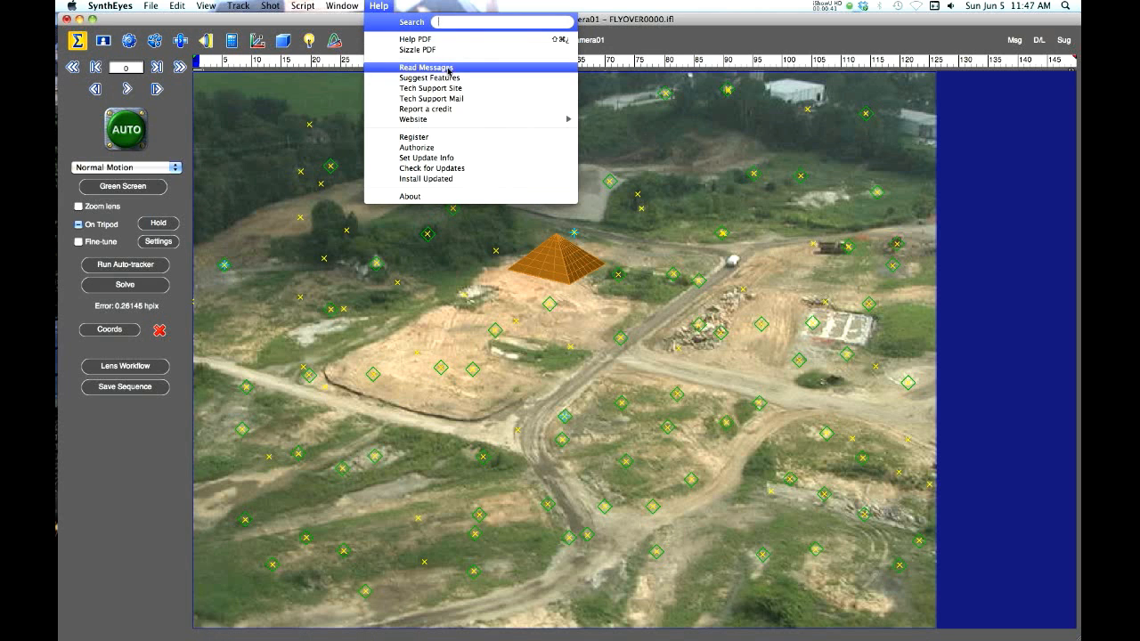
{"action": "left_click", "coordinate": [427, 68]}
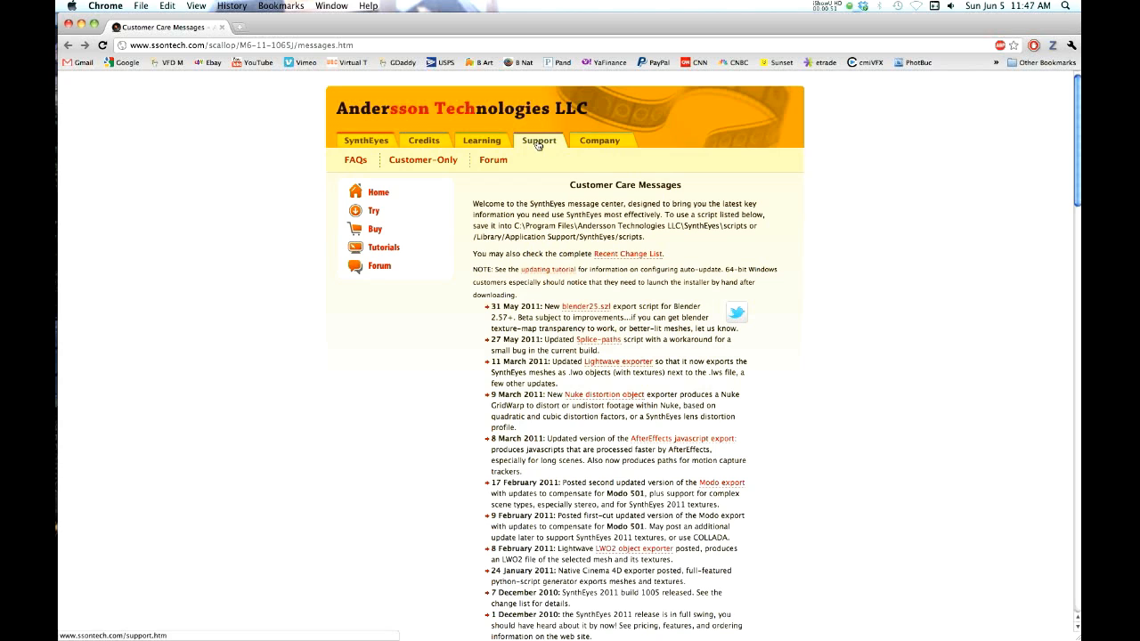
{"action": "mouse_move", "coordinate": [539, 142]}
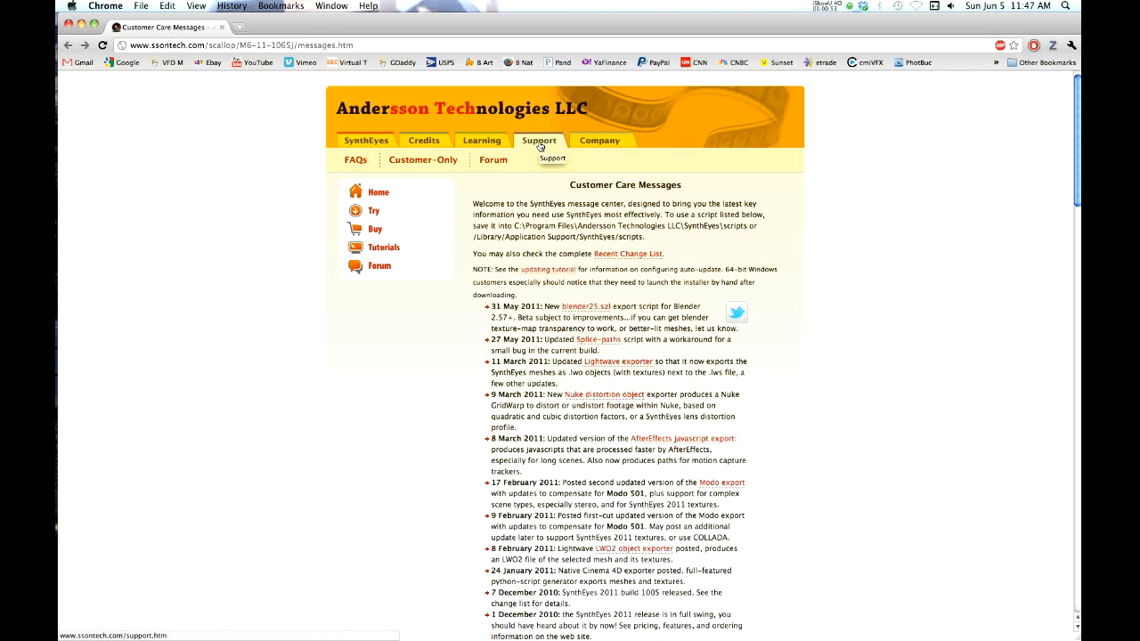
{"action": "mouse_move", "coordinate": [637, 200]}
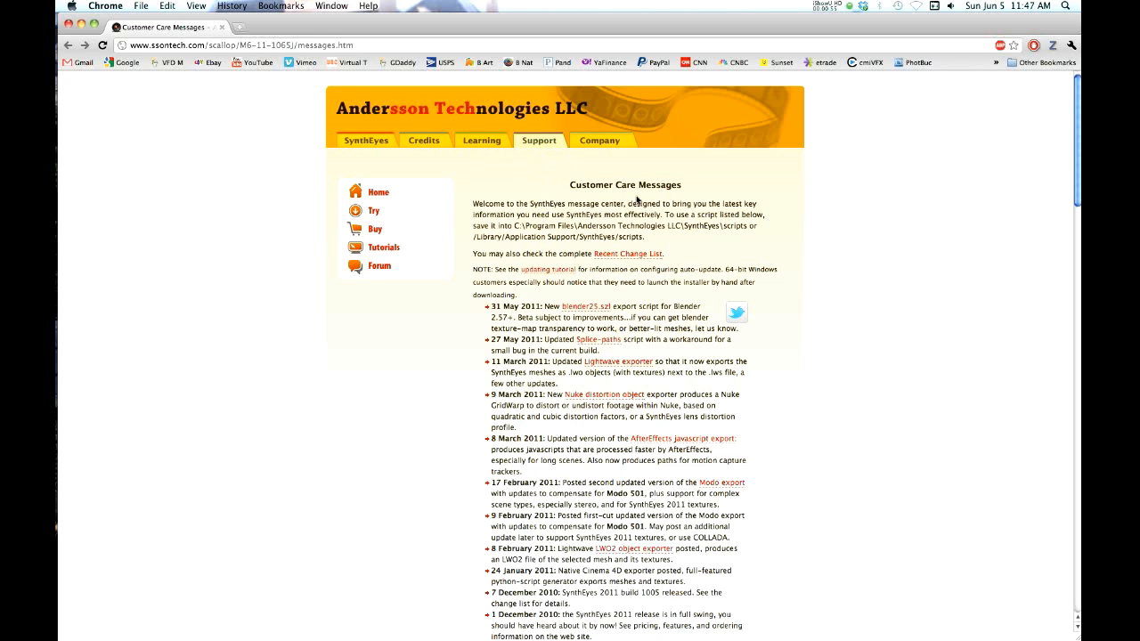
{"action": "mouse_move", "coordinate": [116, 330]}
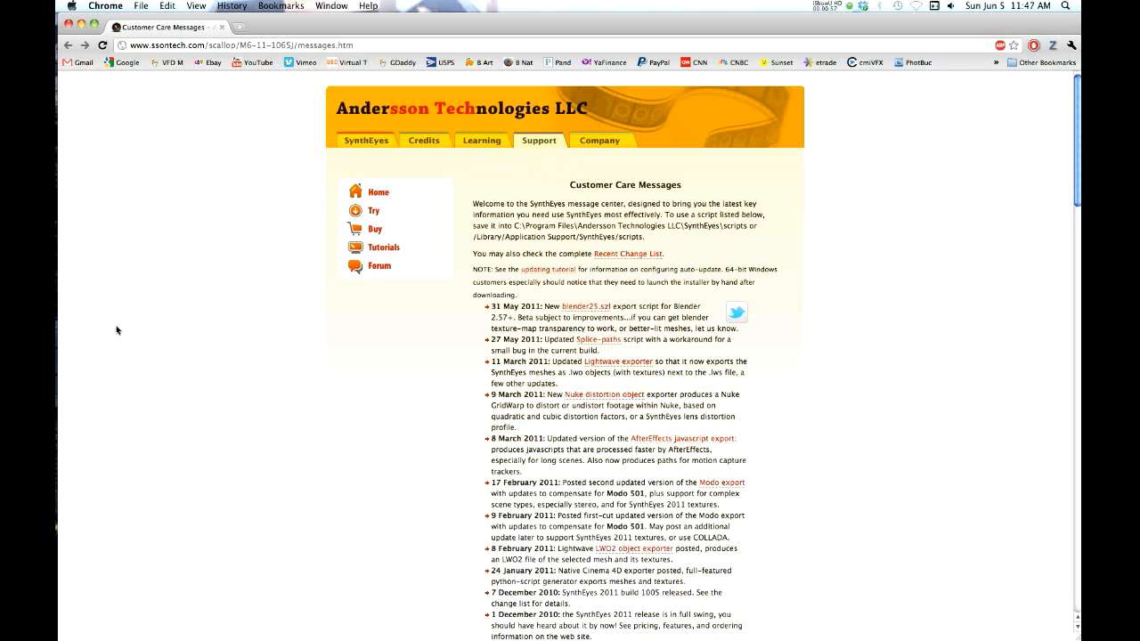
{"action": "mouse_move", "coordinate": [479, 285]}
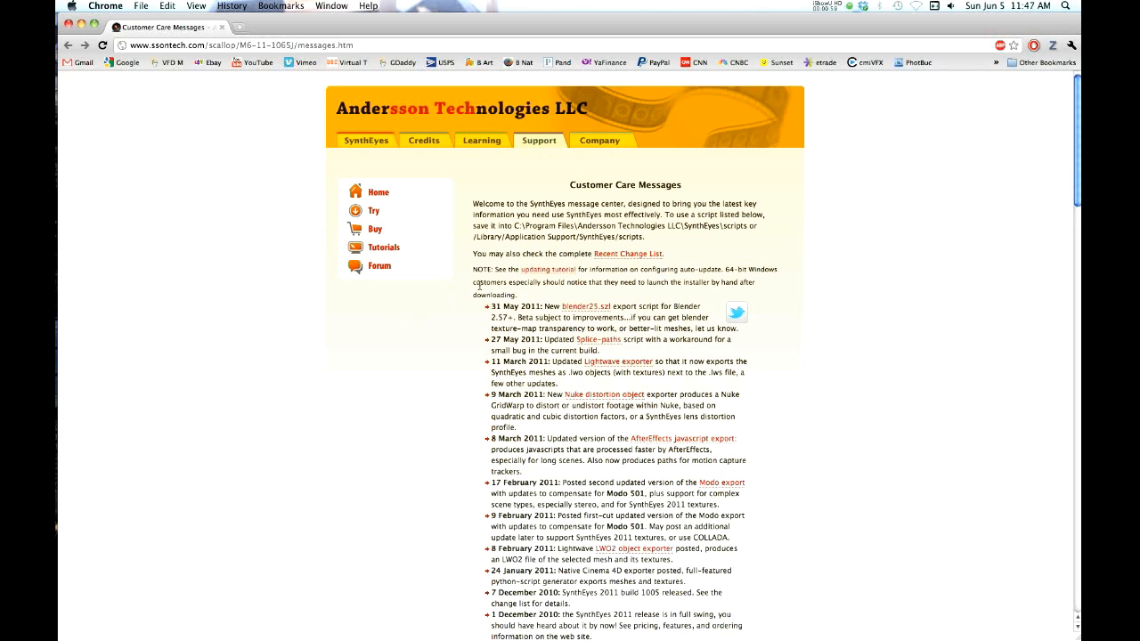
{"action": "mouse_move", "coordinate": [626, 224]}
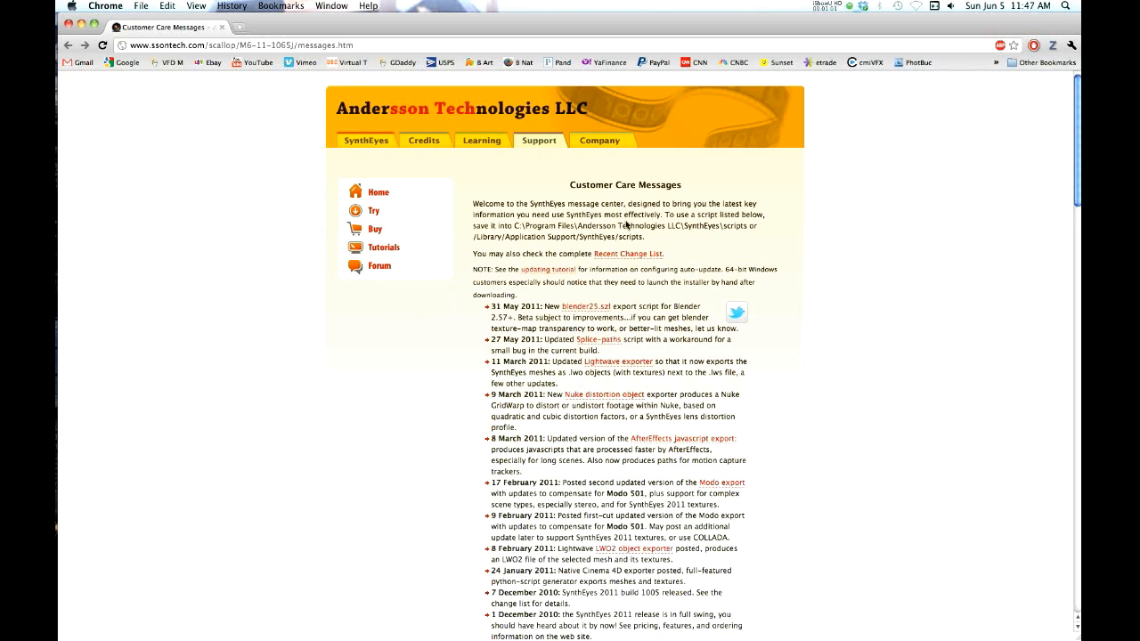
{"action": "mouse_move", "coordinate": [514, 304]}
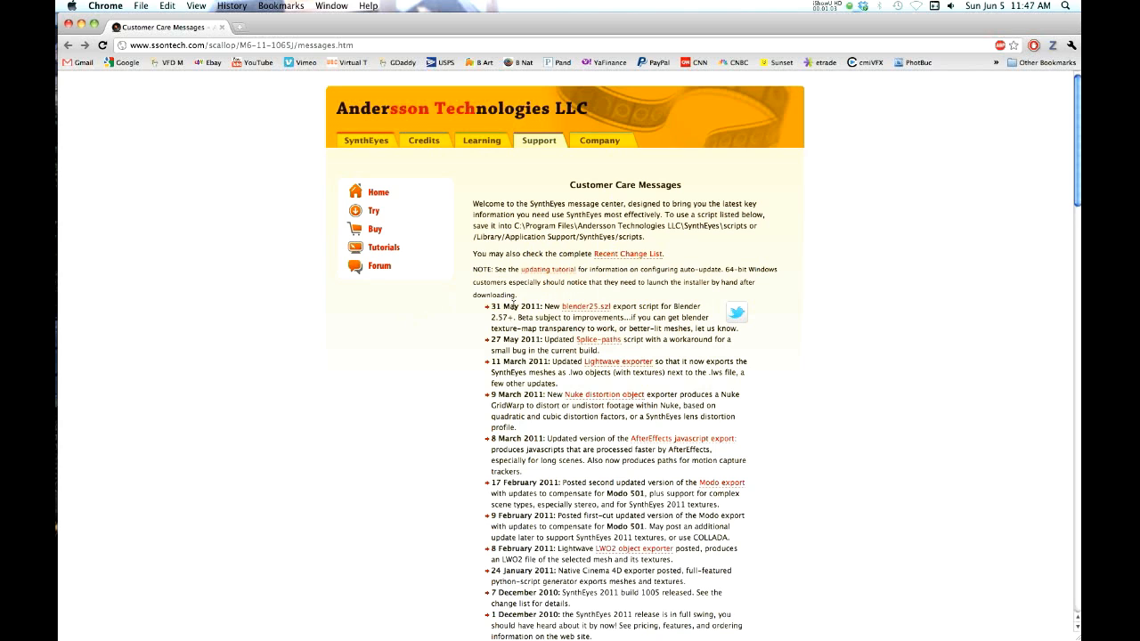
{"action": "mouse_move", "coordinate": [583, 307]}
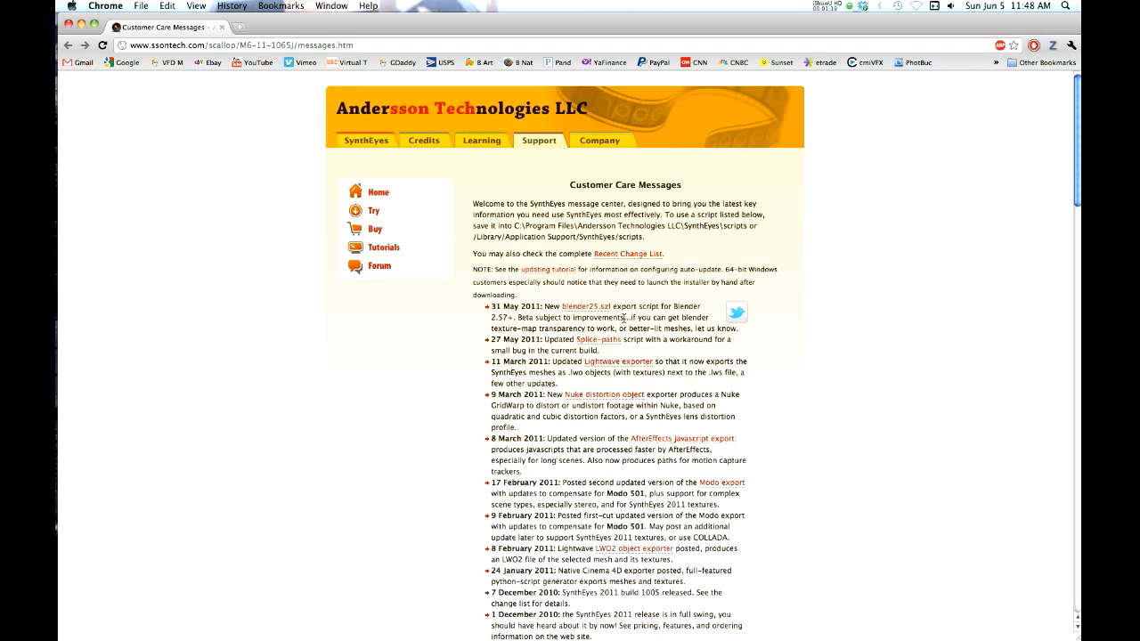
{"action": "mouse_move", "coordinate": [436, 339]}
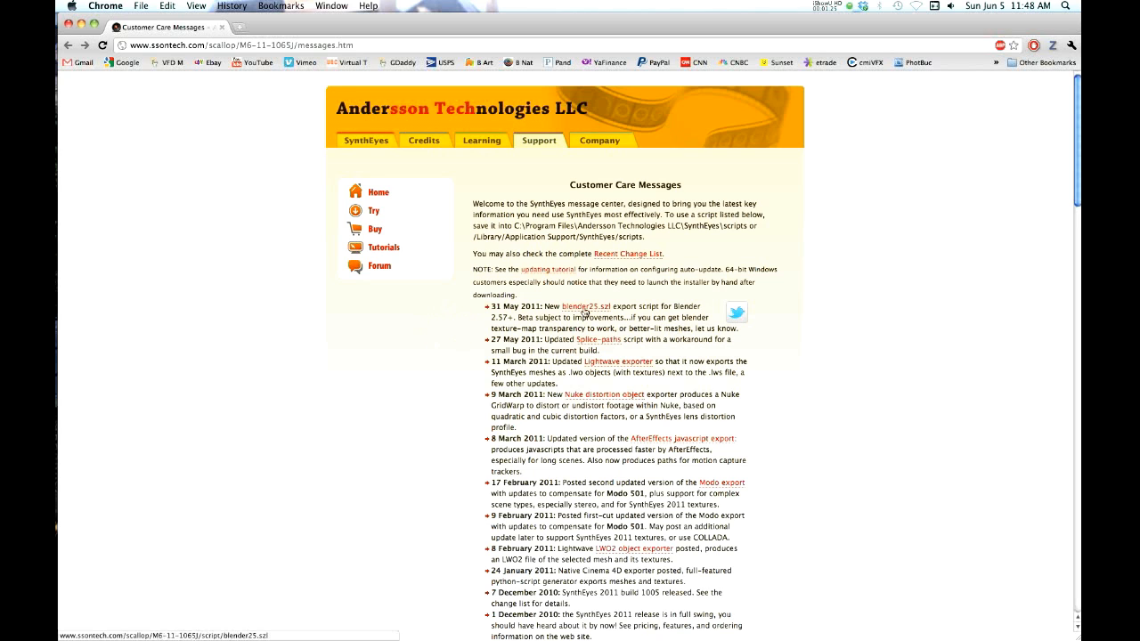
Step: Download the blender25.szl script from the Customer Care Messages page
{"action": "left_click", "coordinate": [585, 306]}
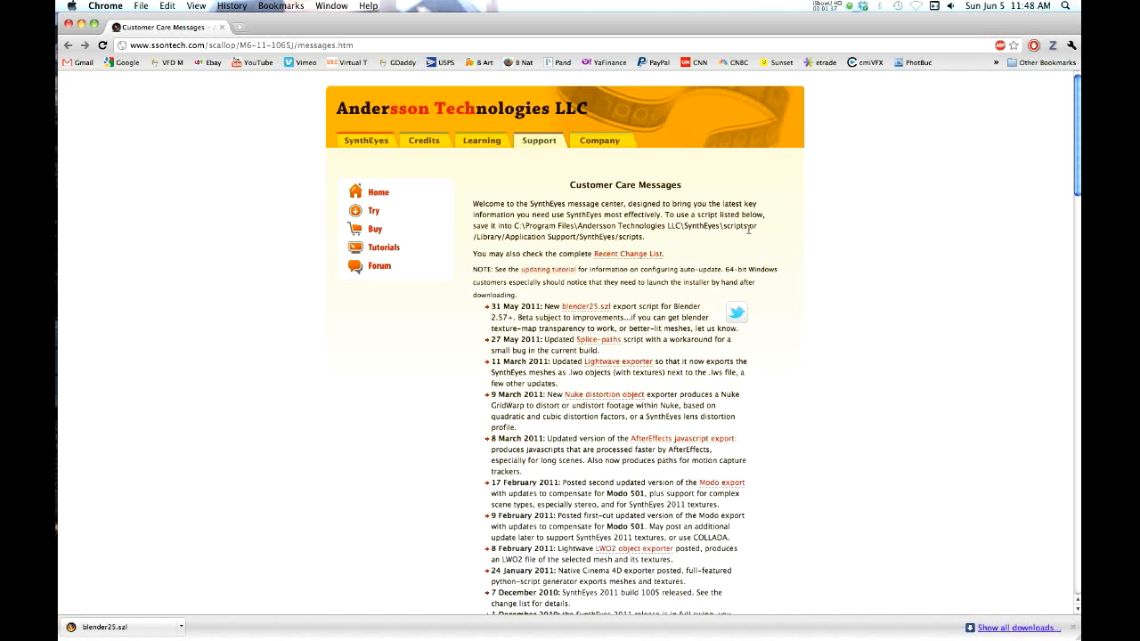
{"action": "mouse_move", "coordinate": [514, 240]}
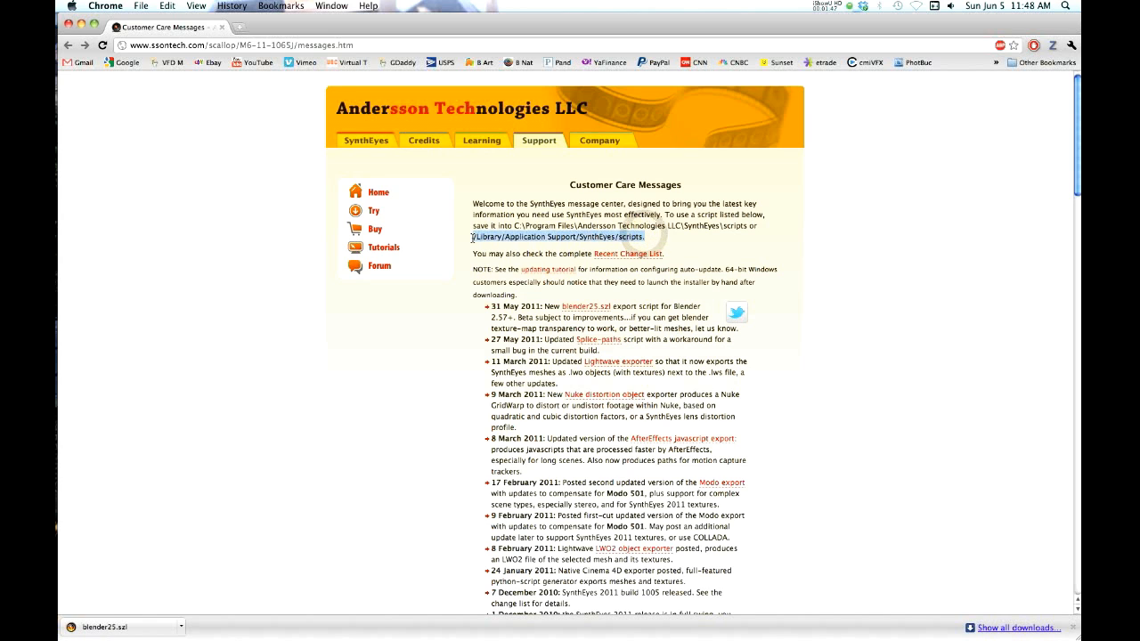
{"action": "mouse_move", "coordinate": [71, 205]}
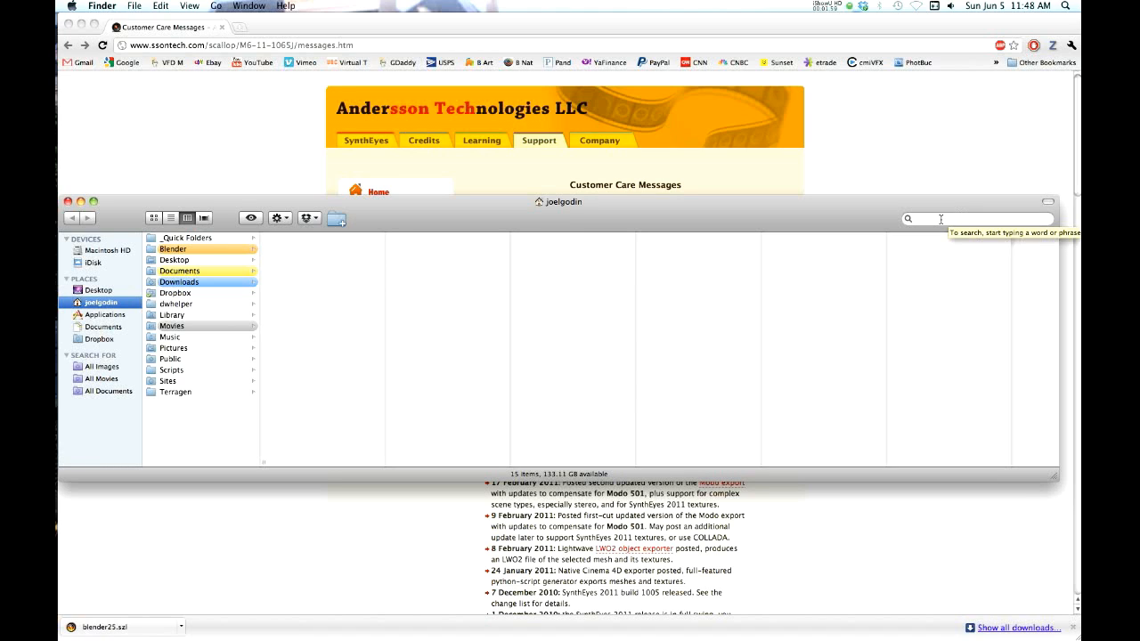
{"action": "mouse_move", "coordinate": [414, 304]}
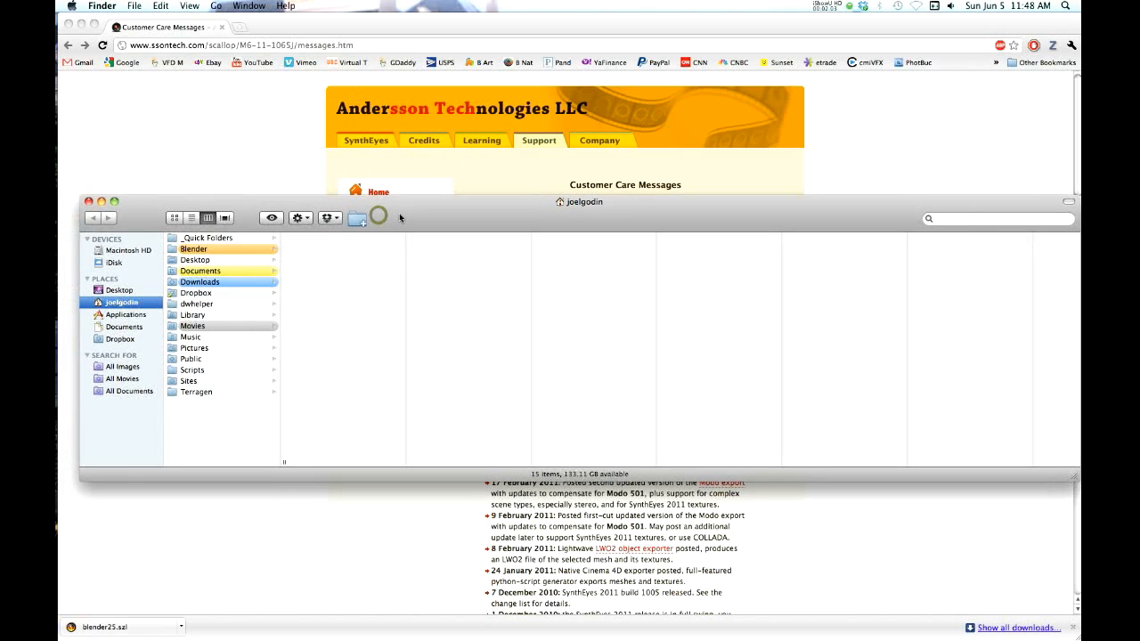
{"action": "mouse_move", "coordinate": [262, 309]}
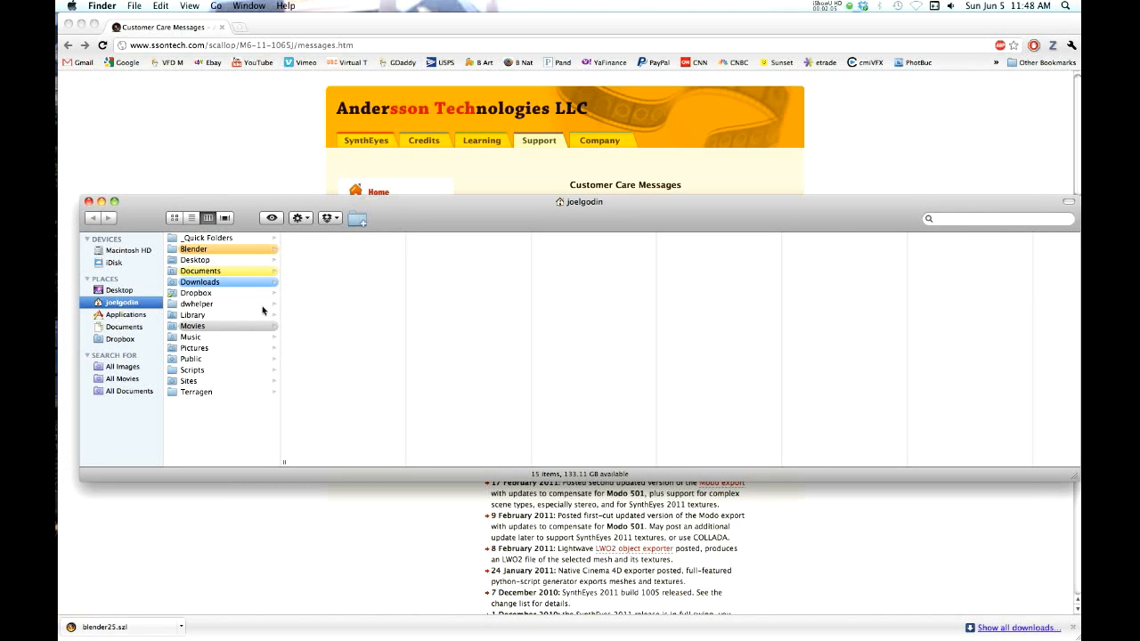
Step: Browse Finder to Applications > SynthEyes > scripts to locate blender25.szl
{"action": "left_click", "coordinate": [125, 314]}
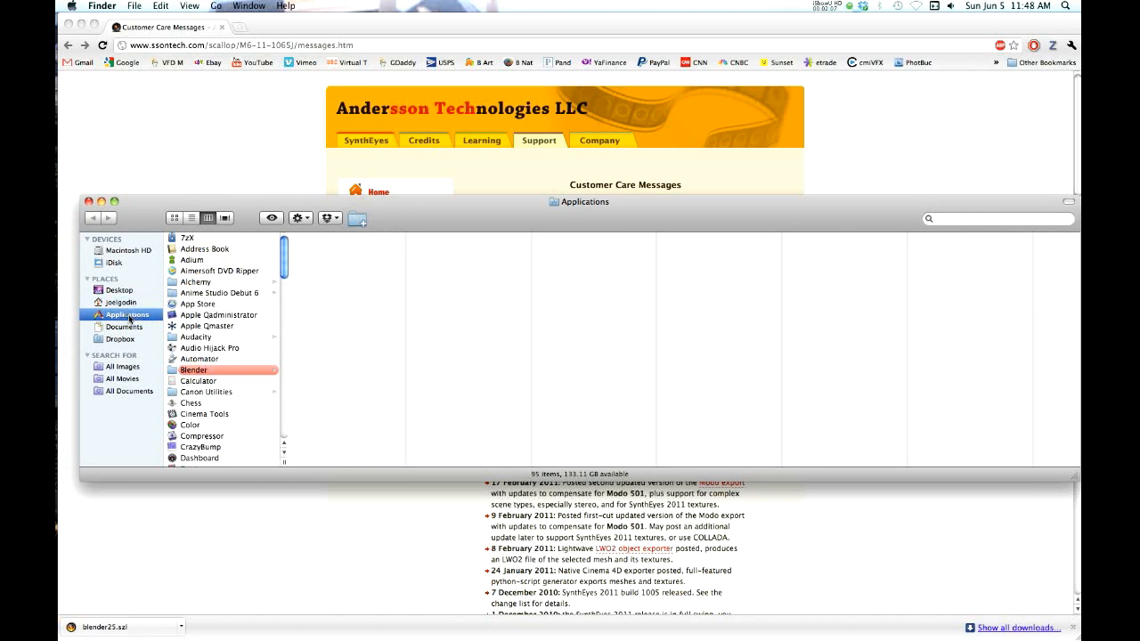
{"action": "scroll", "scroll_direction": "down", "scroll_amount": 3}
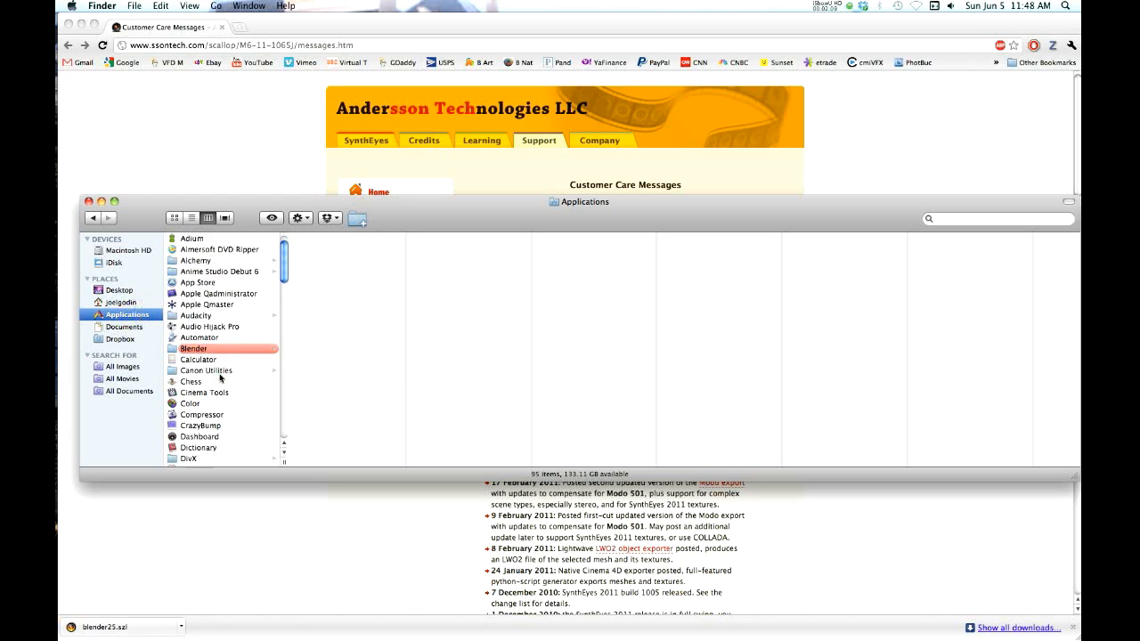
{"action": "scroll", "scroll_direction": "down", "scroll_amount": 3}
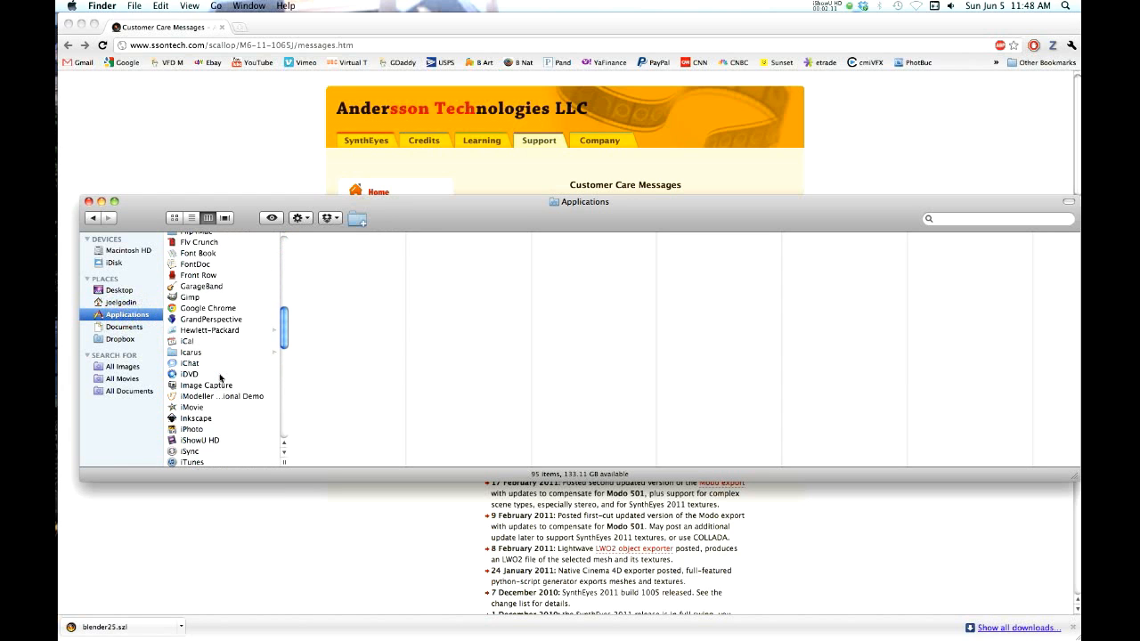
{"action": "scroll", "scroll_direction": "down", "scroll_amount": 3}
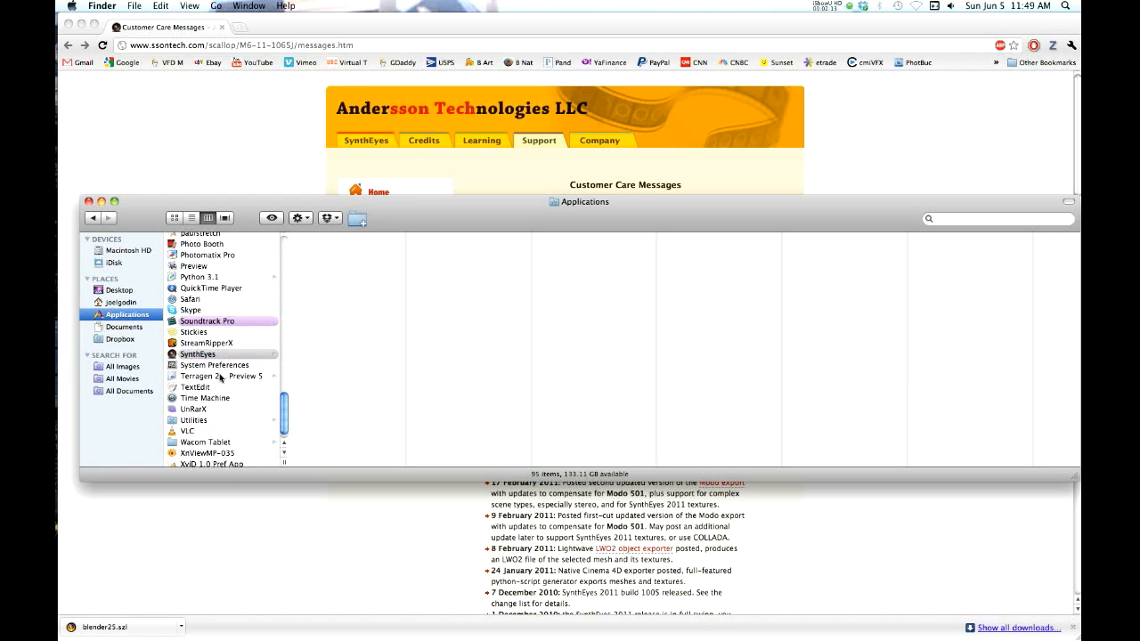
{"action": "left_click", "coordinate": [197, 353]}
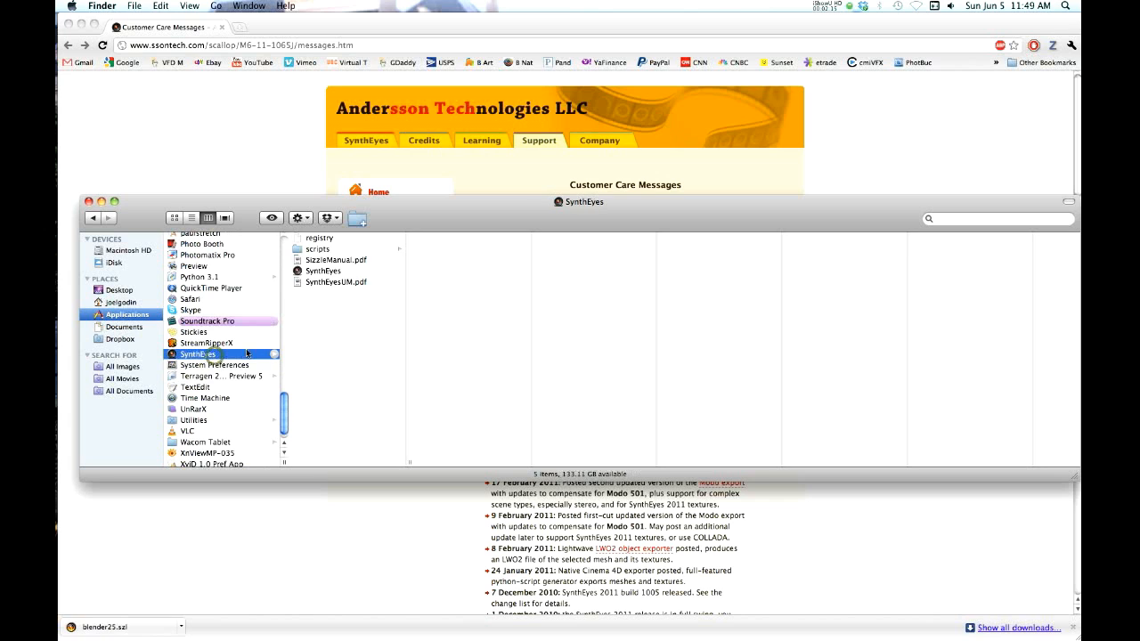
{"action": "left_click", "coordinate": [318, 248]}
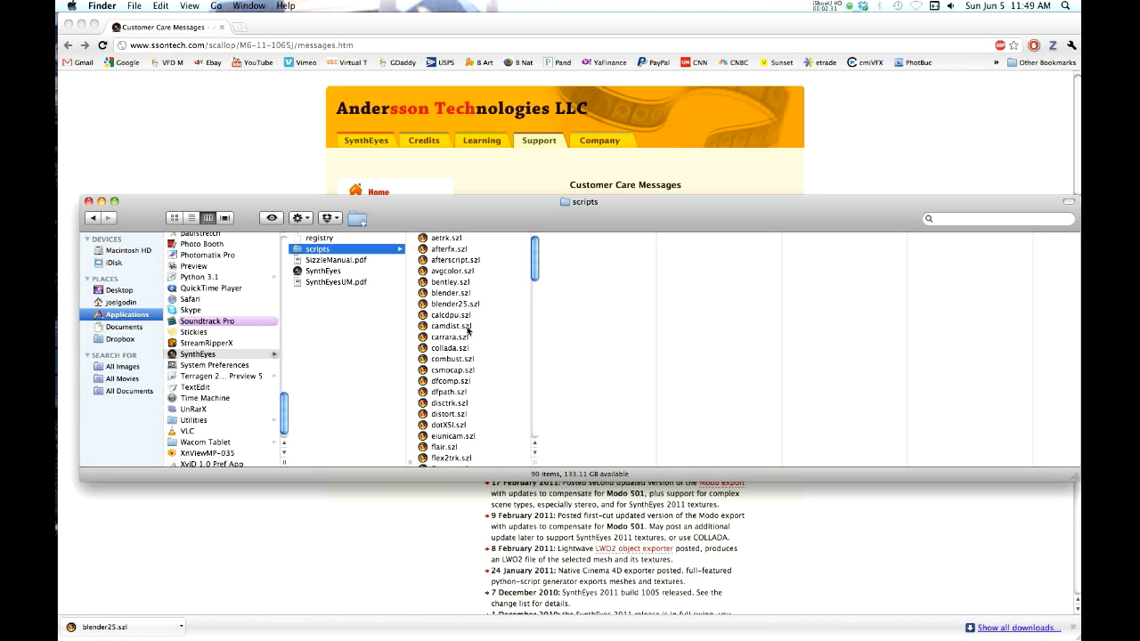
{"action": "mouse_move", "coordinate": [394, 271]}
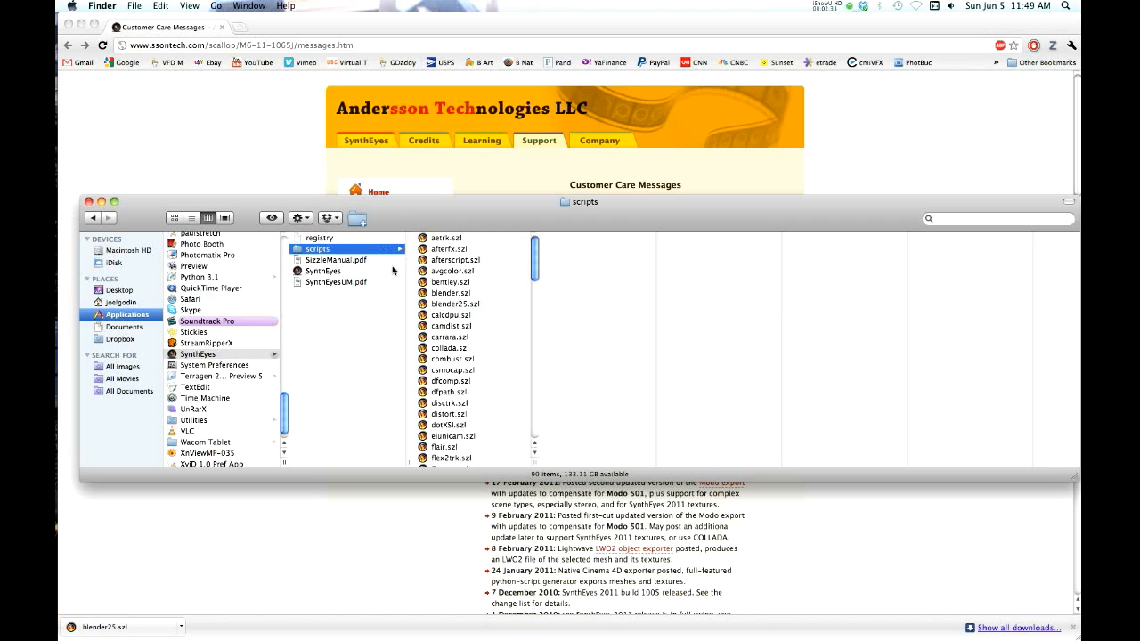
{"action": "mouse_move", "coordinate": [458, 315]}
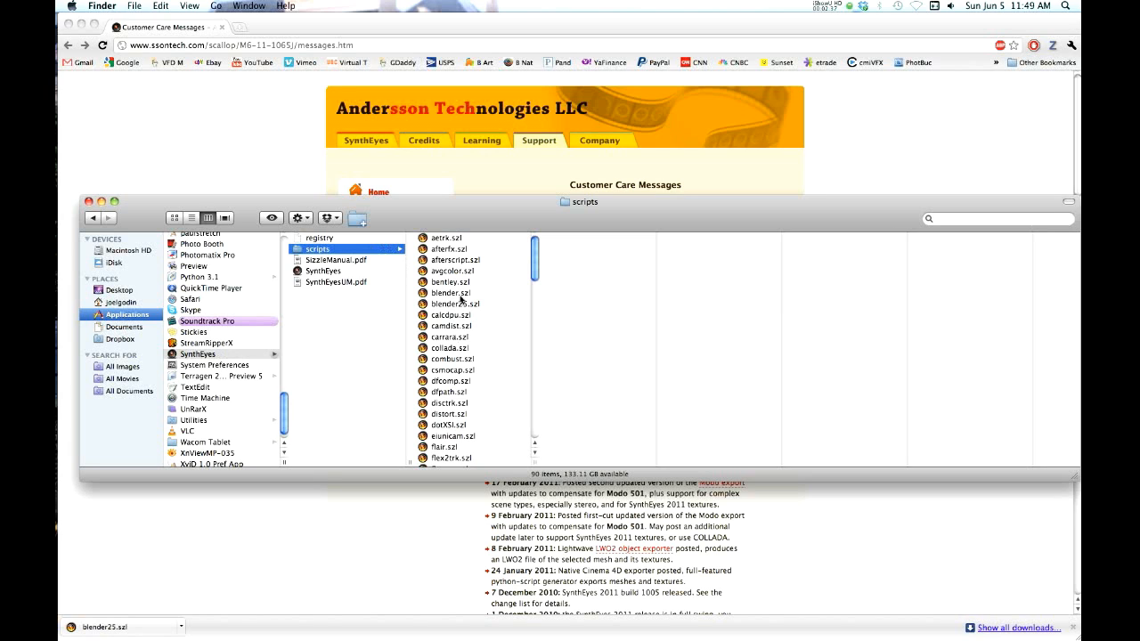
Step: Select blender25.szl to view its details: SynthEyes Sizzle Script, 20 KB
{"action": "left_click", "coordinate": [454, 304]}
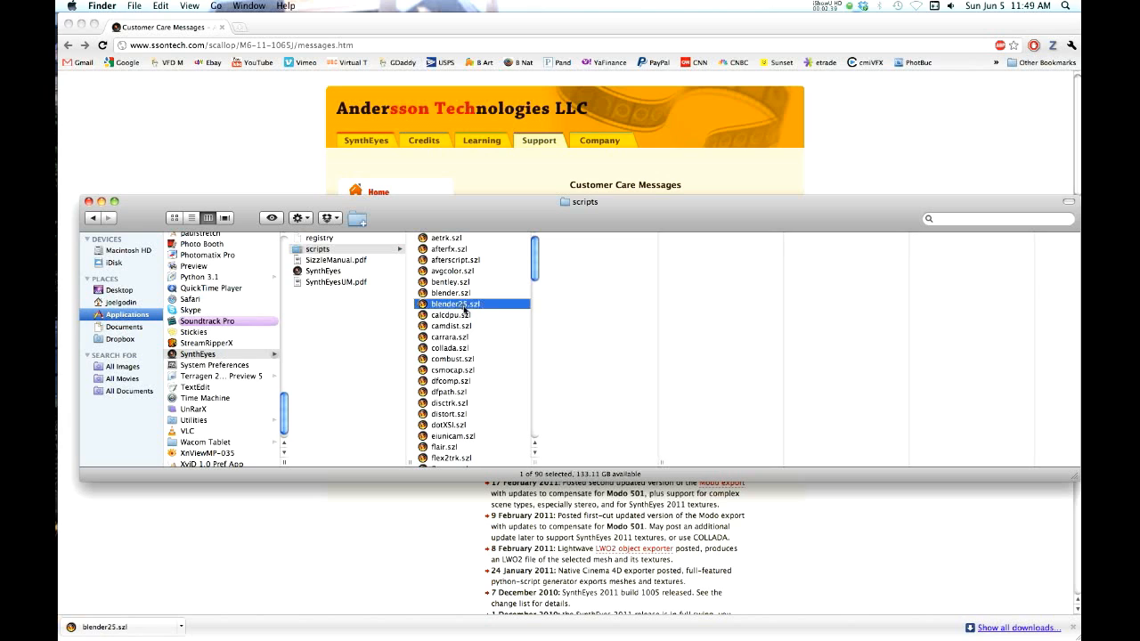
{"action": "left_click", "coordinate": [472, 304]}
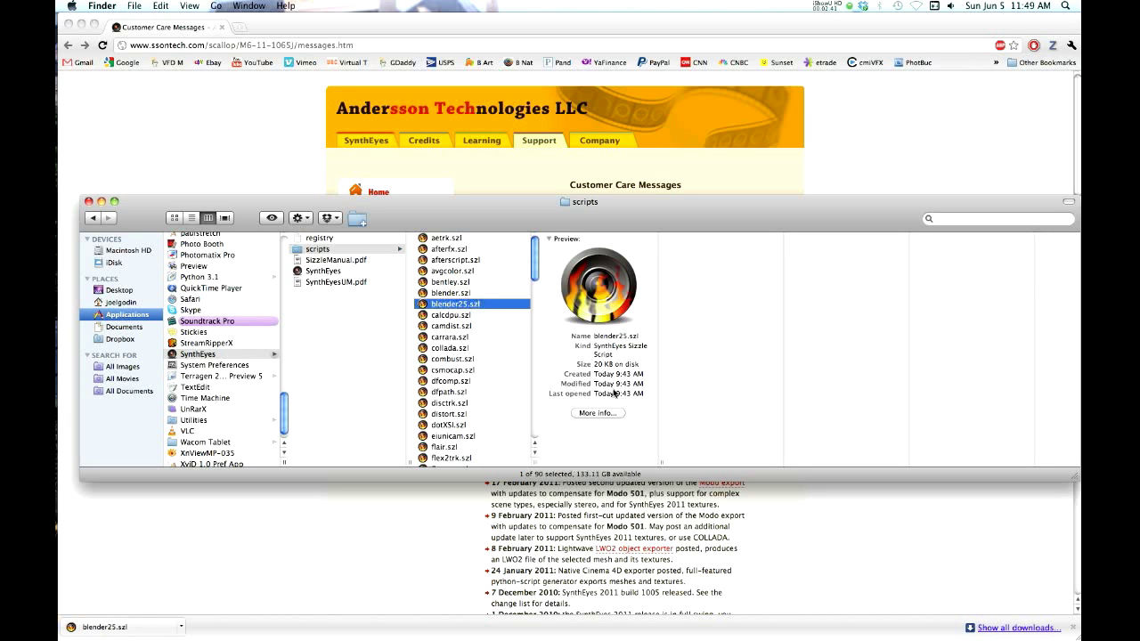
{"action": "mouse_move", "coordinate": [576, 365]}
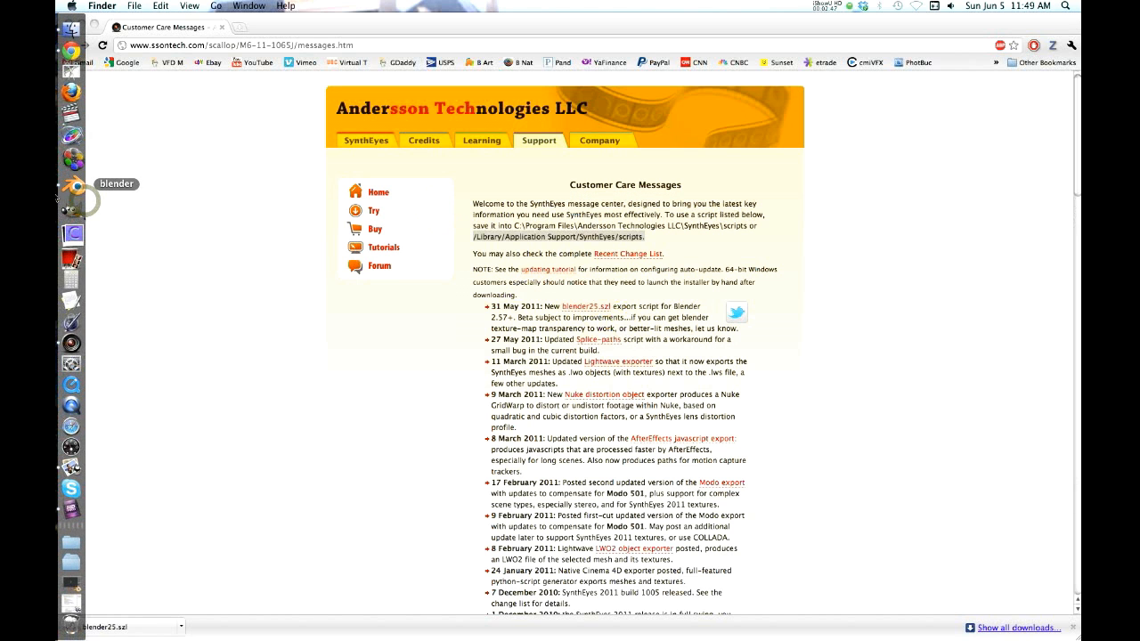
Step: Return to SynthEyes and browse the Script, Edit and File menus to find Blender 2.5+ (Python)
{"action": "left_click", "coordinate": [69, 187]}
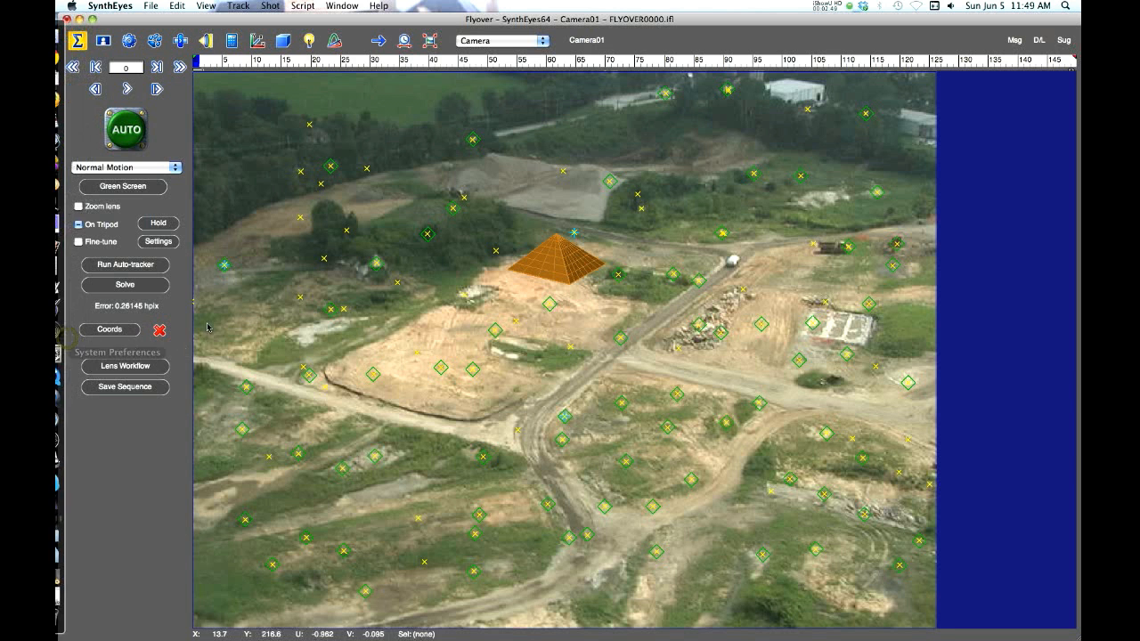
{"action": "mouse_move", "coordinate": [301, 231]}
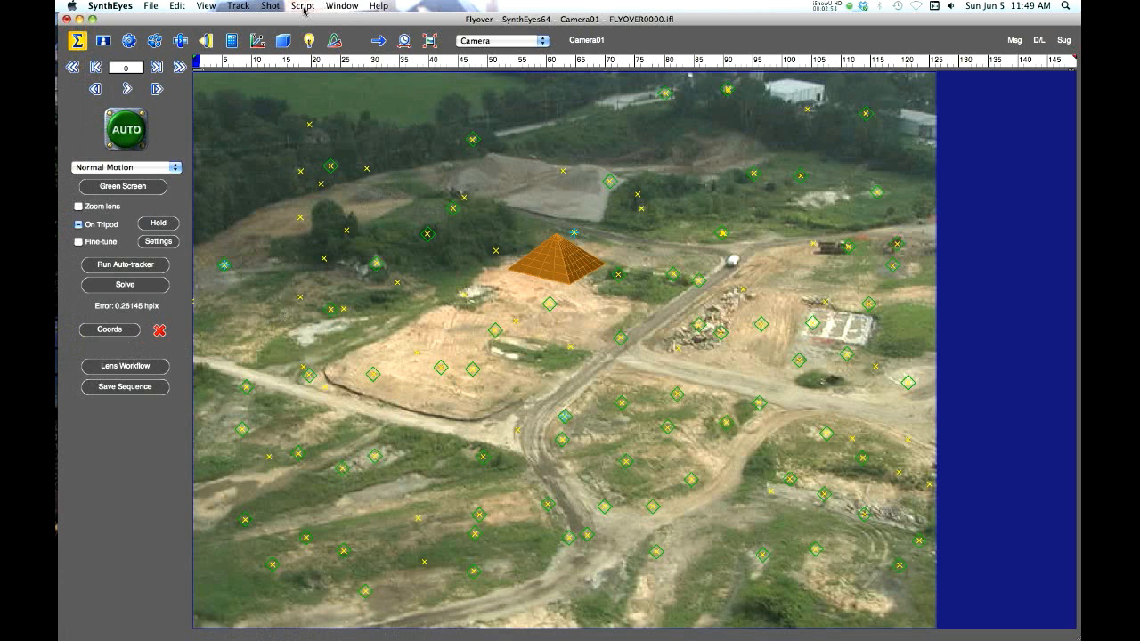
{"action": "left_click", "coordinate": [302, 5]}
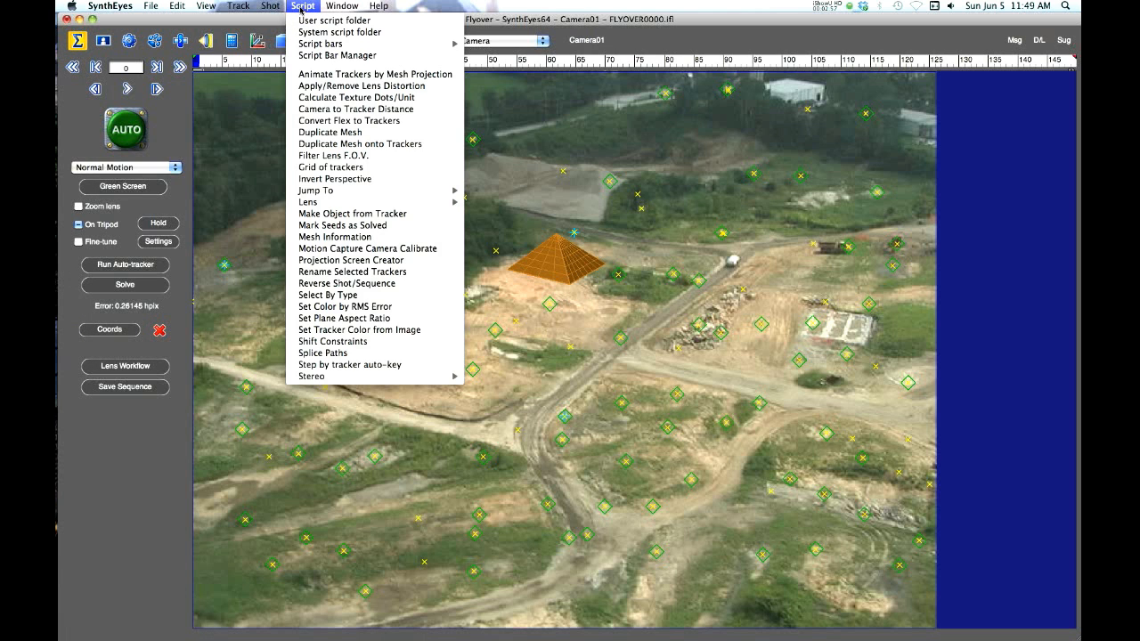
{"action": "left_click", "coordinate": [177, 5]}
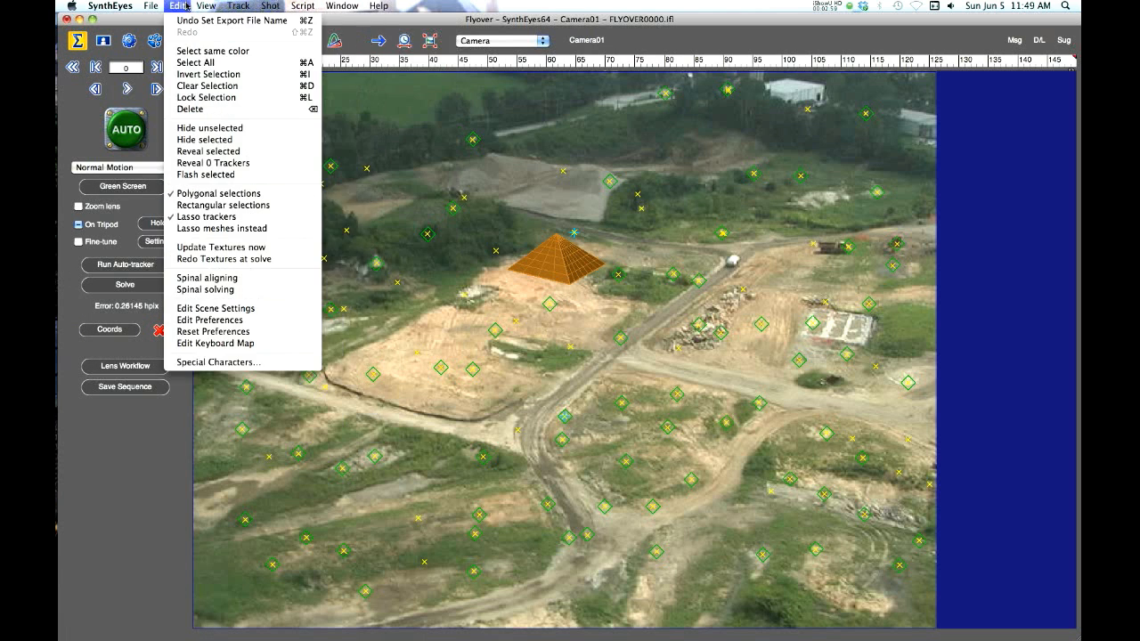
{"action": "left_click", "coordinate": [150, 5]}
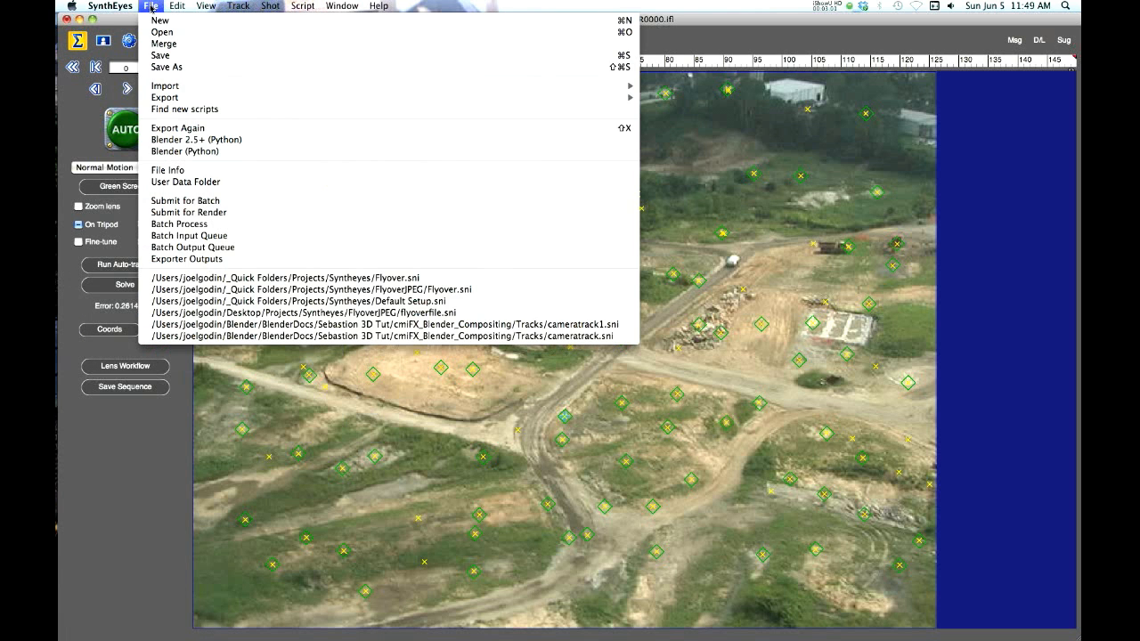
{"action": "mouse_move", "coordinate": [184, 151]}
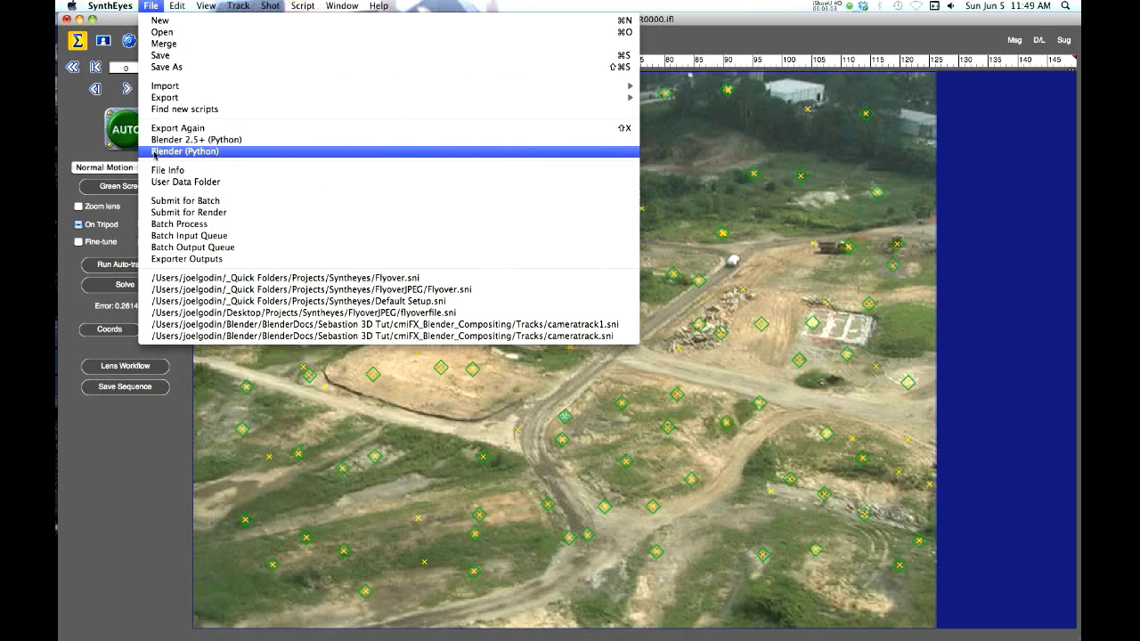
{"action": "mouse_move", "coordinate": [205, 139]}
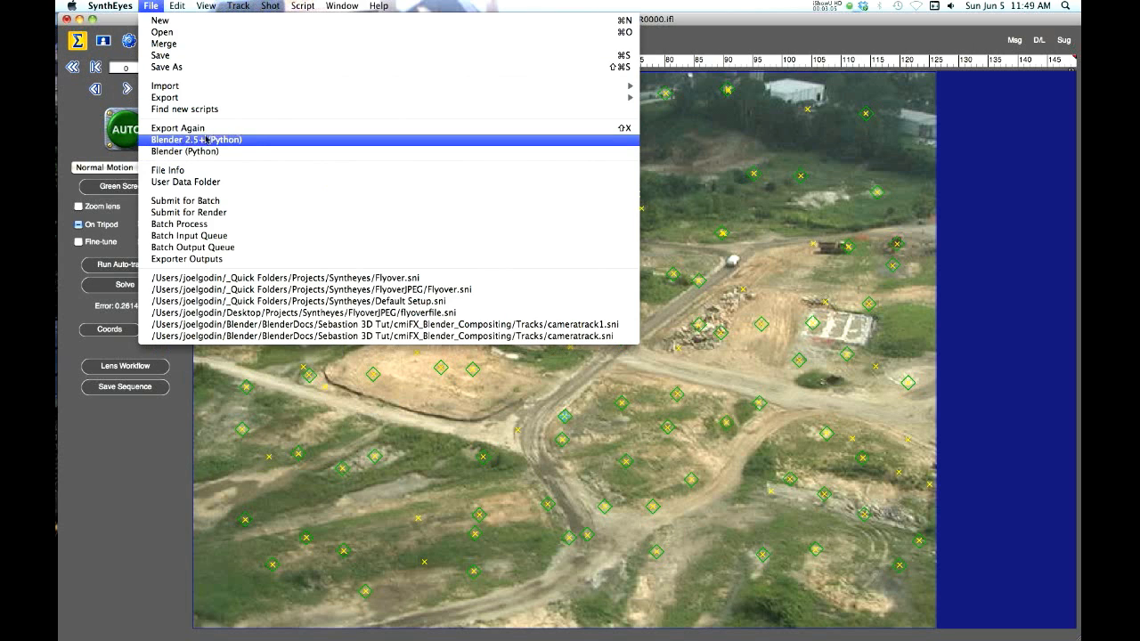
{"action": "mouse_move", "coordinate": [184, 151]}
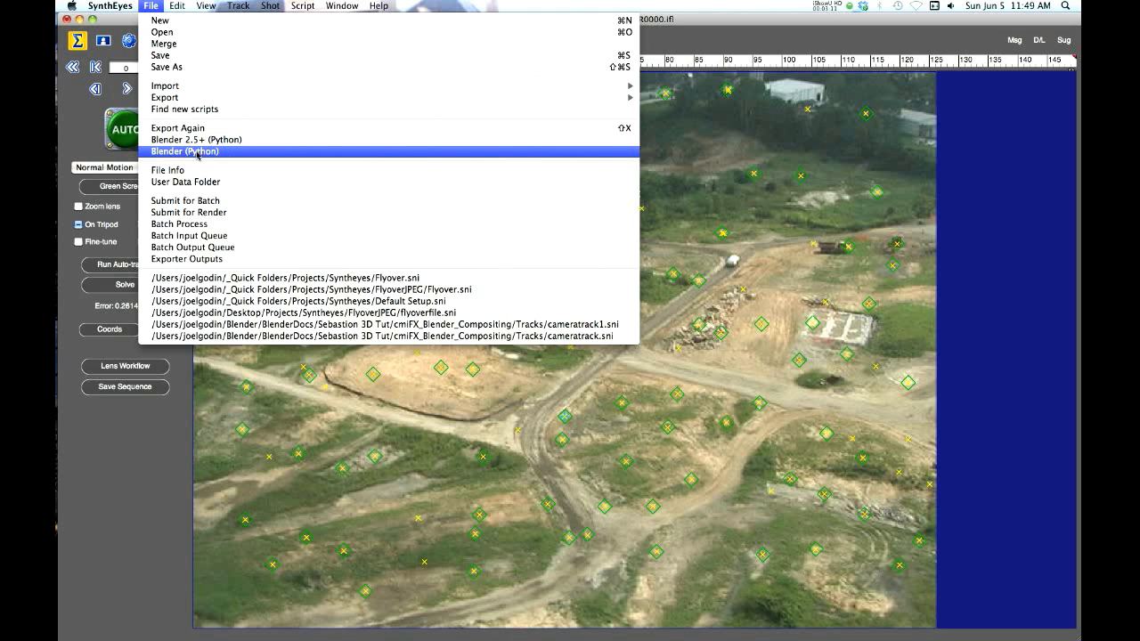
{"action": "mouse_move", "coordinate": [196, 139]}
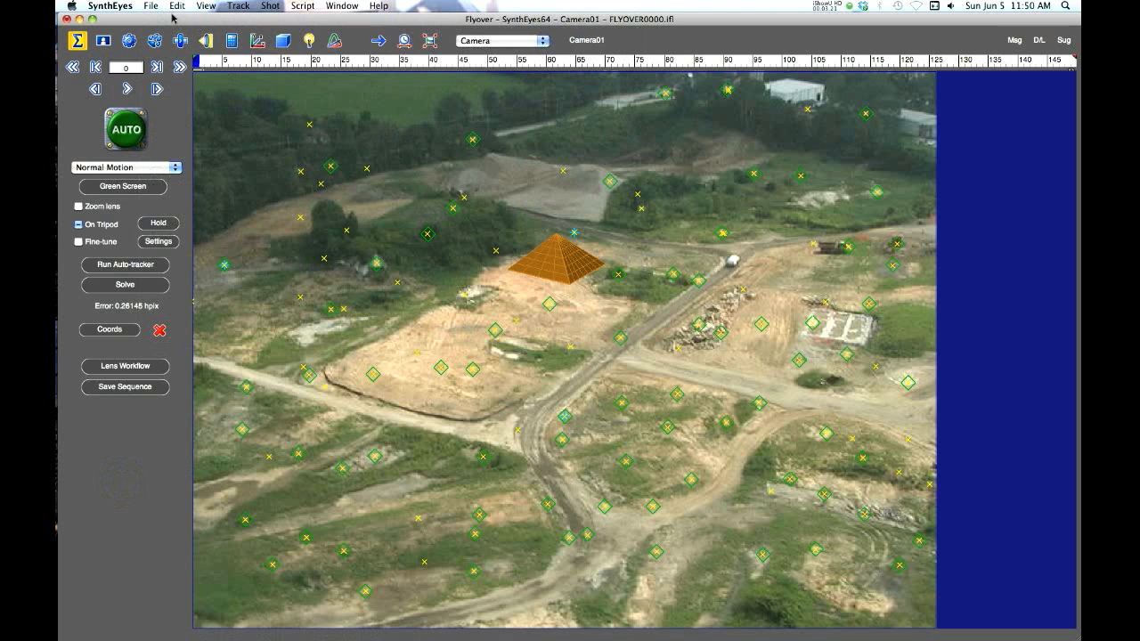
{"action": "left_click", "coordinate": [150, 6]}
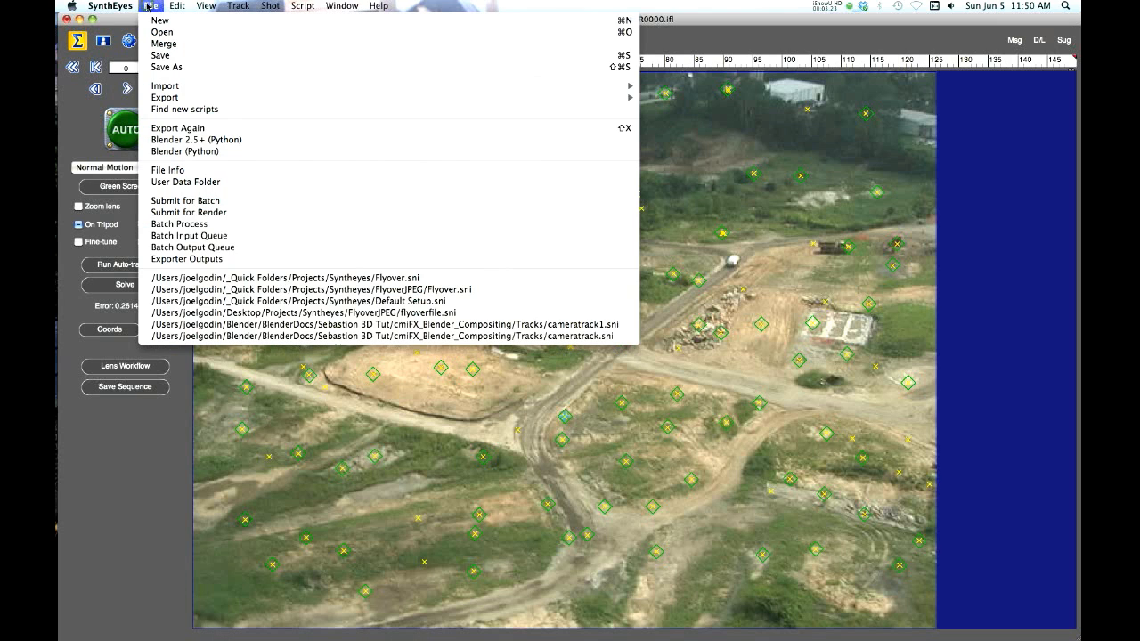
{"action": "mouse_move", "coordinate": [196, 140]}
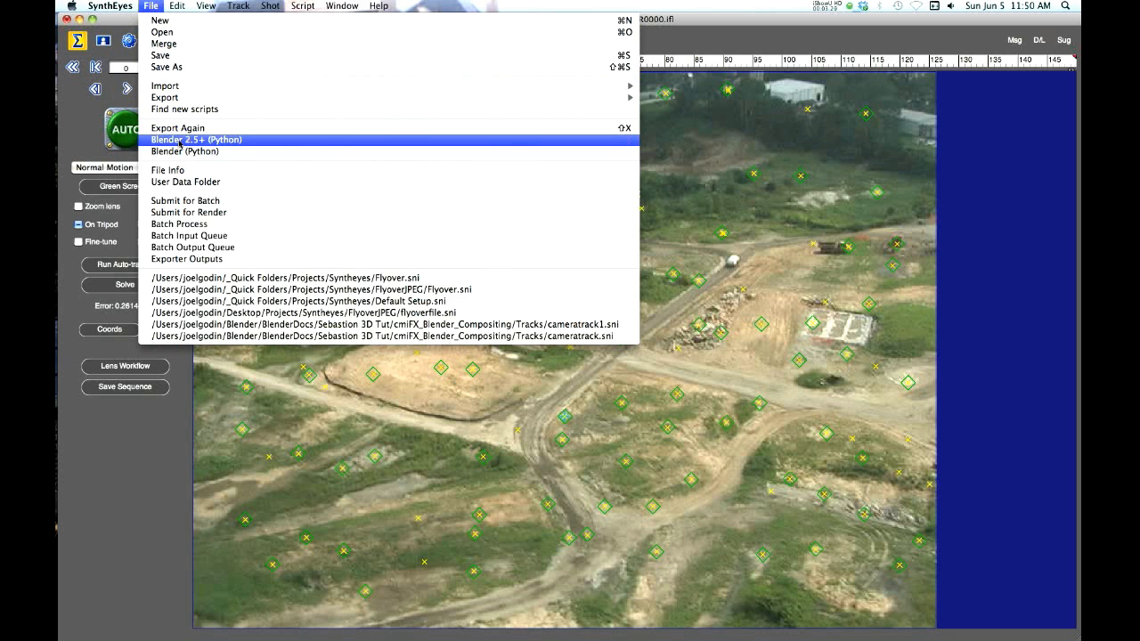
Step: Export via File > Blender 2.5+ (Python), saving as Flyover in the Syntheyes folder
{"action": "left_click", "coordinate": [198, 139]}
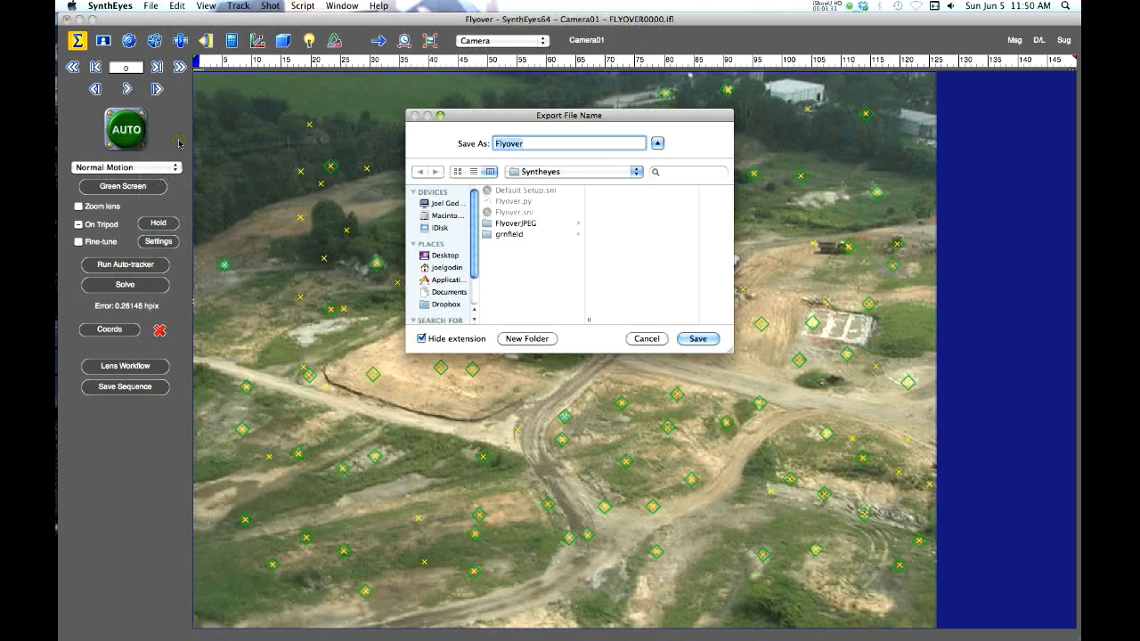
{"action": "mouse_move", "coordinate": [526, 204]}
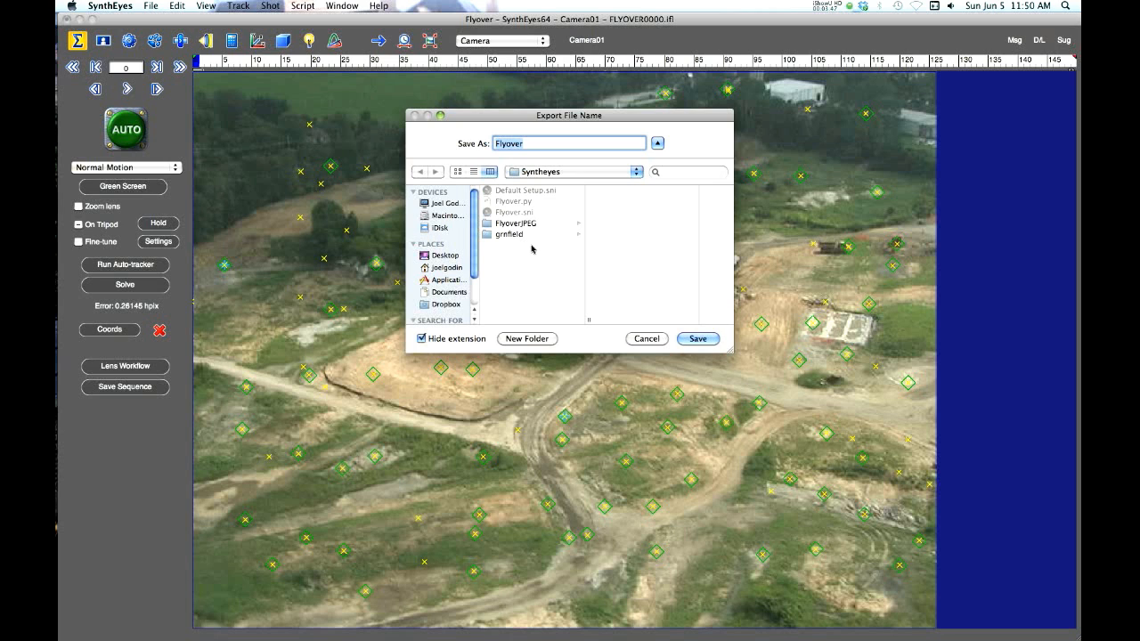
{"action": "mouse_move", "coordinate": [527, 226]}
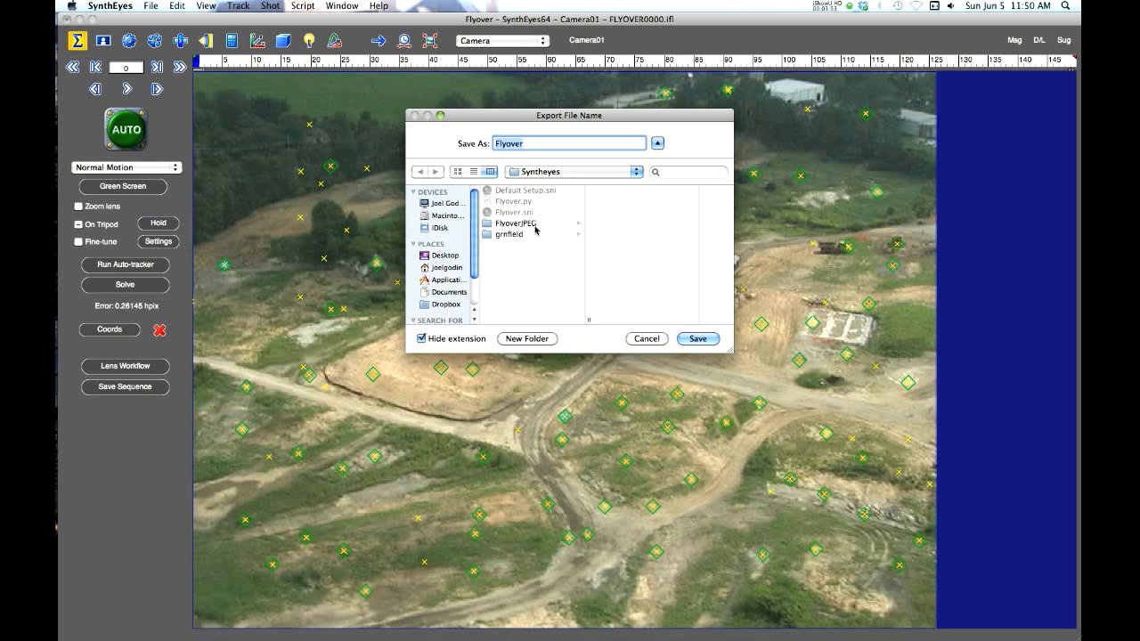
{"action": "mouse_move", "coordinate": [534, 228]}
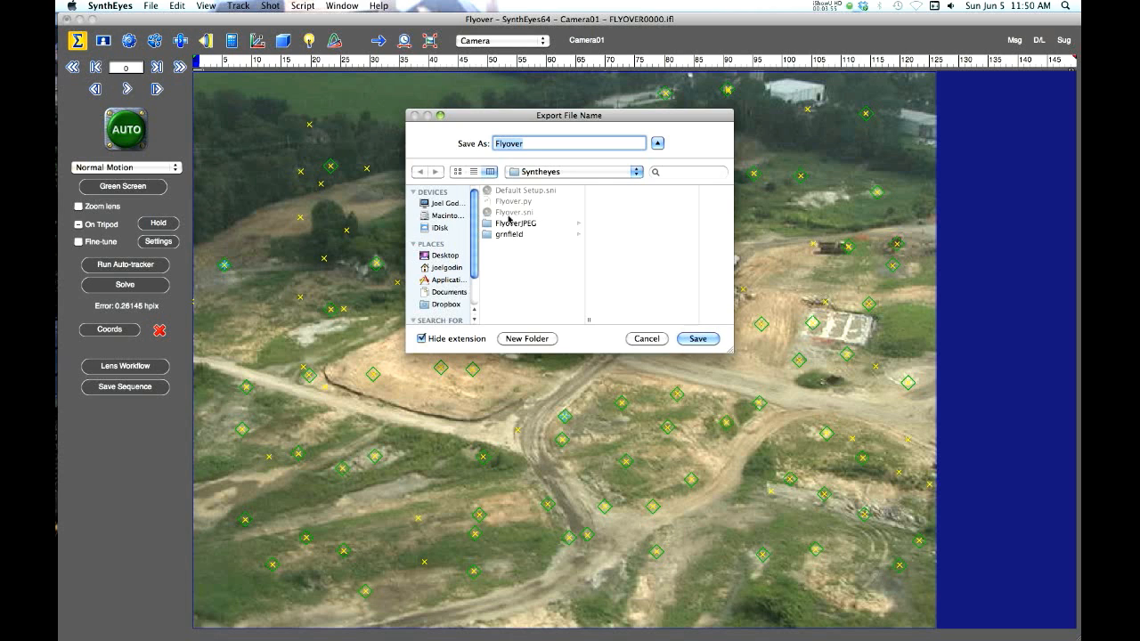
{"action": "mouse_move", "coordinate": [512, 203]}
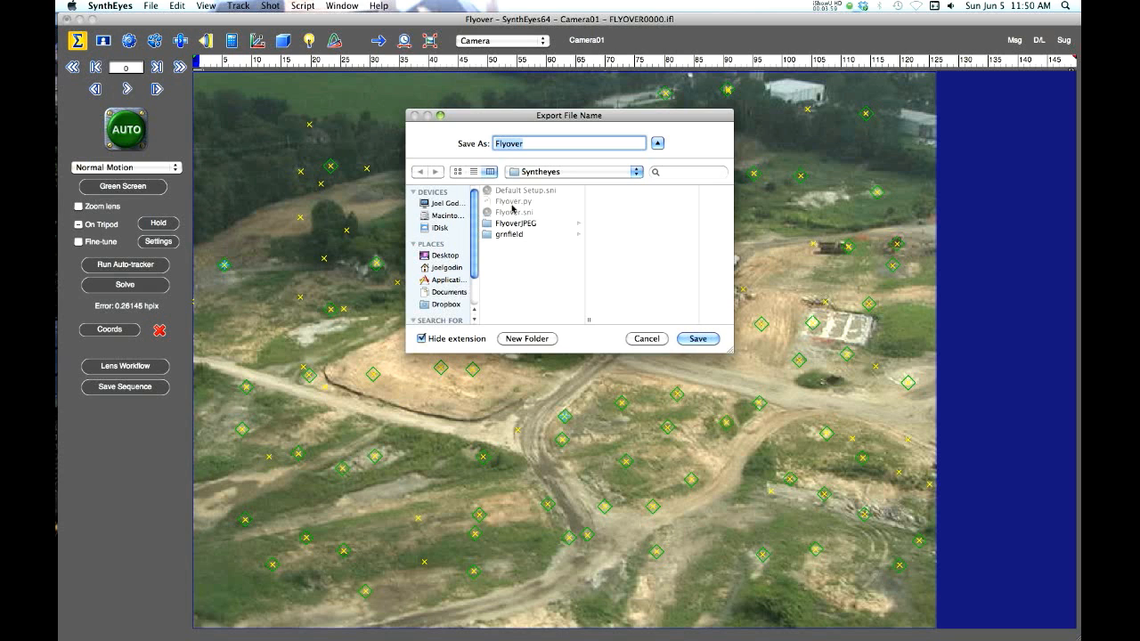
{"action": "left_click", "coordinate": [697, 338]}
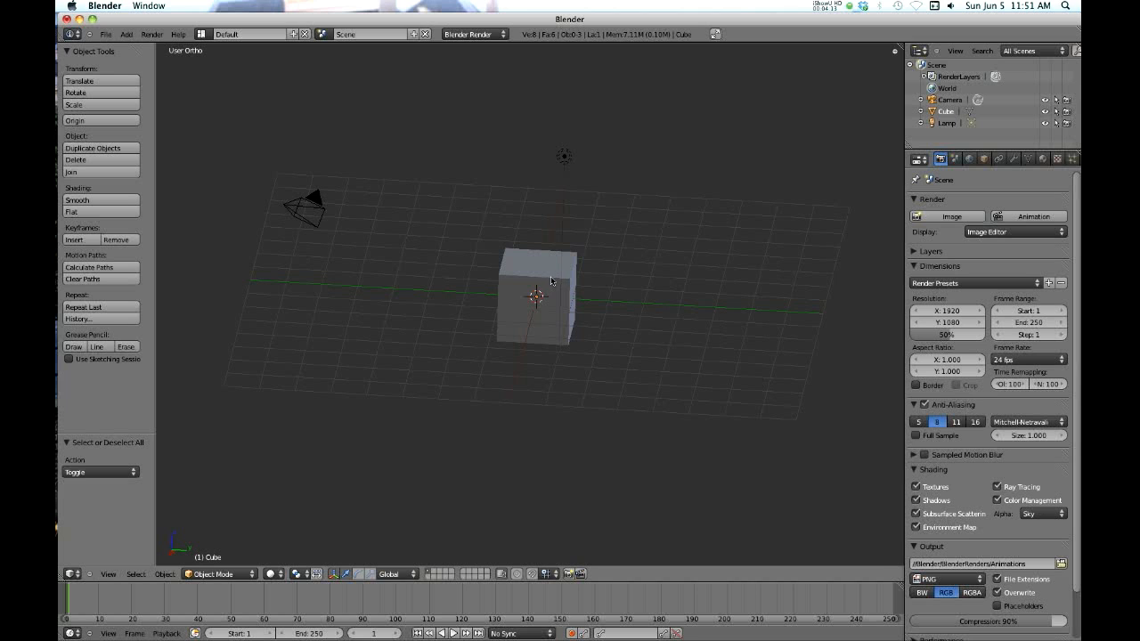
Step: Delete the default cube and lamp, confirming the lamp deletion
{"action": "left_click", "coordinate": [534, 298]}
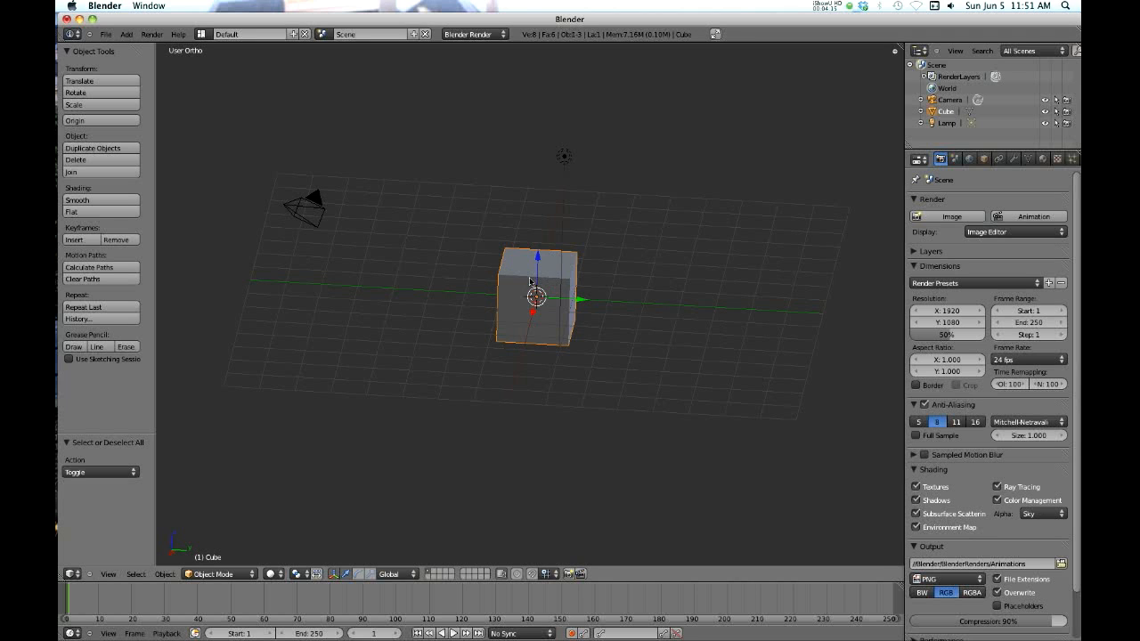
{"action": "key", "text": "x"}
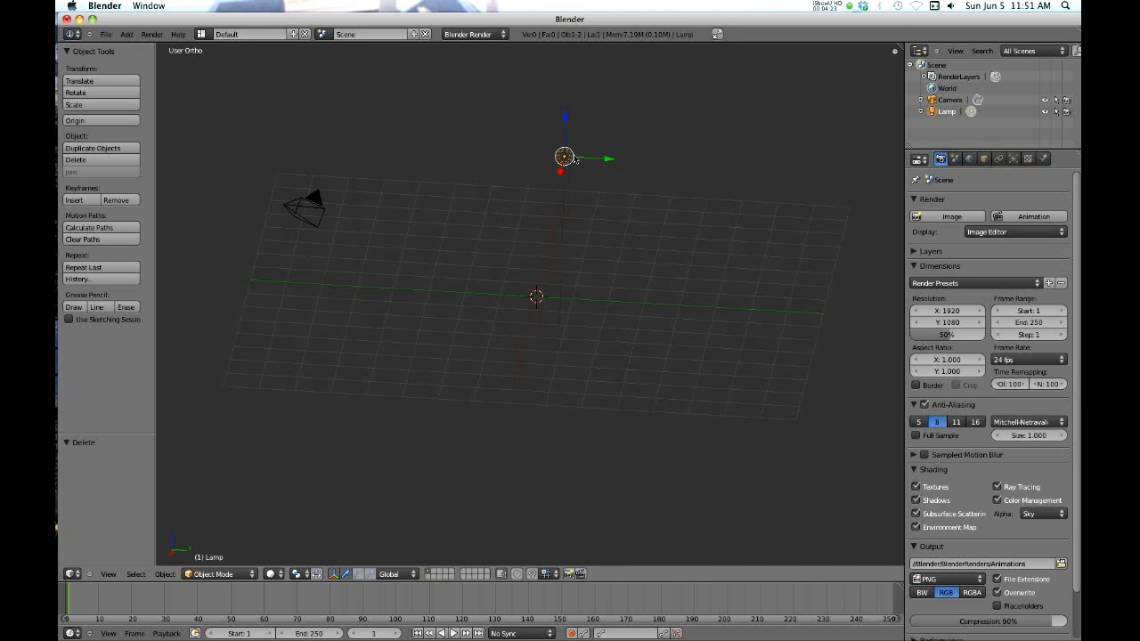
{"action": "key", "text": "x"}
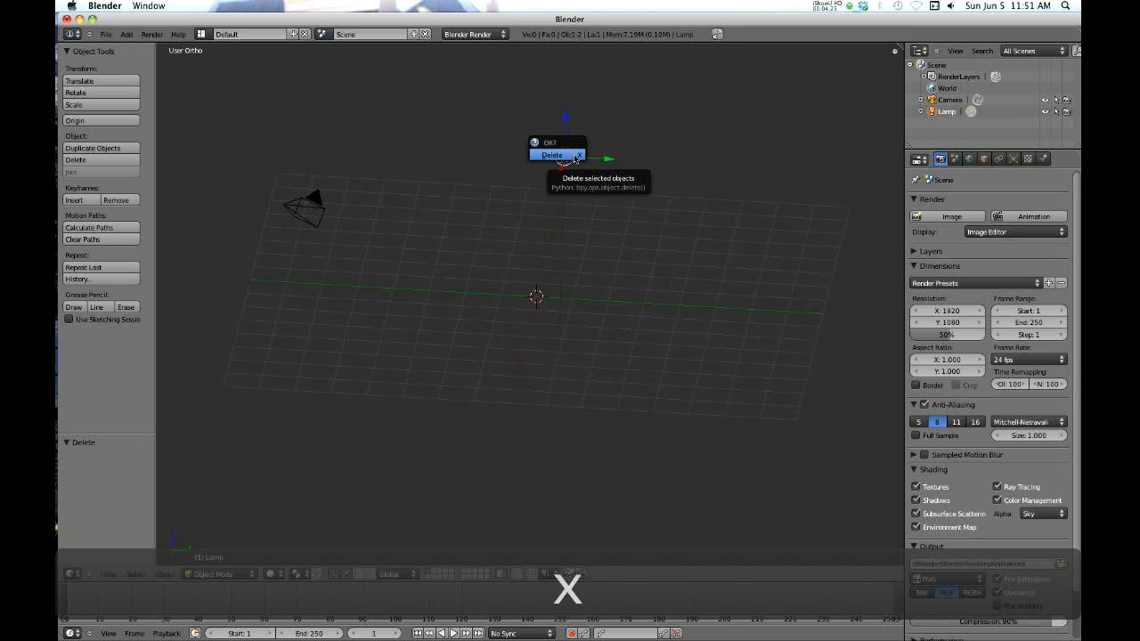
{"action": "left_click", "coordinate": [551, 154]}
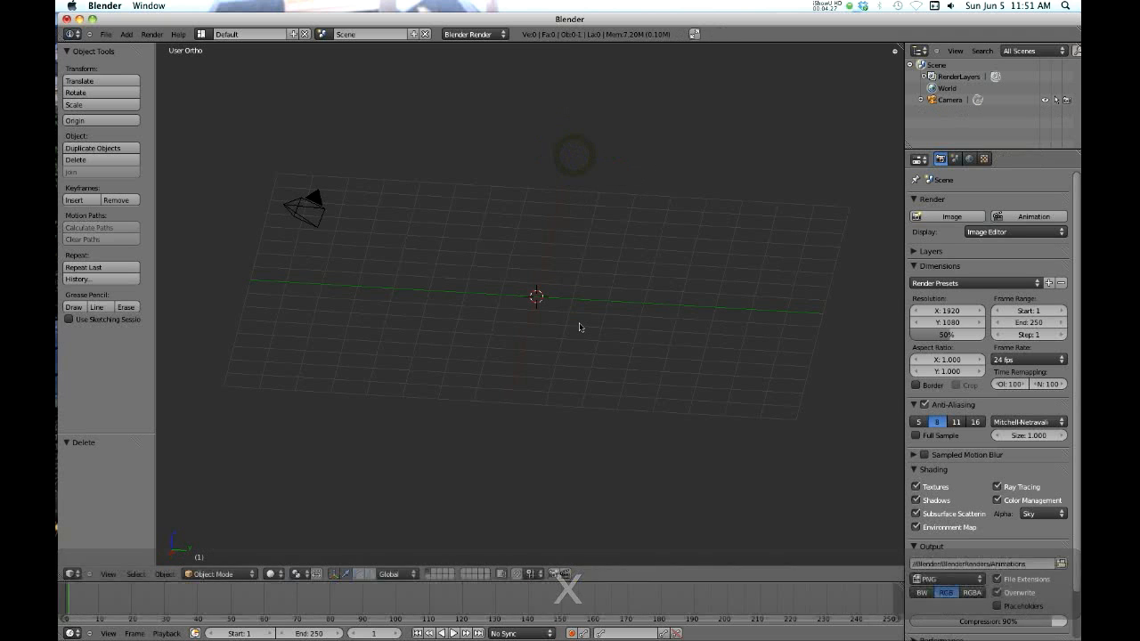
{"action": "mouse_move", "coordinate": [437, 307]}
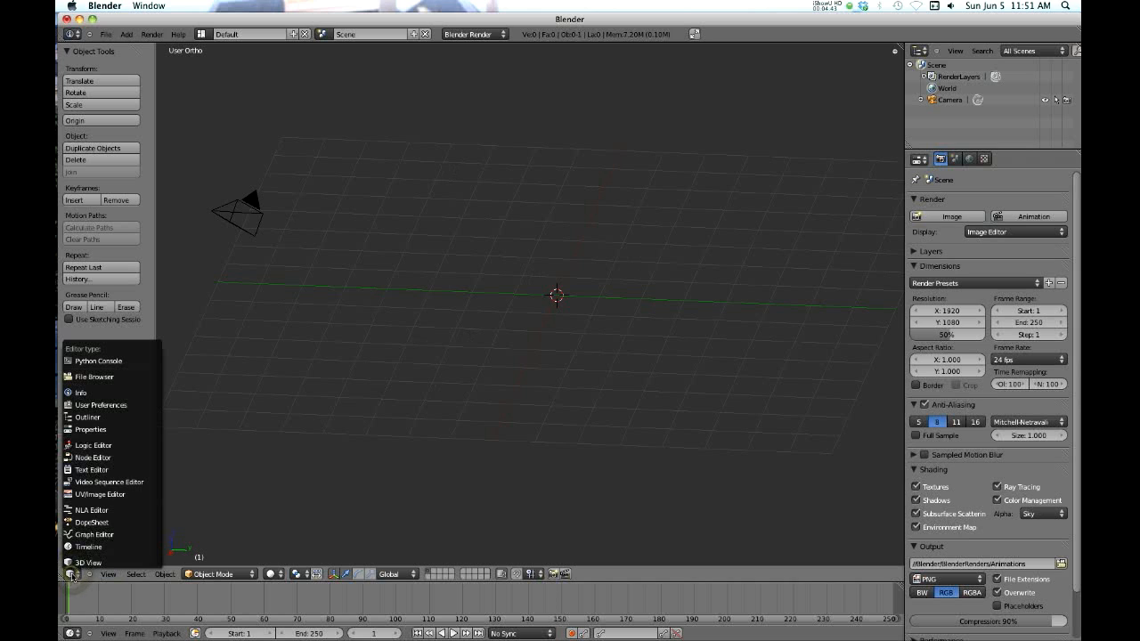
{"action": "mouse_move", "coordinate": [92, 469]}
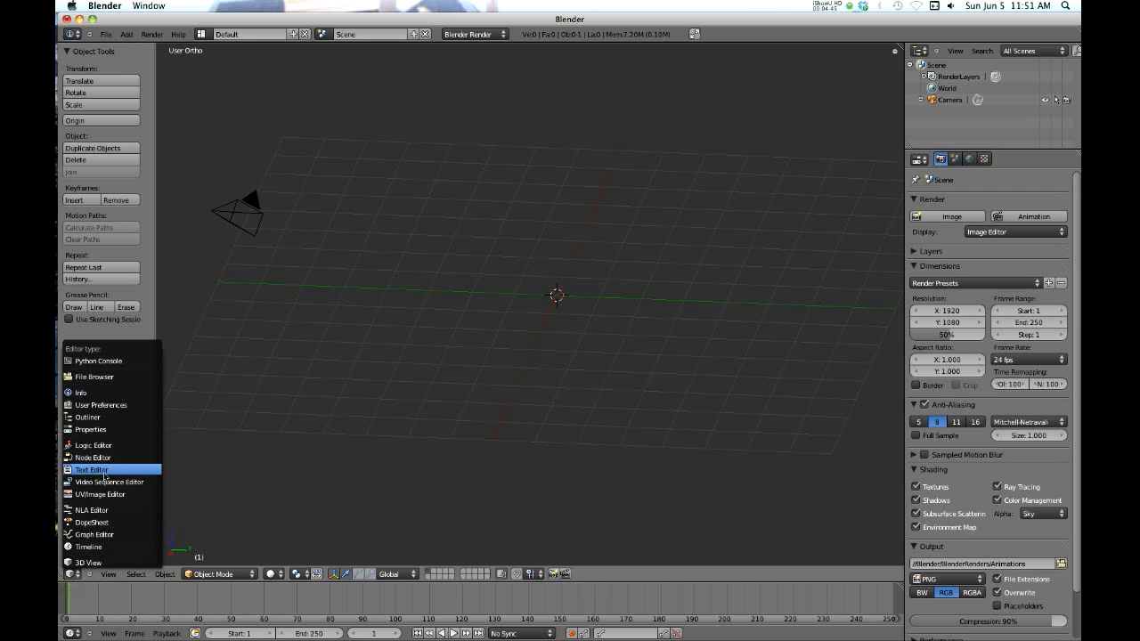
Step: Turn the timeline area into a Text Editor and choose Text > Open Text Block
{"action": "left_click", "coordinate": [92, 469]}
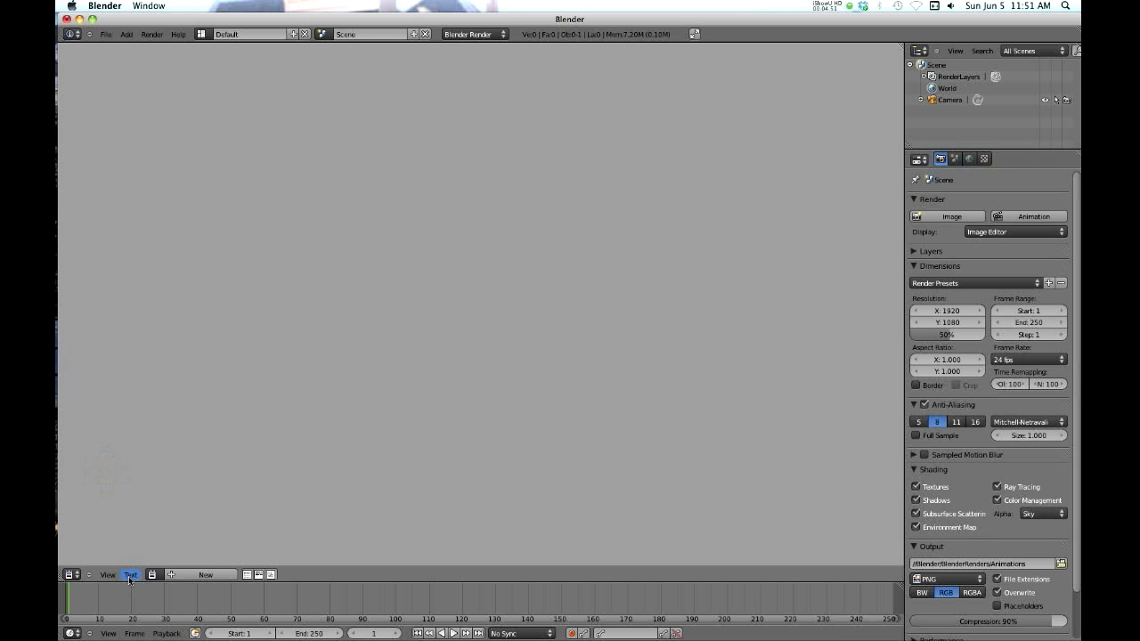
{"action": "left_click", "coordinate": [130, 574]}
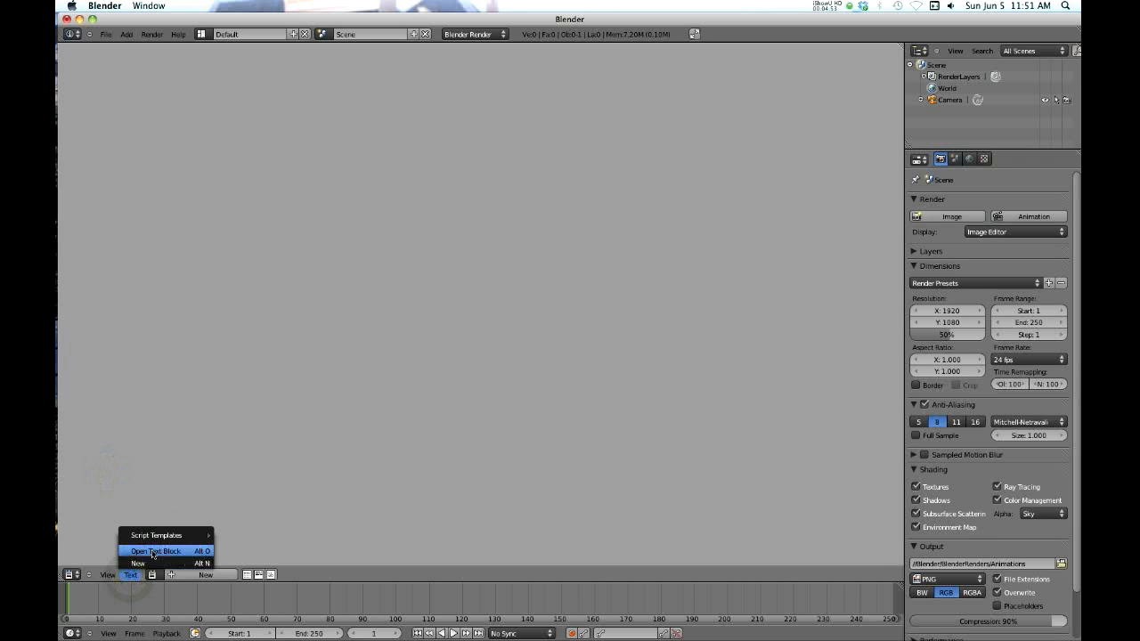
{"action": "mouse_move", "coordinate": [156, 550]}
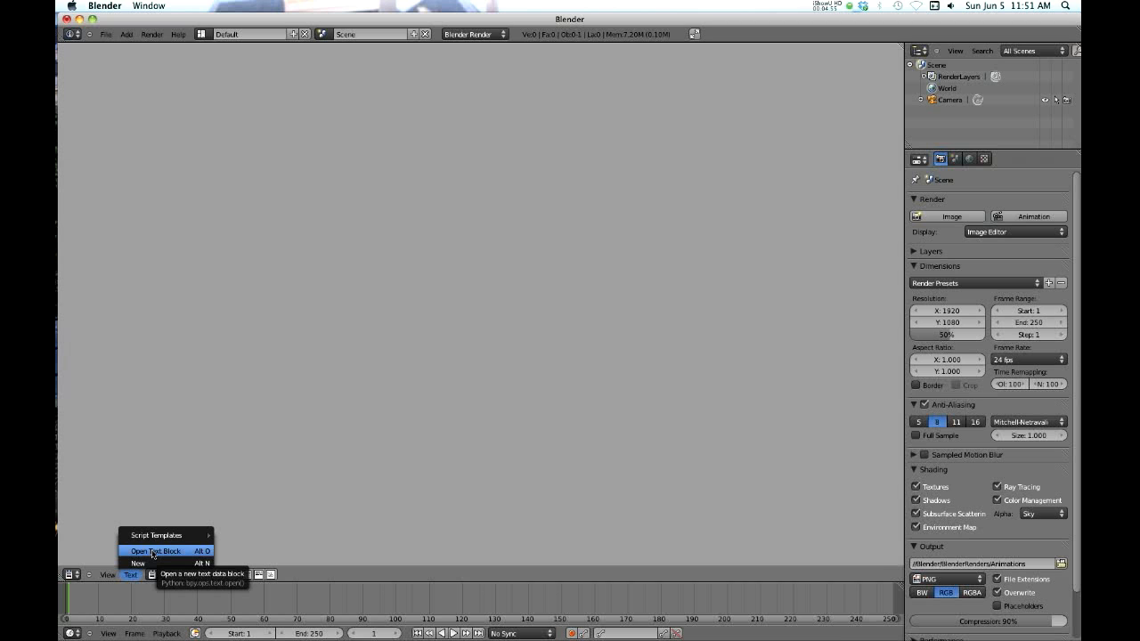
{"action": "left_click", "coordinate": [155, 551]}
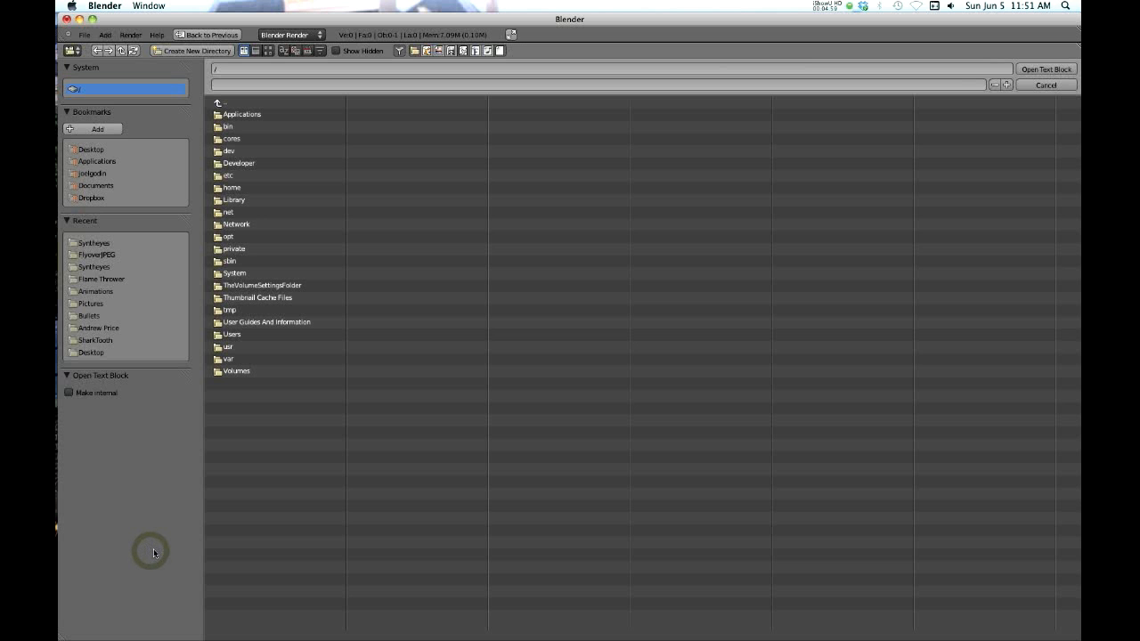
{"action": "mouse_move", "coordinate": [100, 264]}
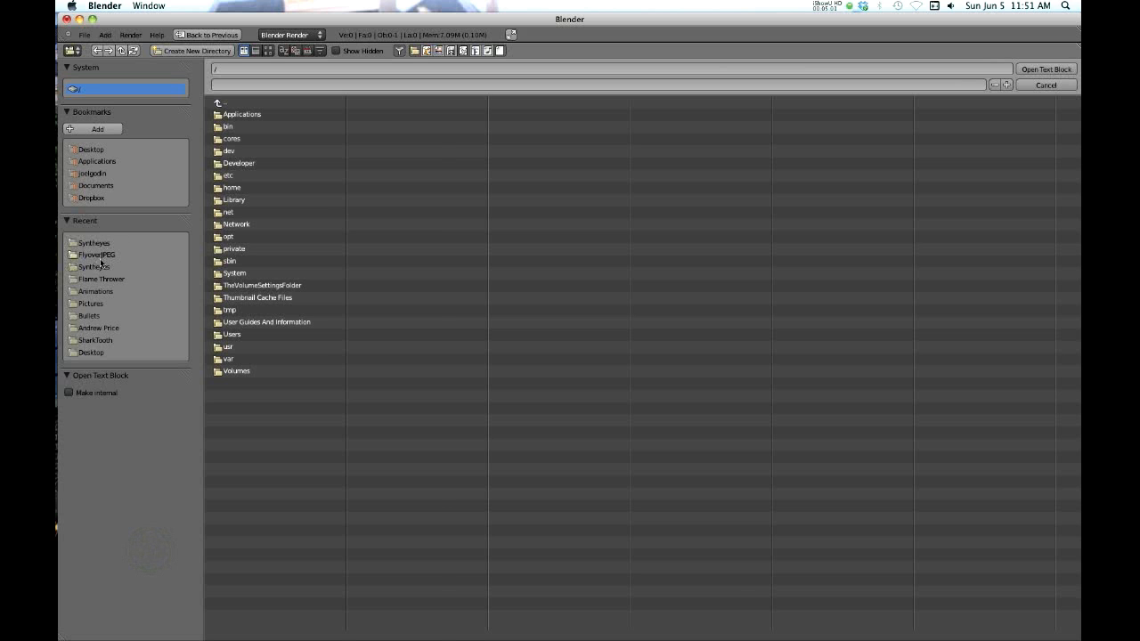
Step: Open Flyover.py from the recent Syntheyes folder into the text editor
{"action": "left_click", "coordinate": [96, 255]}
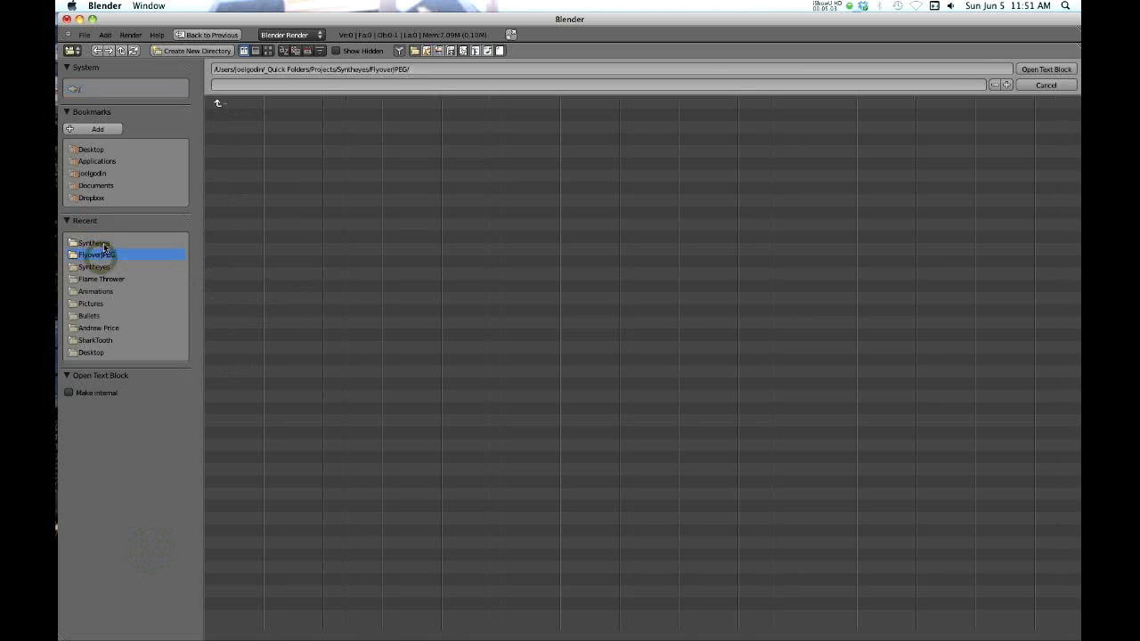
{"action": "left_click", "coordinate": [94, 267]}
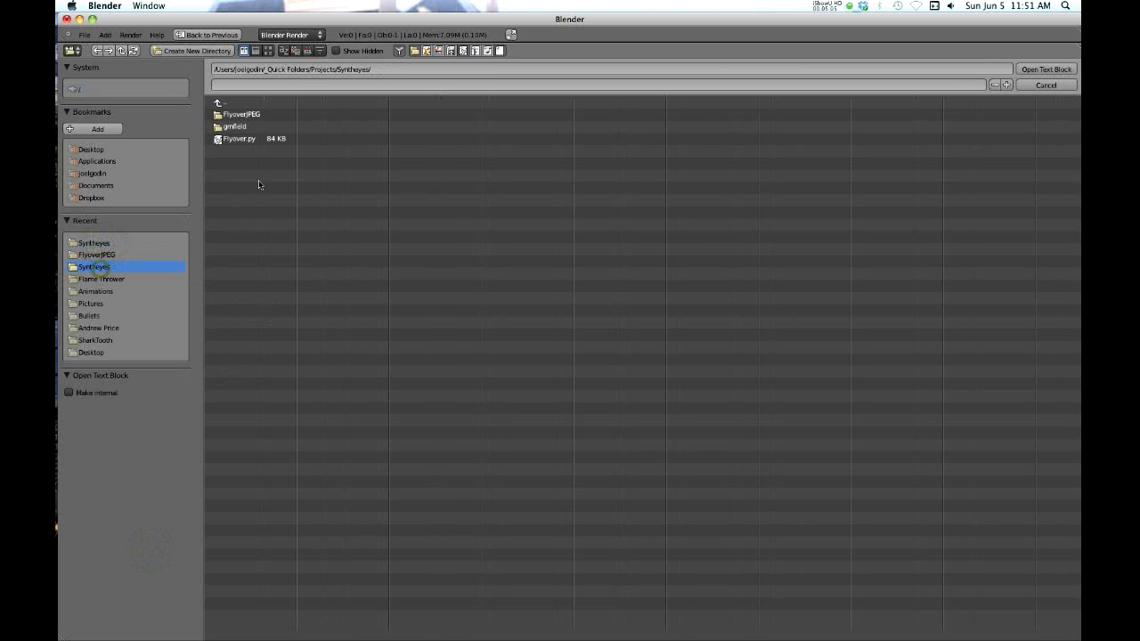
{"action": "left_click", "coordinate": [238, 139]}
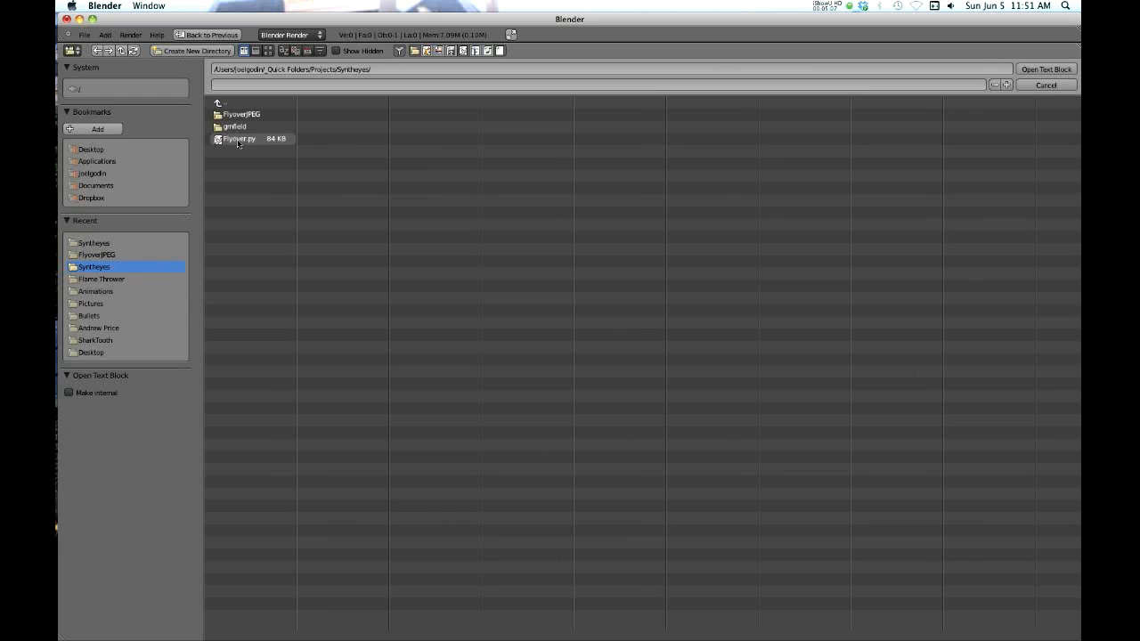
{"action": "left_click", "coordinate": [238, 139]}
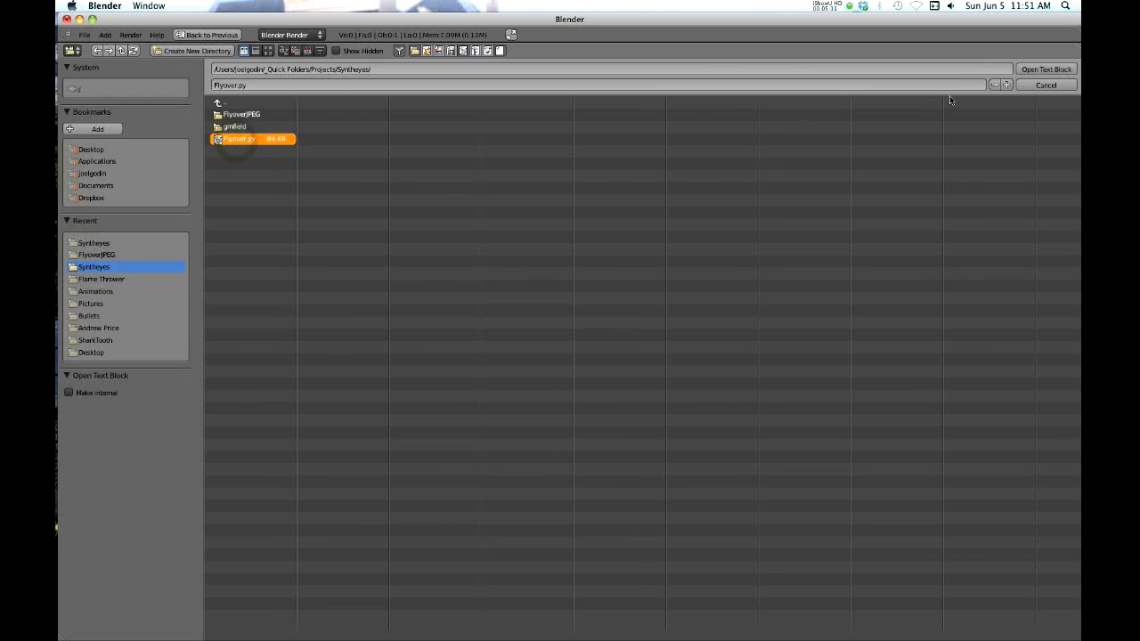
{"action": "mouse_move", "coordinate": [1028, 70]}
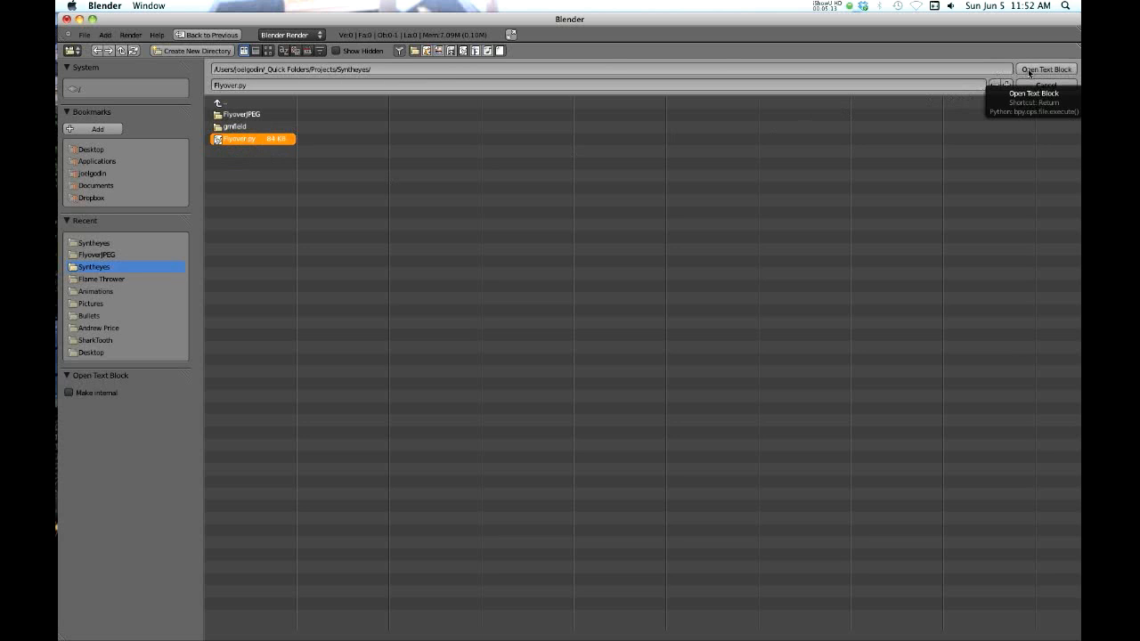
{"action": "left_click", "coordinate": [1044, 69]}
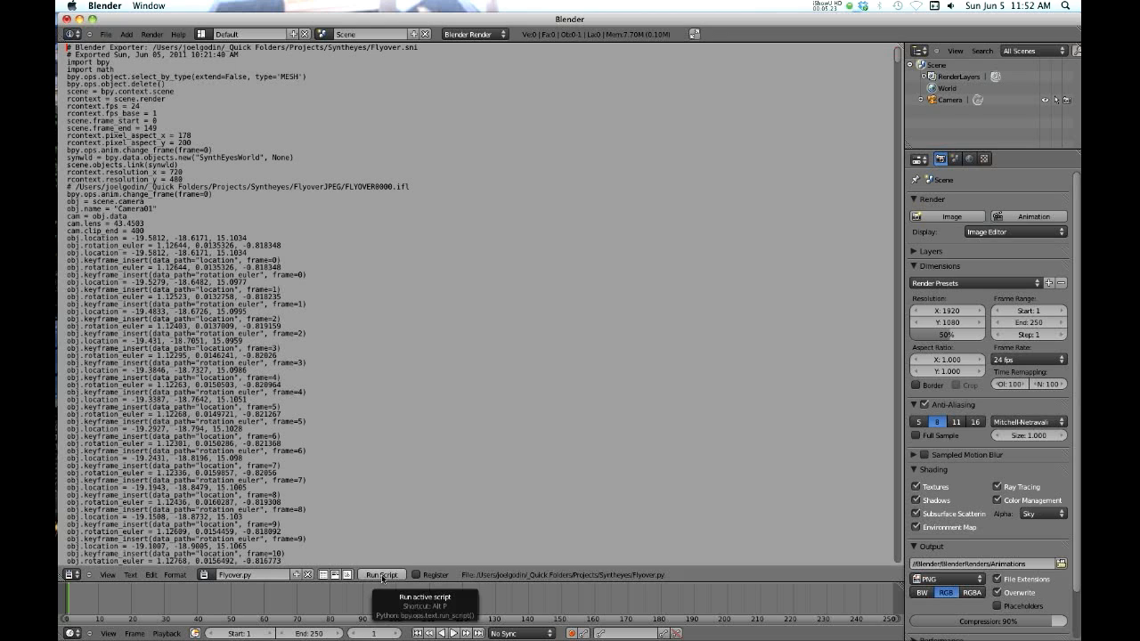
Step: Run the Flyover.py script and scroll through its code listing
{"action": "left_click", "coordinate": [381, 575]}
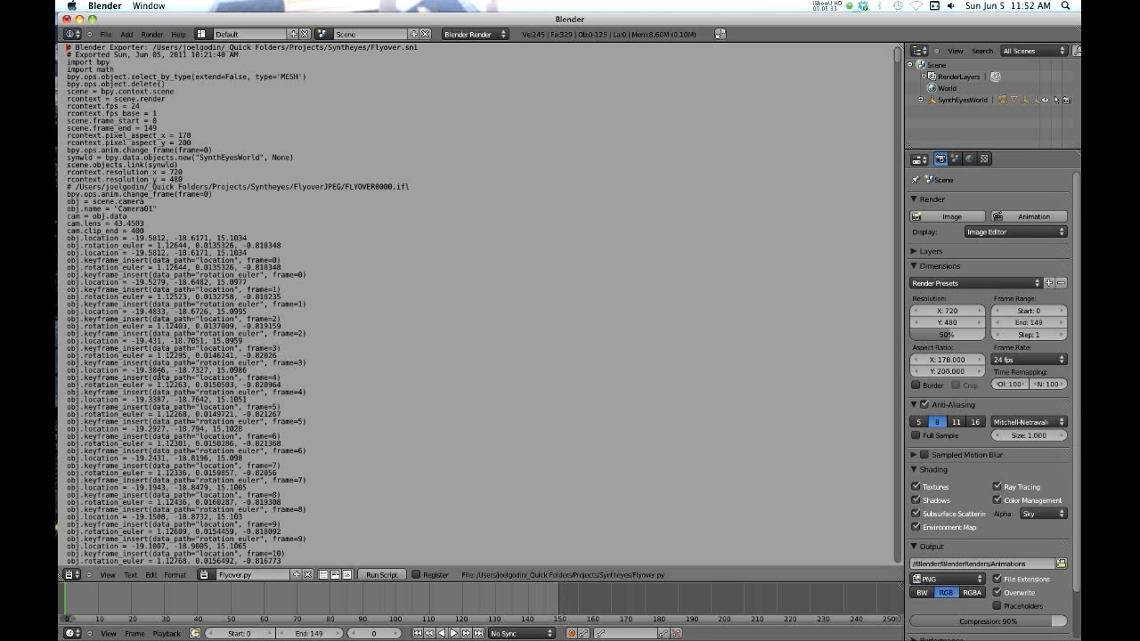
{"action": "scroll", "scroll_direction": "down", "scroll_amount": 3}
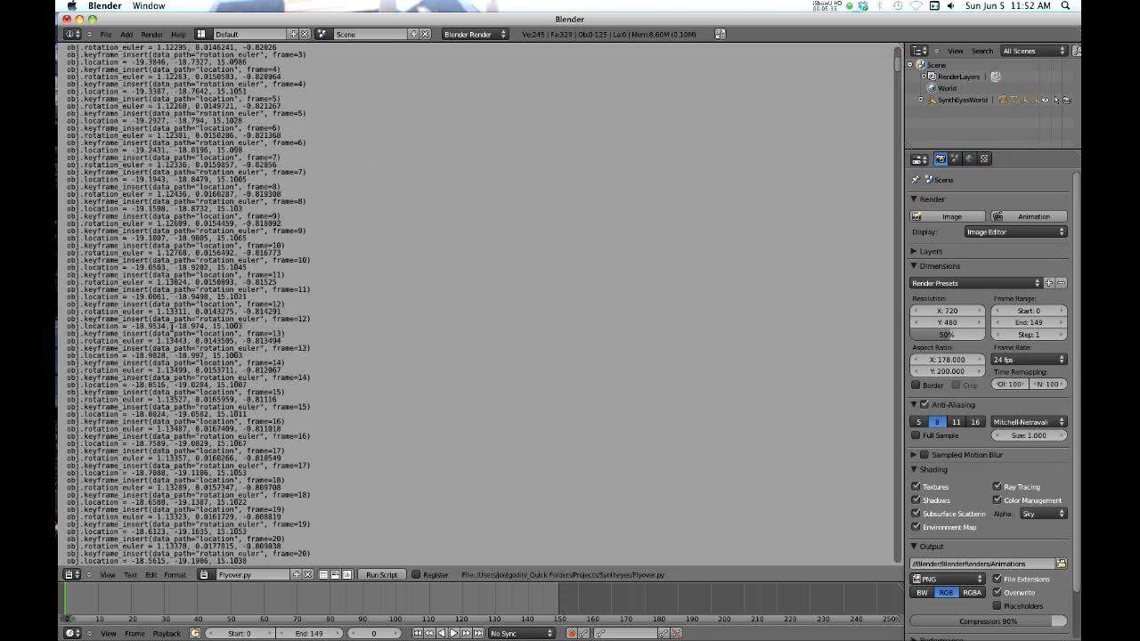
{"action": "scroll", "scroll_direction": "down", "scroll_amount": 3}
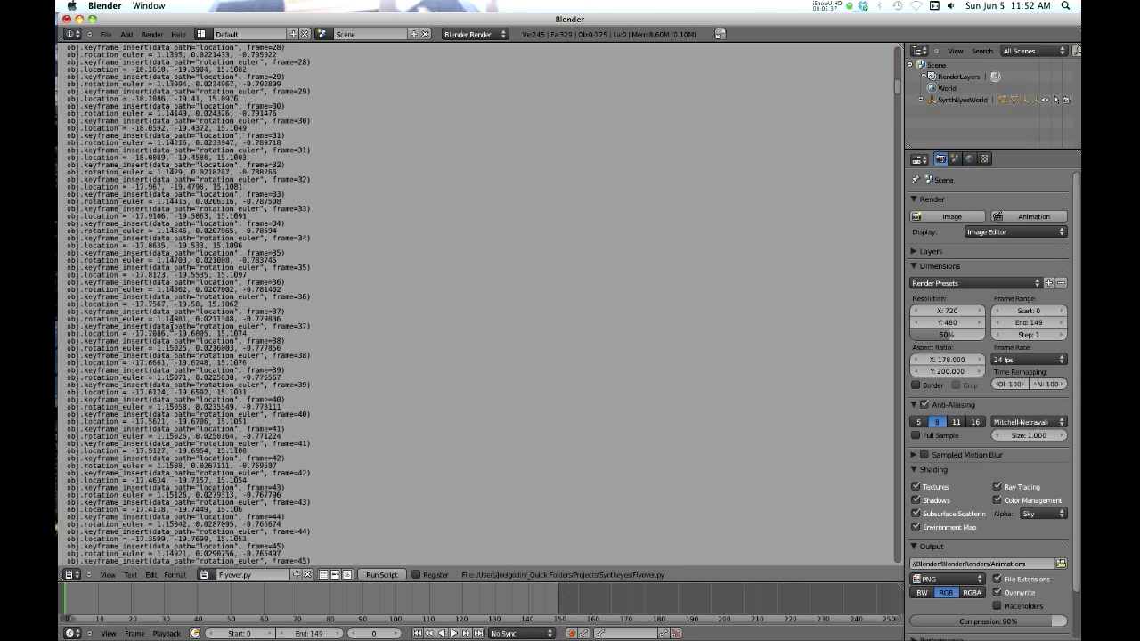
{"action": "scroll", "scroll_direction": "down", "scroll_amount": 3}
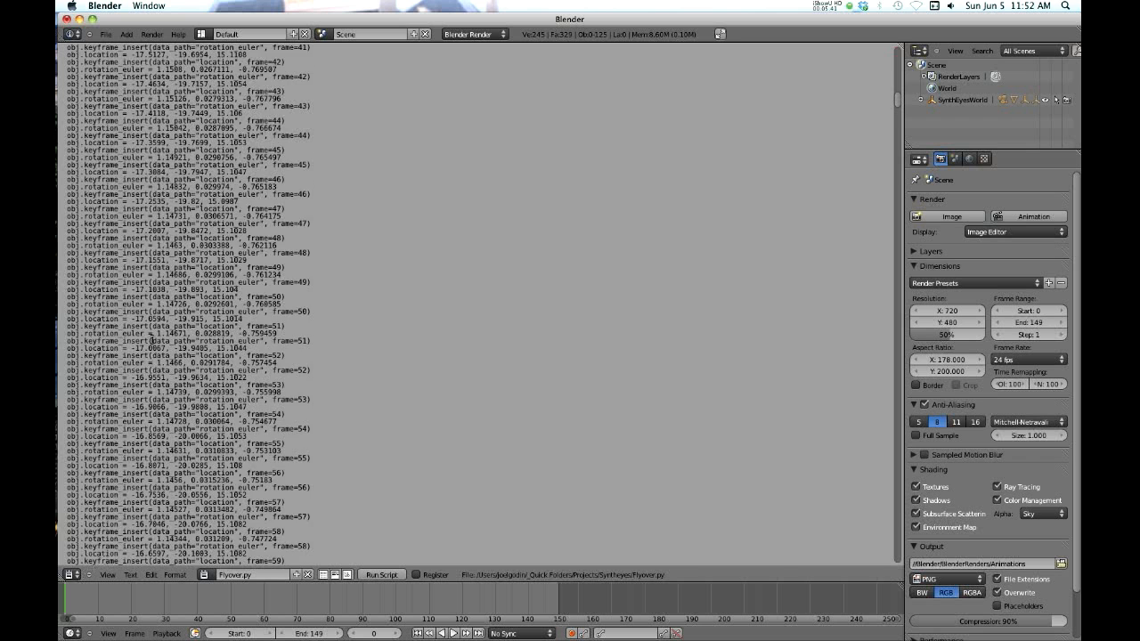
{"action": "scroll", "scroll_direction": "down", "scroll_amount": 3}
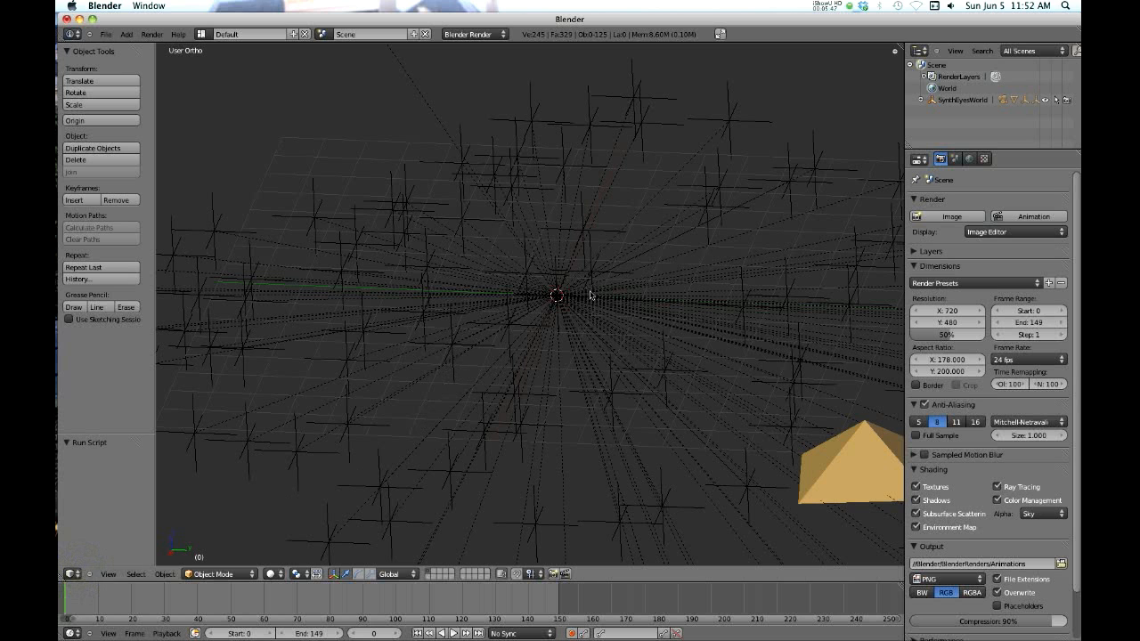
{"action": "mouse_move", "coordinate": [849, 463]}
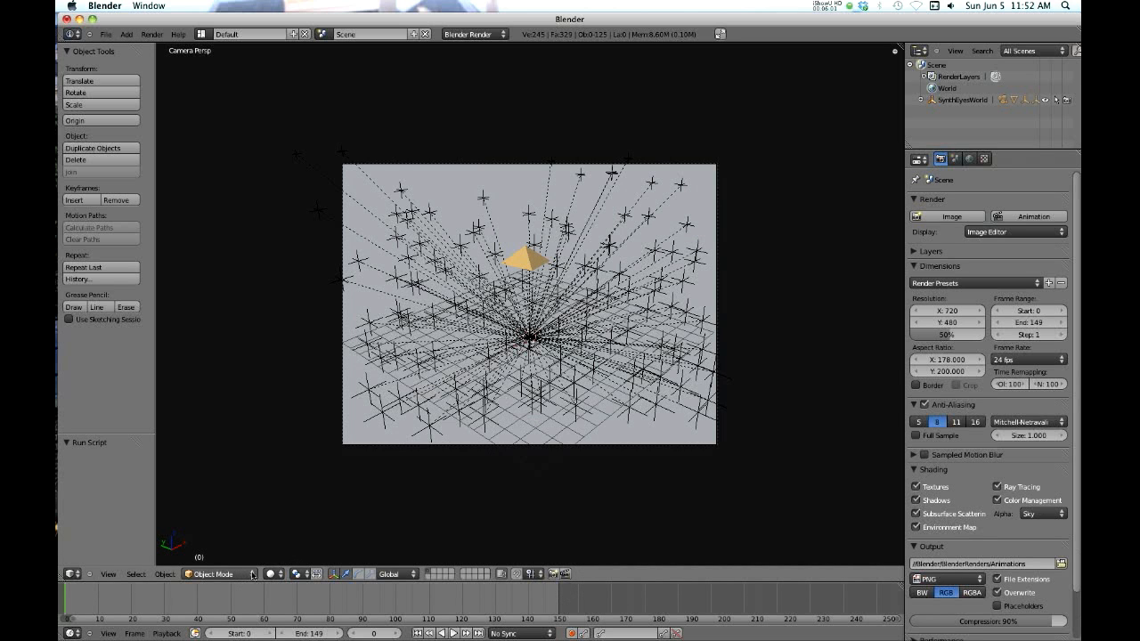
Step: Set viewport shading to Textured, expand SynthEyesWorld and Camera01, and select Camera01Screen
{"action": "left_click", "coordinate": [267, 574]}
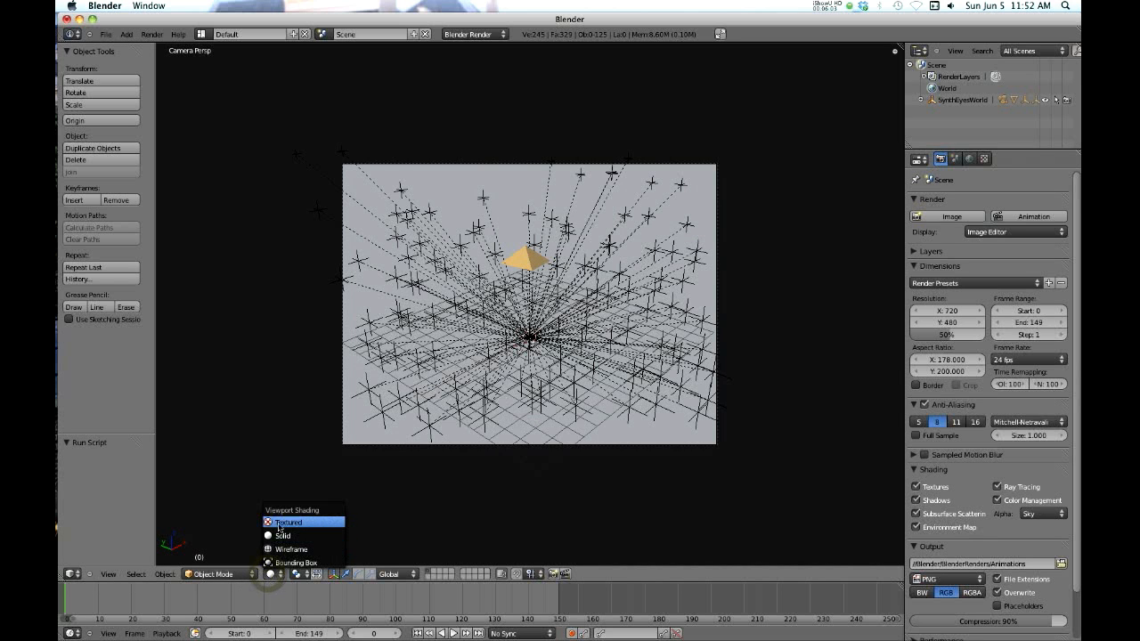
{"action": "left_click", "coordinate": [288, 522]}
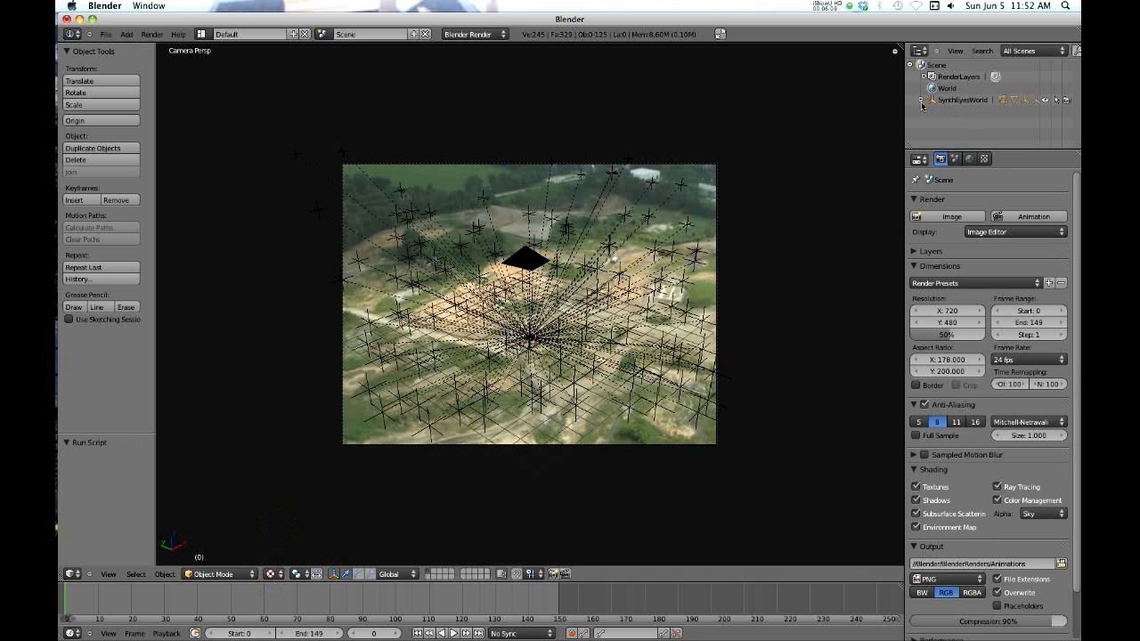
{"action": "left_click", "coordinate": [926, 100]}
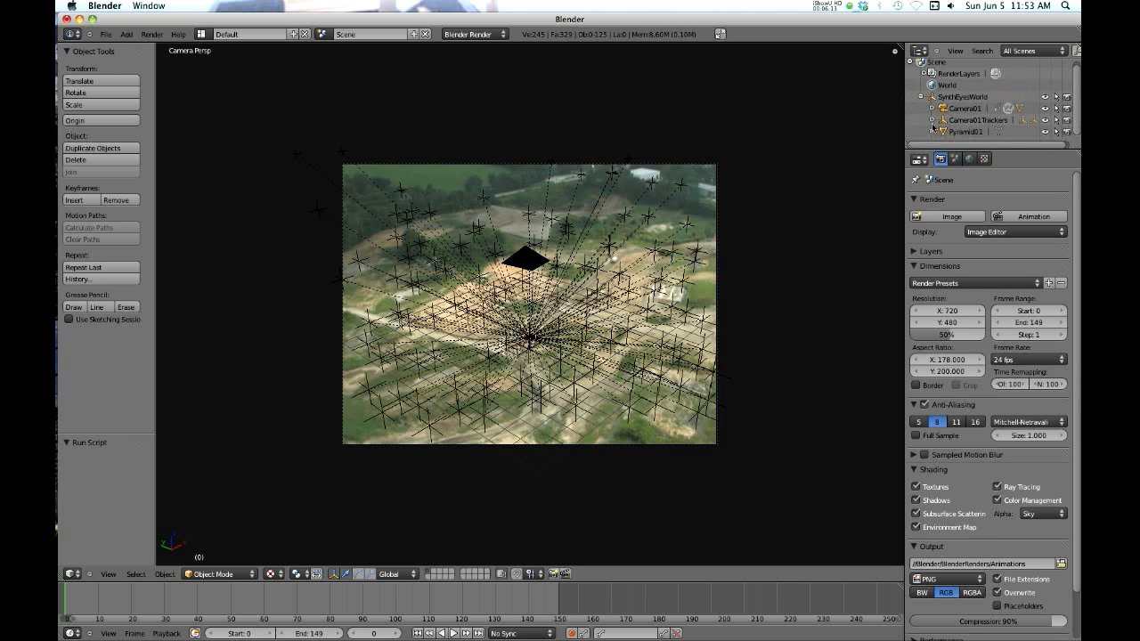
{"action": "left_click", "coordinate": [935, 108]}
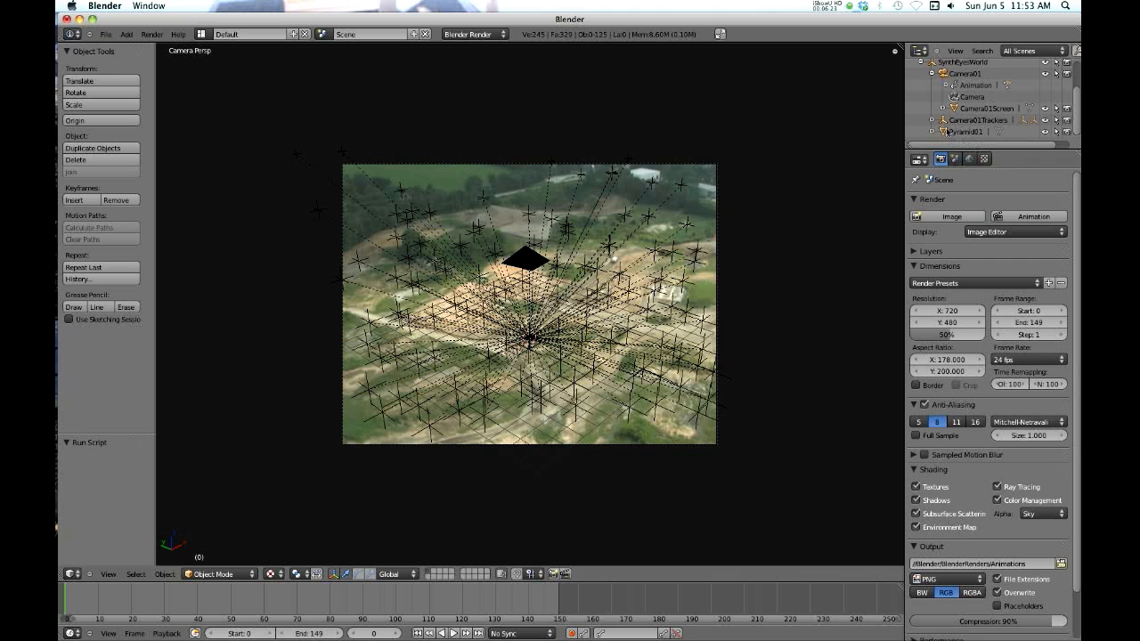
{"action": "mouse_move", "coordinate": [836, 208]}
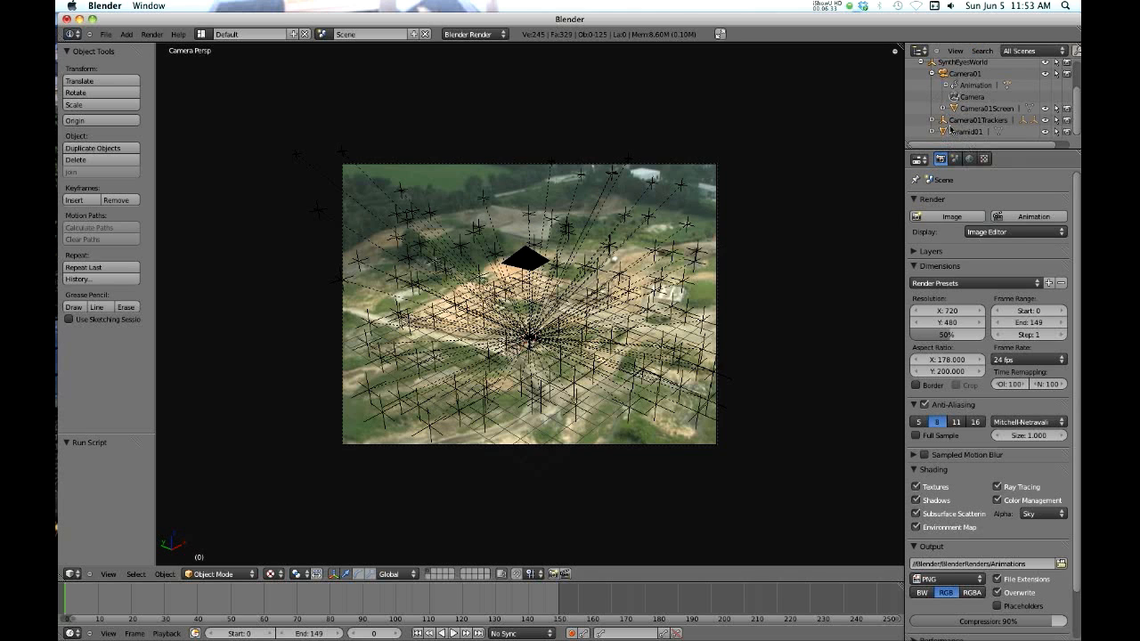
{"action": "left_click", "coordinate": [934, 109]}
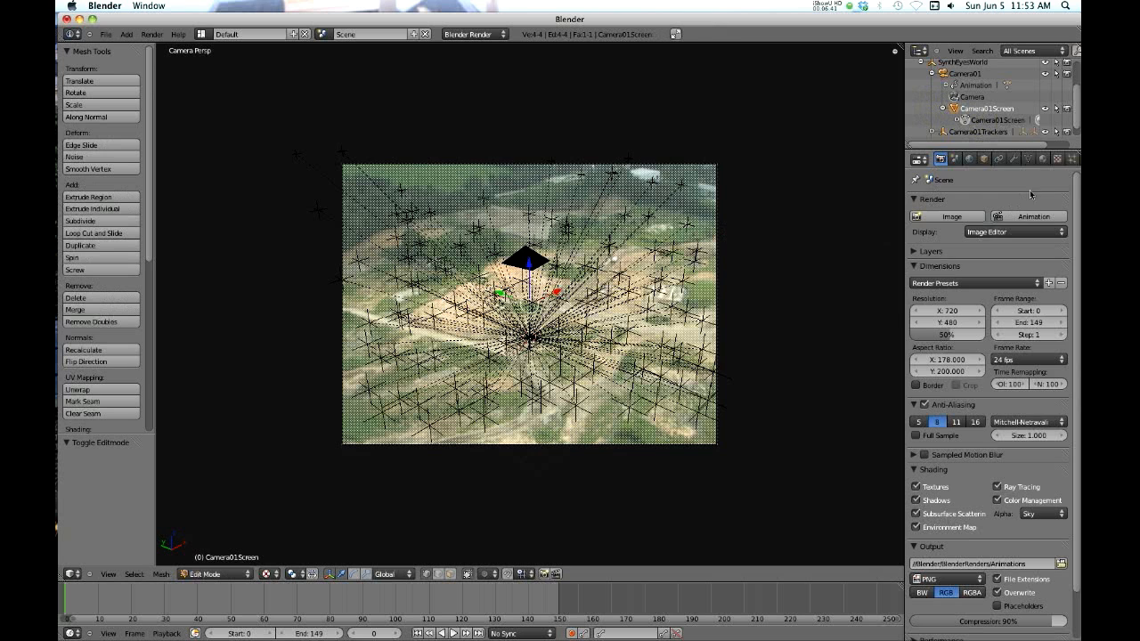
Step: Make Camera01Images a 149-frame FLYOVER sequence starting at frame 1 with Auto Refresh
{"action": "left_click", "coordinate": [1057, 160]}
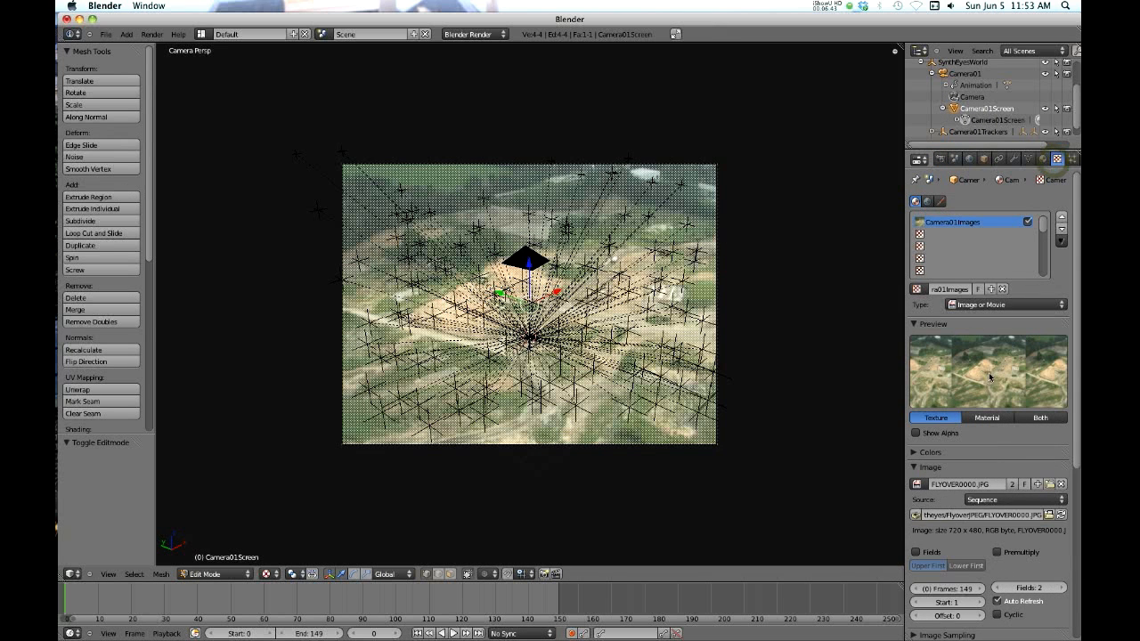
{"action": "scroll", "scroll_direction": "down", "scroll_amount": 3}
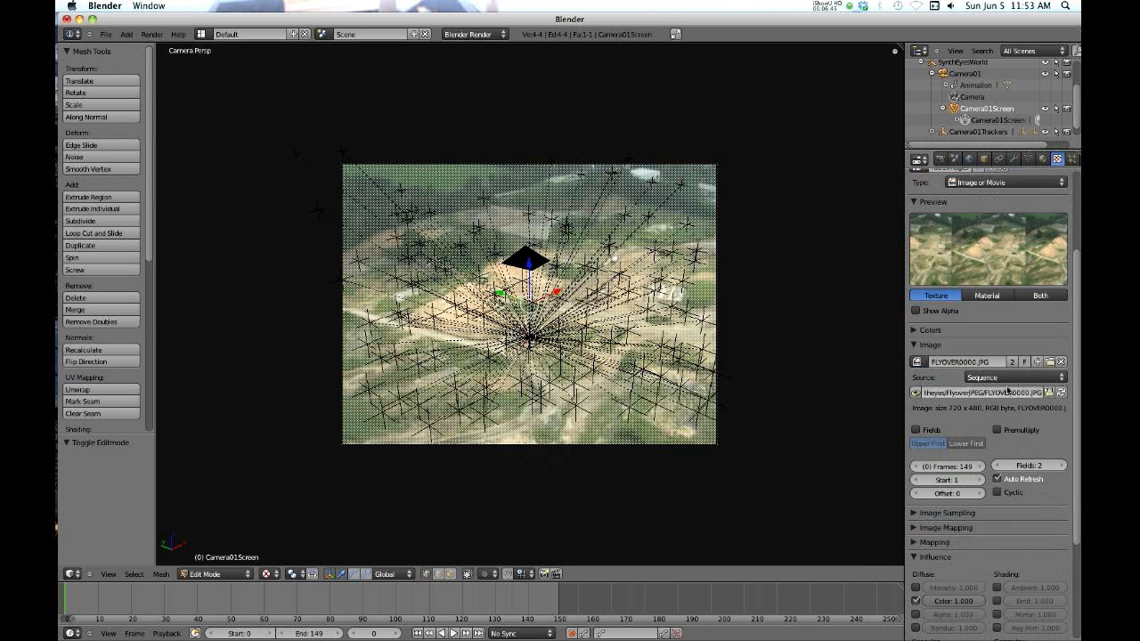
{"action": "mouse_move", "coordinate": [946, 480]}
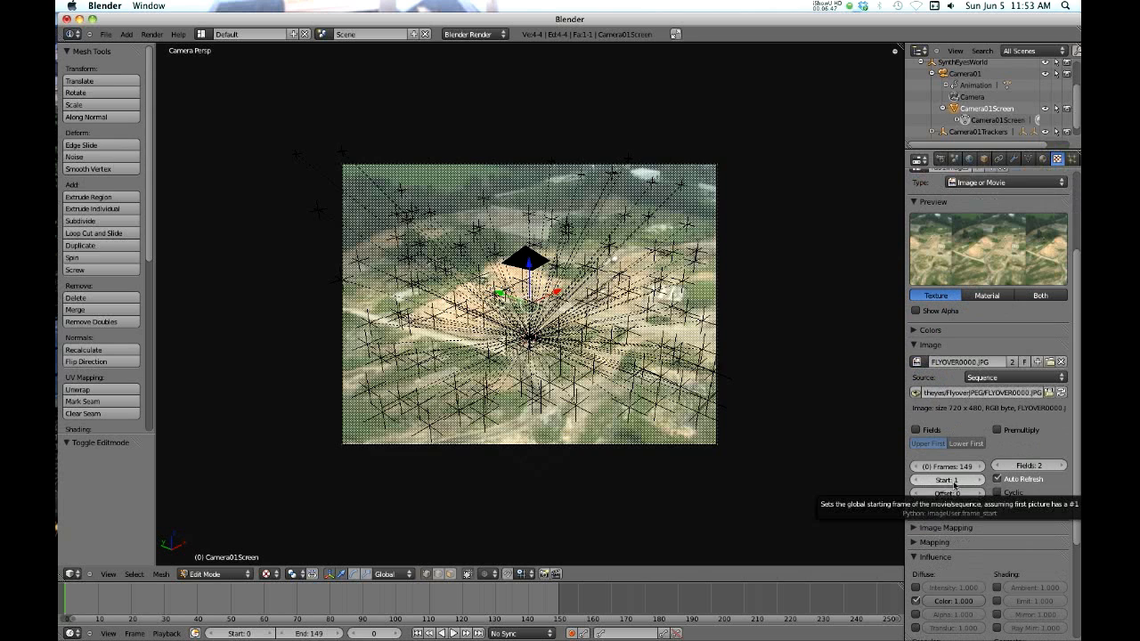
{"action": "mouse_move", "coordinate": [947, 466]}
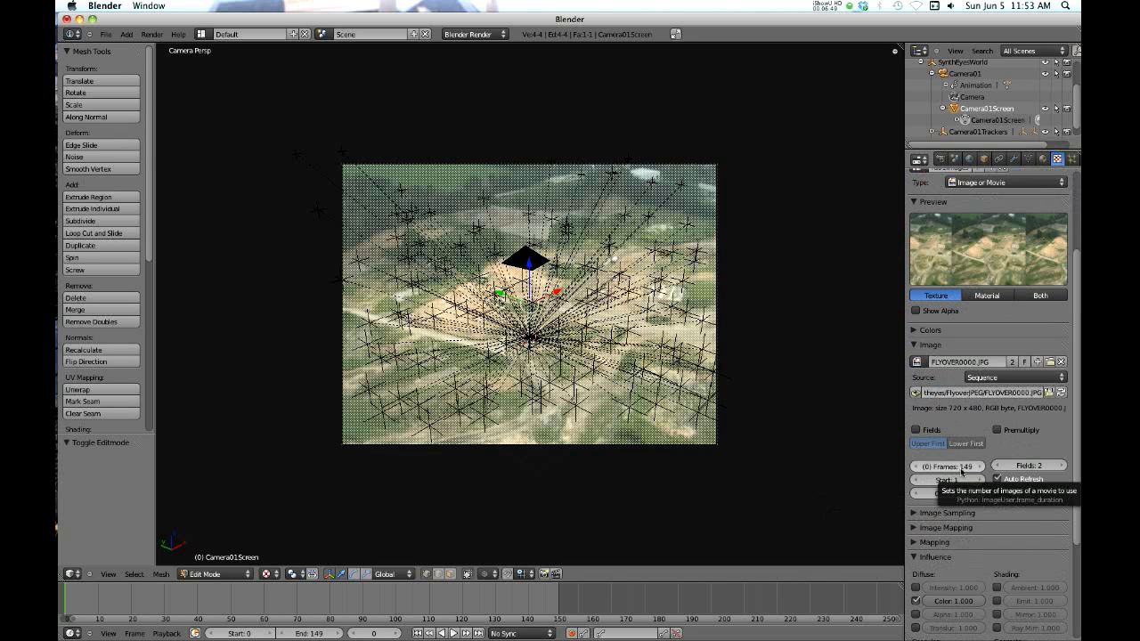
{"action": "mouse_move", "coordinate": [960, 480]}
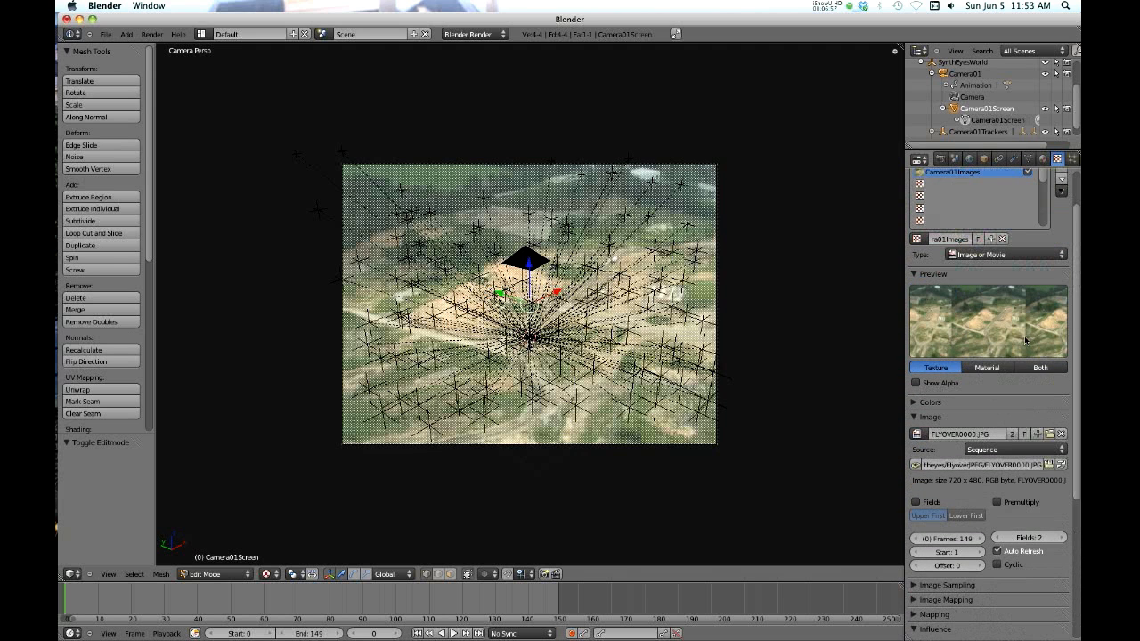
{"action": "mouse_move", "coordinate": [784, 367]}
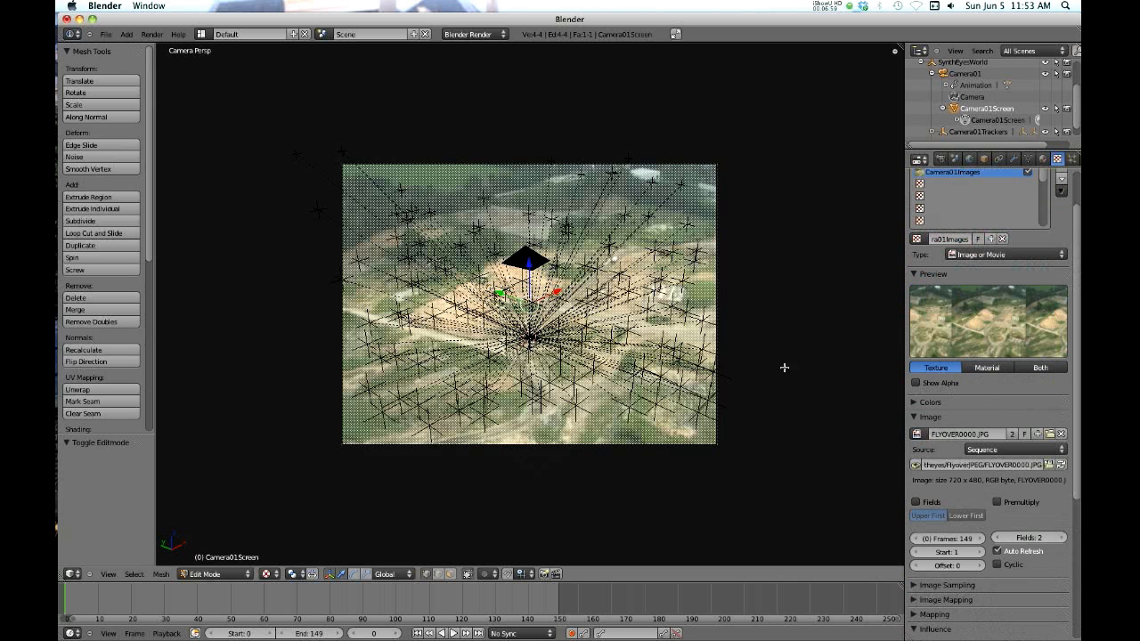
{"action": "key", "text": "a"}
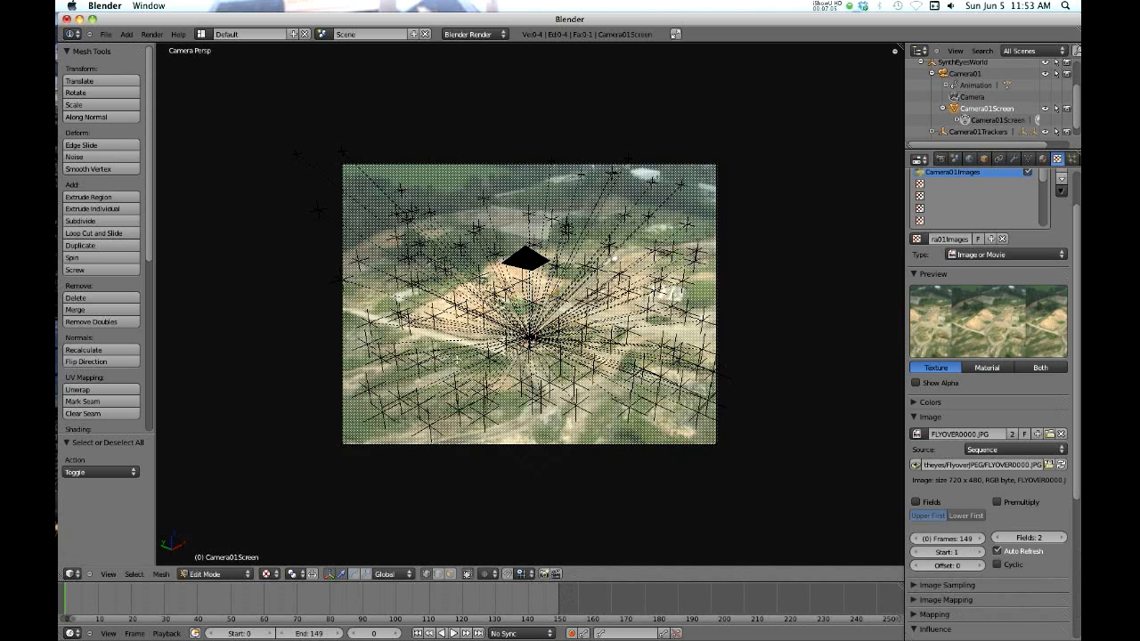
{"action": "mouse_move", "coordinate": [324, 330]}
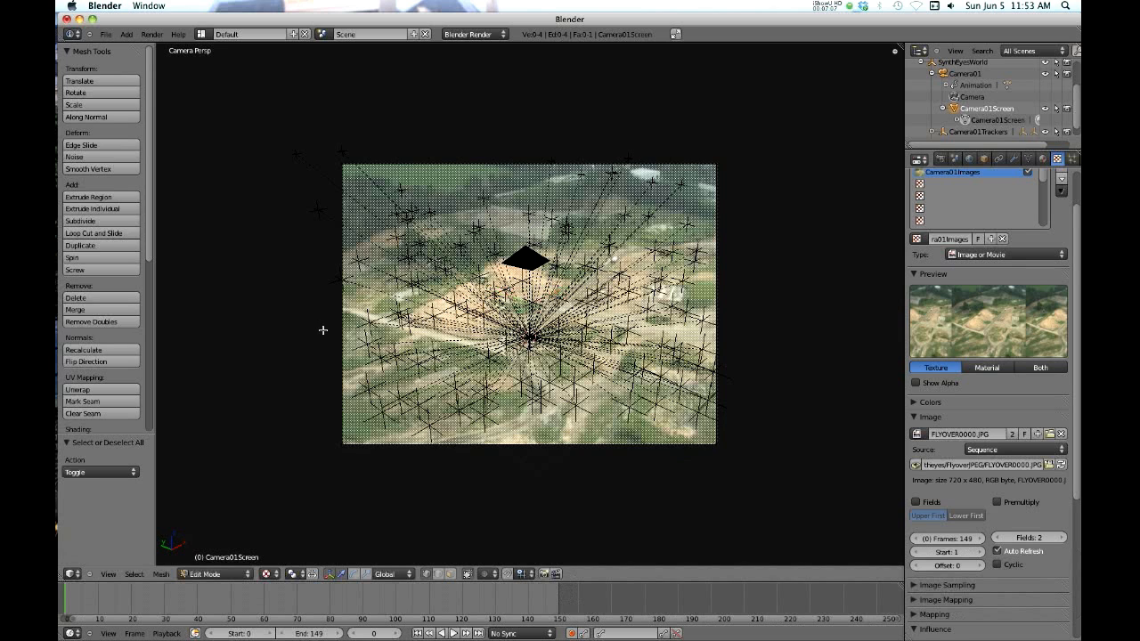
{"action": "mouse_move", "coordinate": [339, 326]}
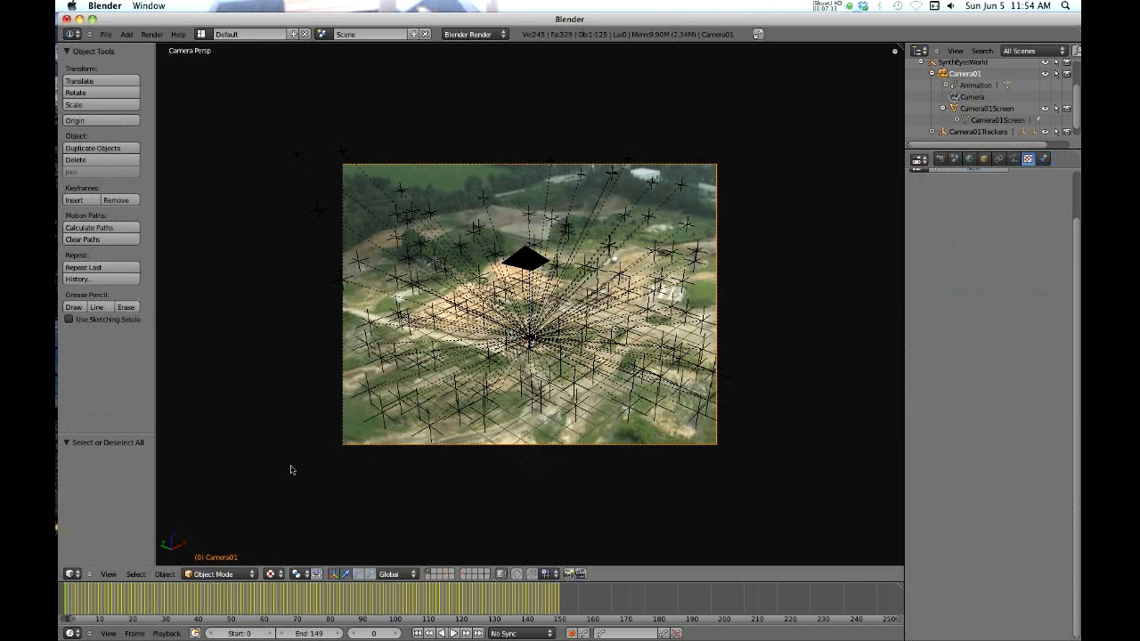
{"action": "mouse_move", "coordinate": [368, 519]}
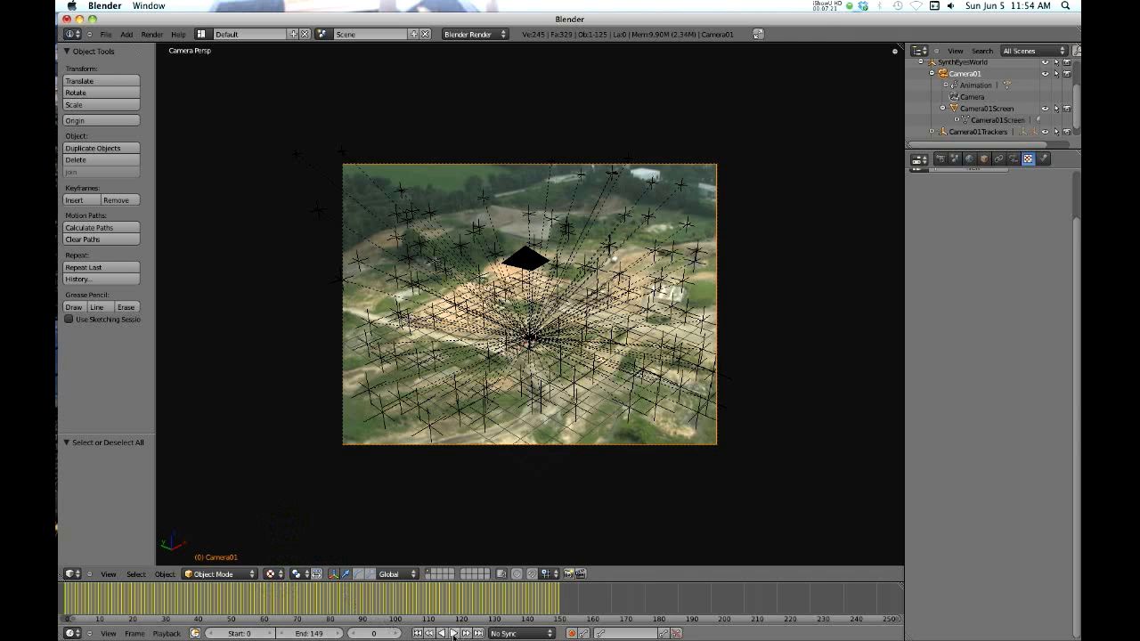
Step: Play and stop the flyover animation, then return to camera view with Numpad 0
{"action": "left_click", "coordinate": [453, 633]}
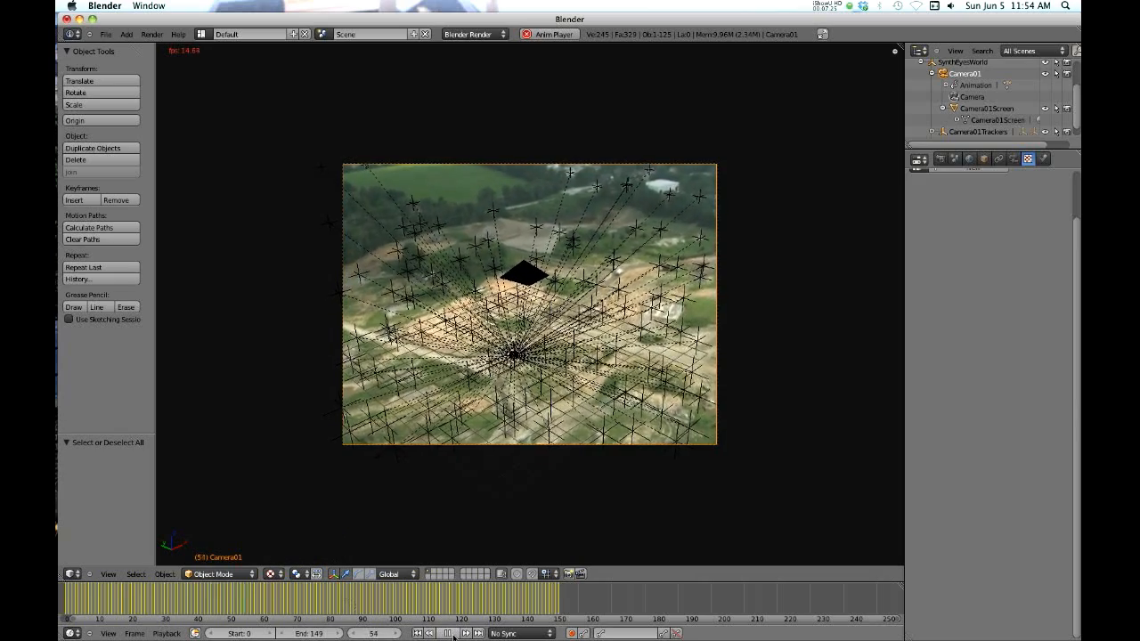
{"action": "left_click", "coordinate": [446, 634]}
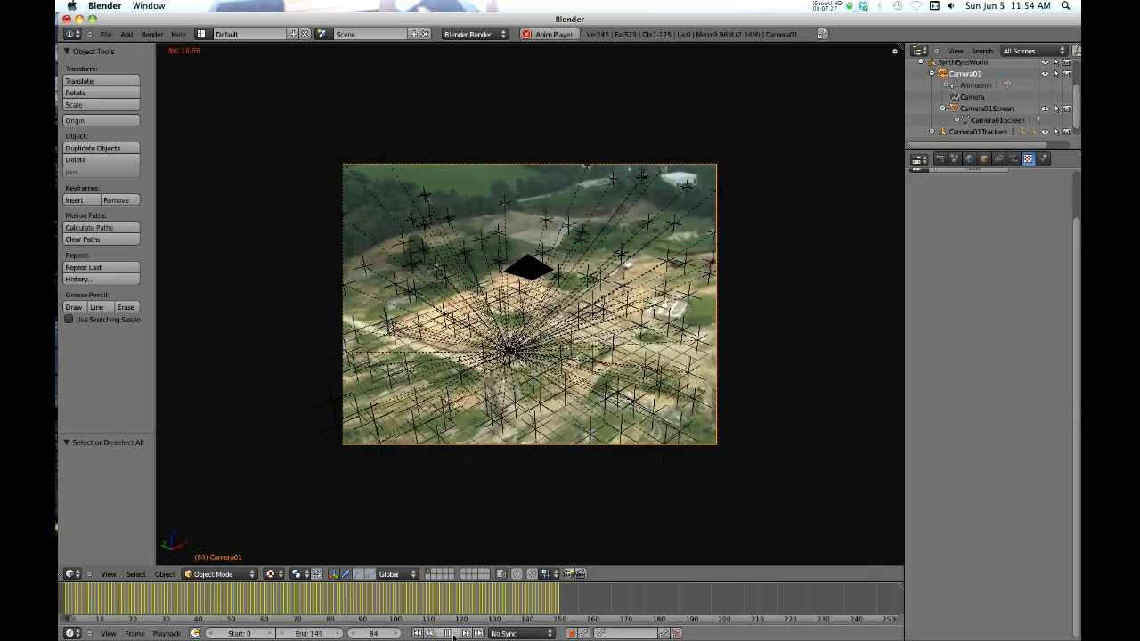
{"action": "left_click", "coordinate": [452, 633]}
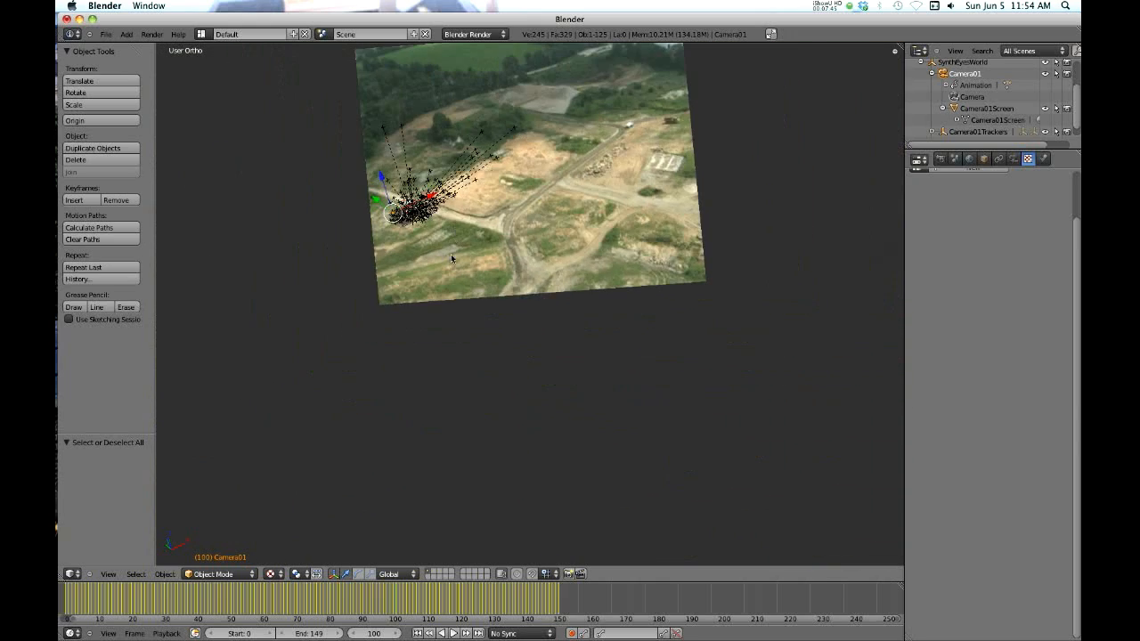
{"action": "key", "text": "0"}
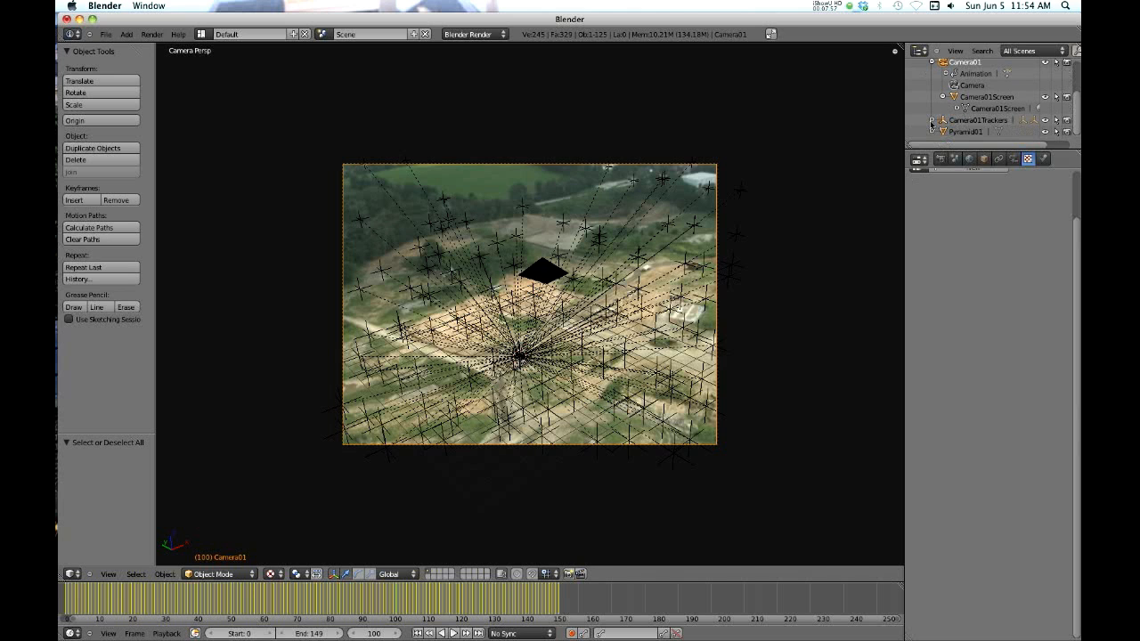
Step: Select Camera01Trackers in the Outliner and show its transform in the N panel
{"action": "scroll", "scroll_direction": "down", "scroll_amount": 3}
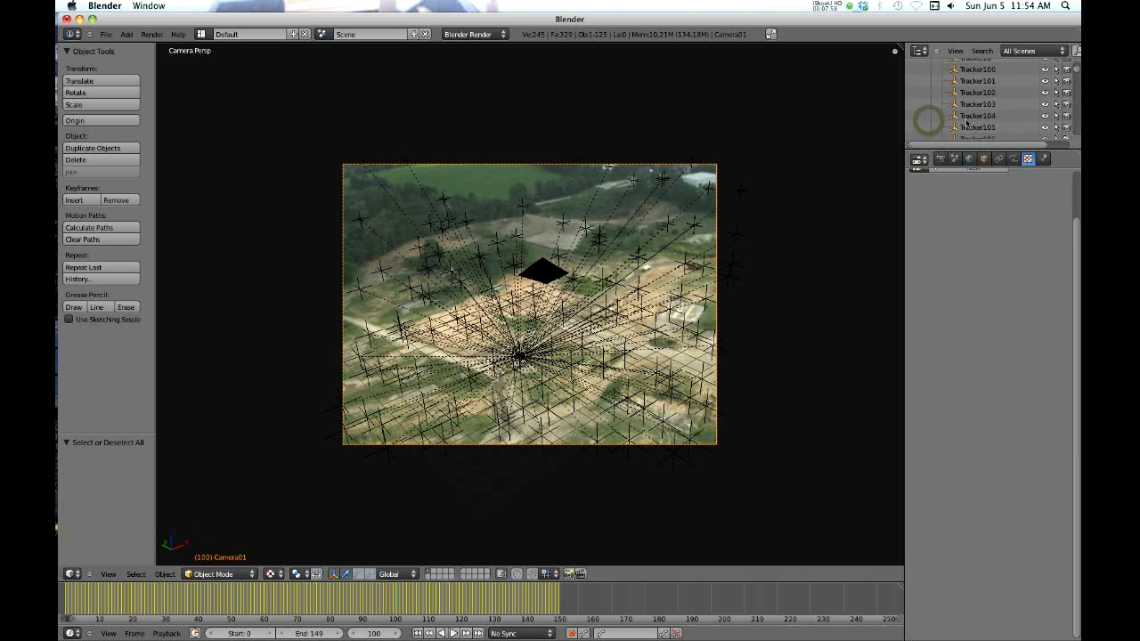
{"action": "scroll", "scroll_direction": "up", "scroll_amount": 3}
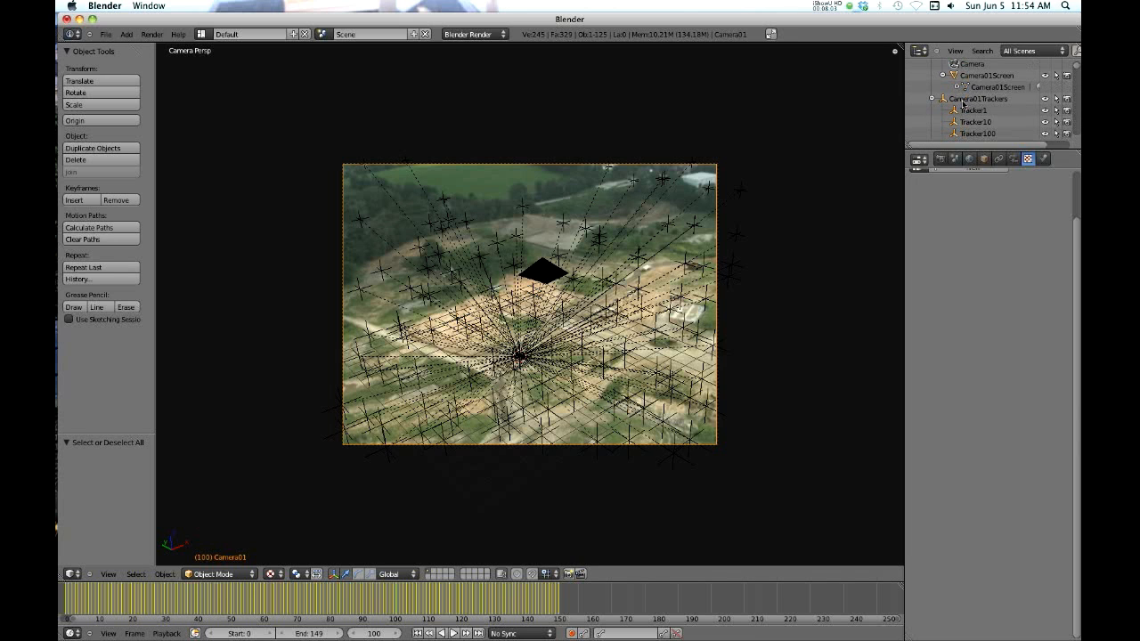
{"action": "left_click", "coordinate": [978, 99]}
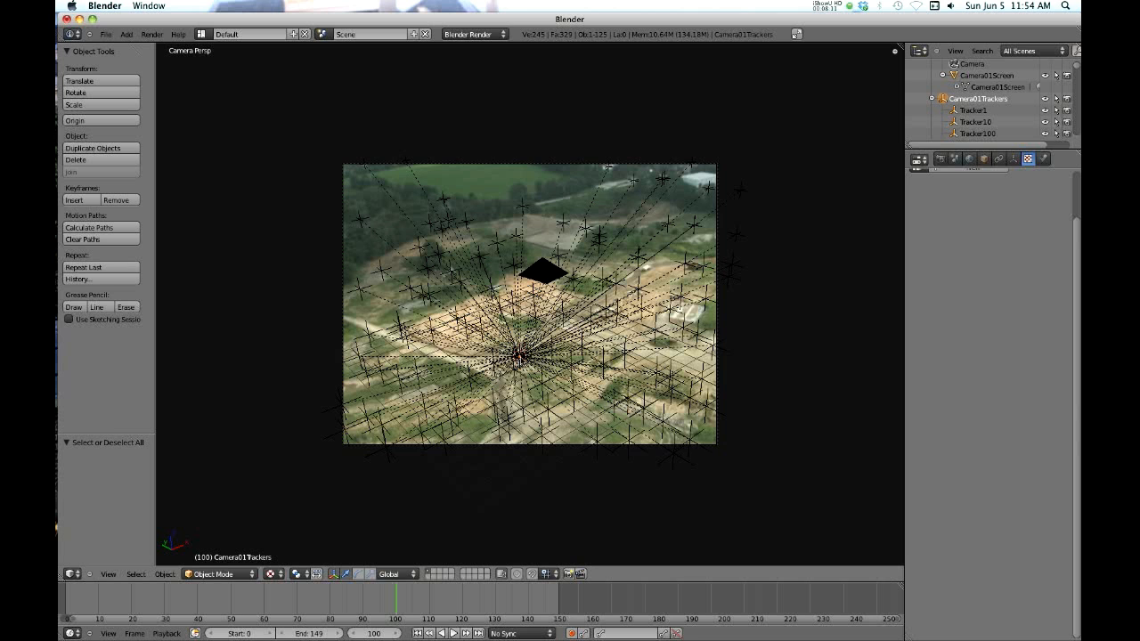
{"action": "mouse_move", "coordinate": [786, 262]}
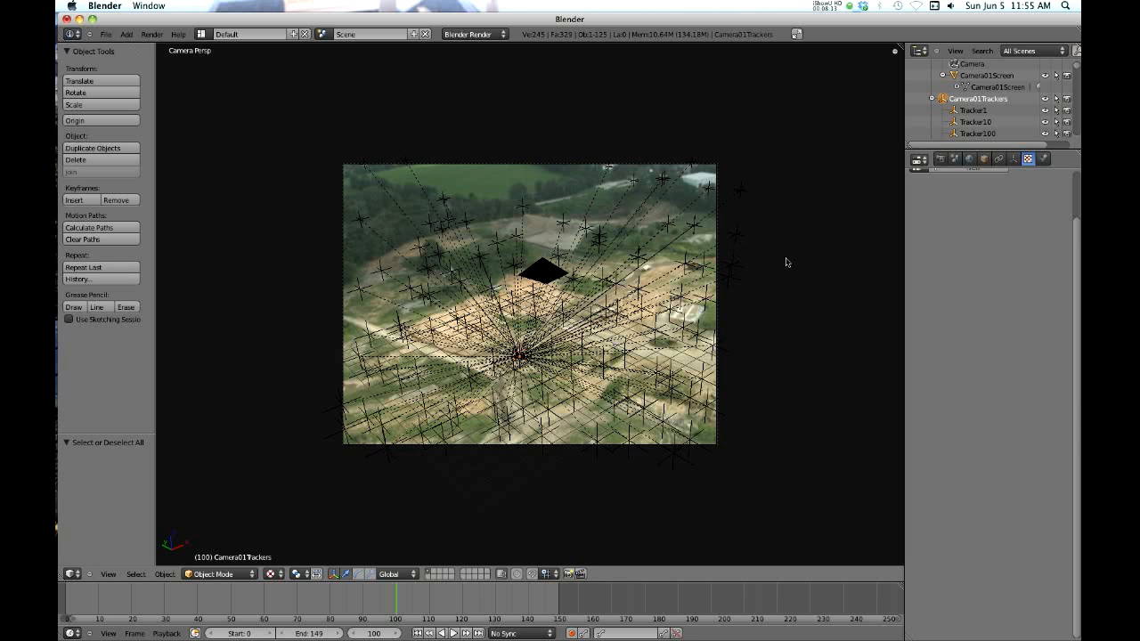
{"action": "key", "text": "n"}
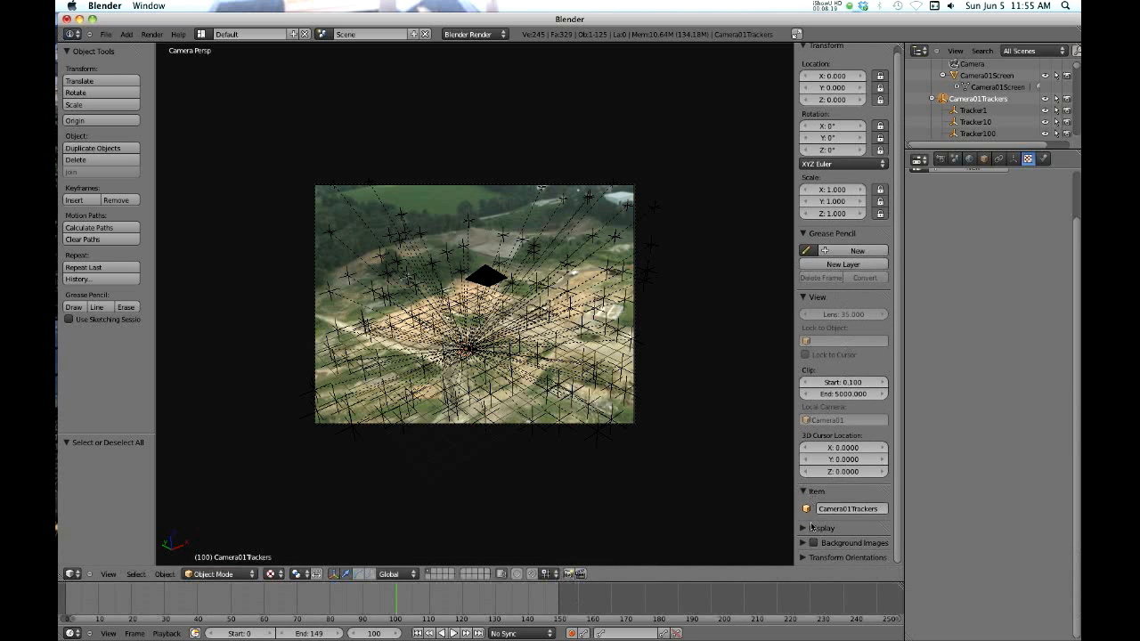
Step: Uncheck Relationship Lines in the N panel's Display section
{"action": "scroll", "scroll_direction": "down", "scroll_amount": 3}
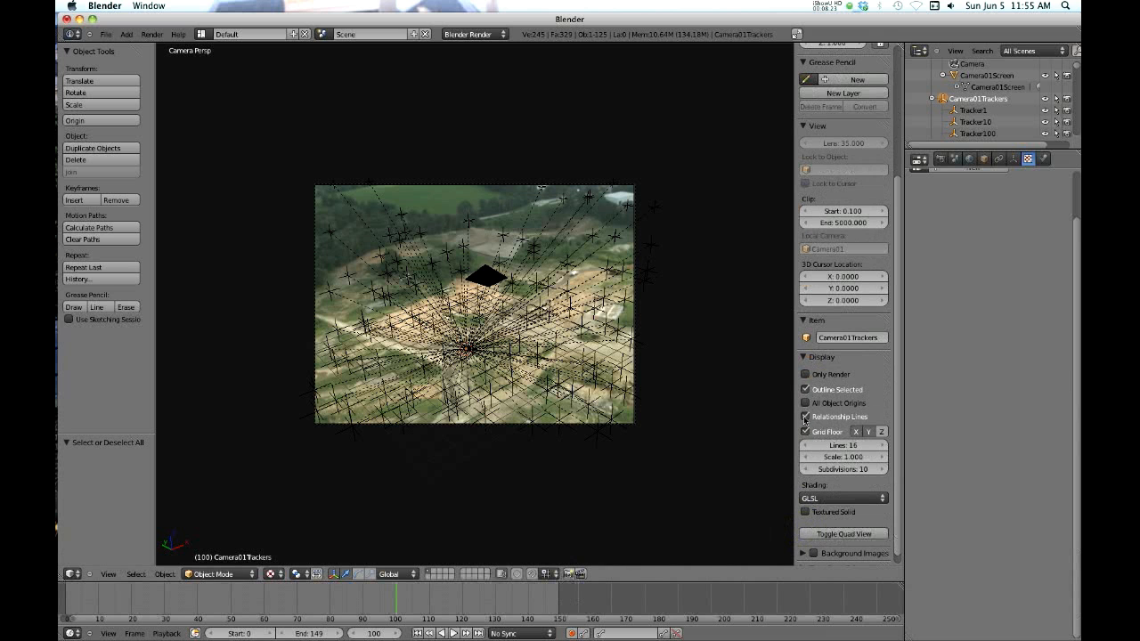
{"action": "left_click", "coordinate": [805, 417]}
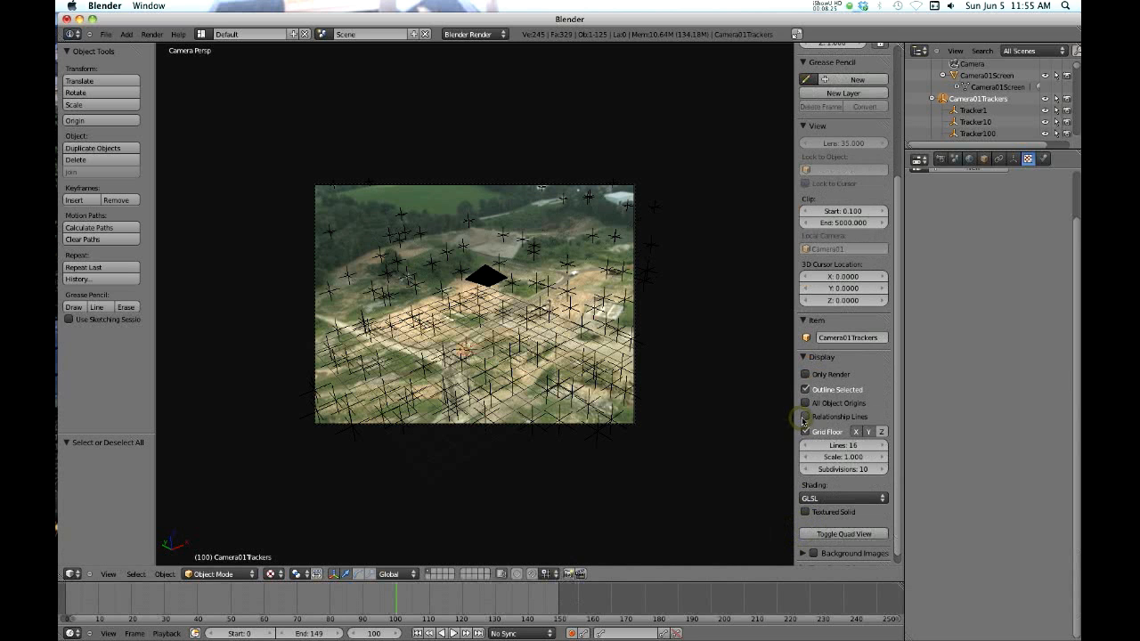
{"action": "left_click", "coordinate": [806, 431]}
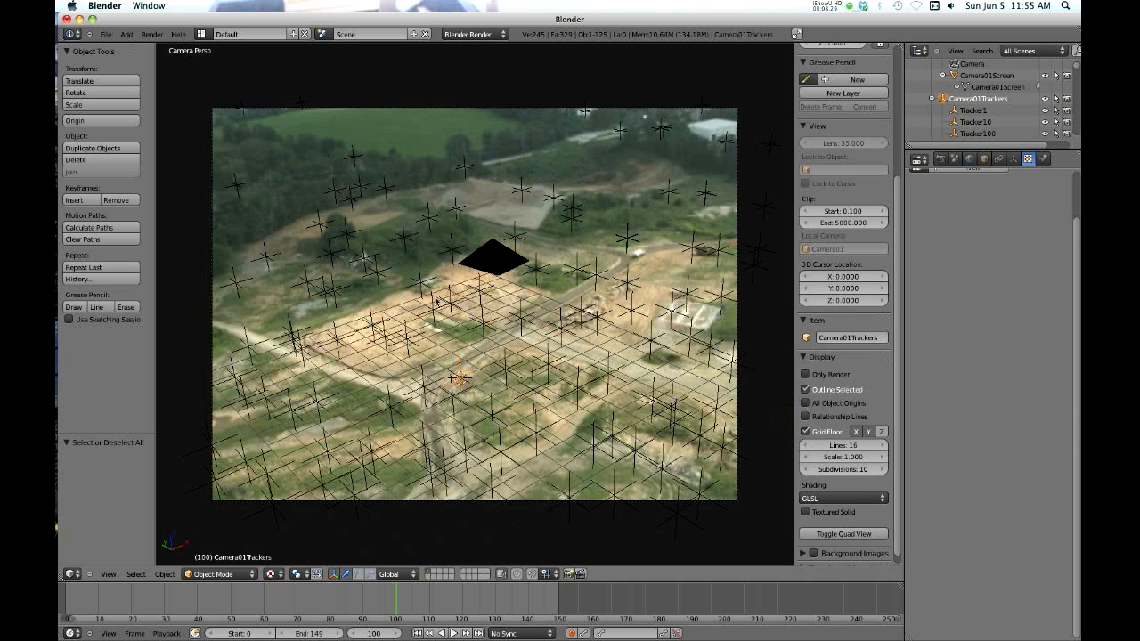
{"action": "mouse_move", "coordinate": [529, 309]}
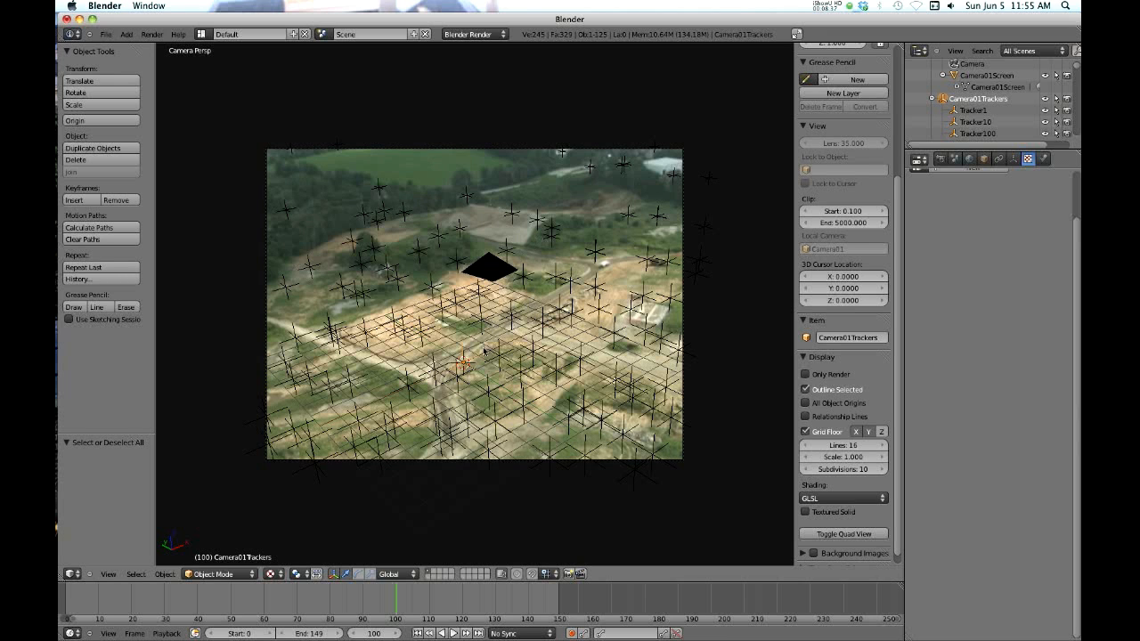
{"action": "mouse_move", "coordinate": [312, 281]}
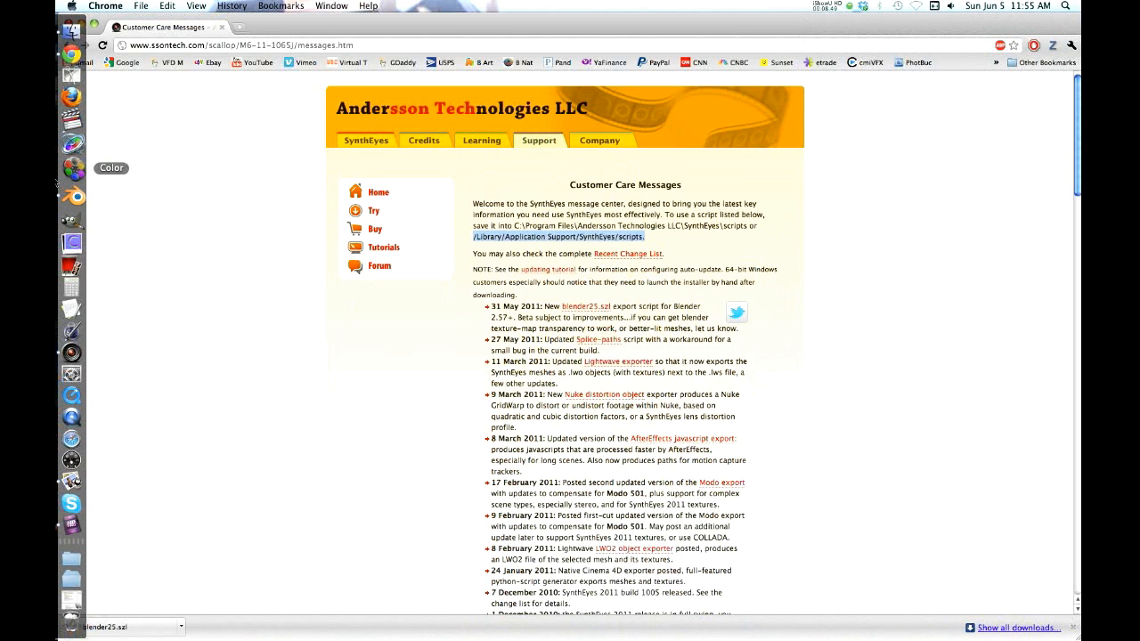
{"action": "mouse_move", "coordinate": [72, 255]}
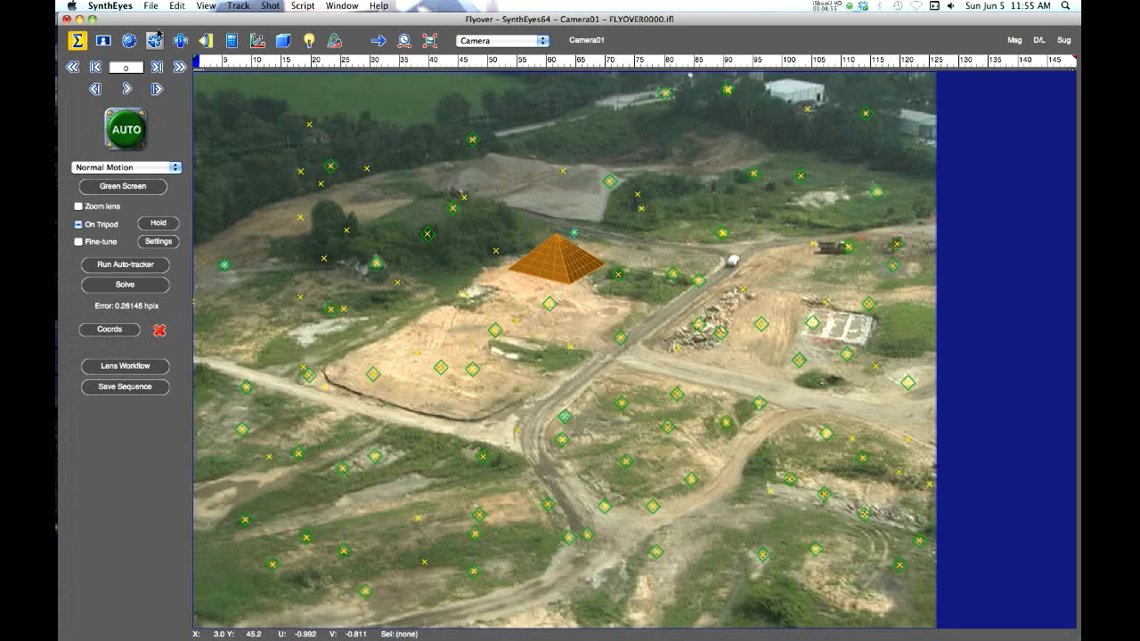
Step: Bring SynthEyes forward to check for the Blender 2.5+ (Python) export option
{"action": "left_click", "coordinate": [149, 6]}
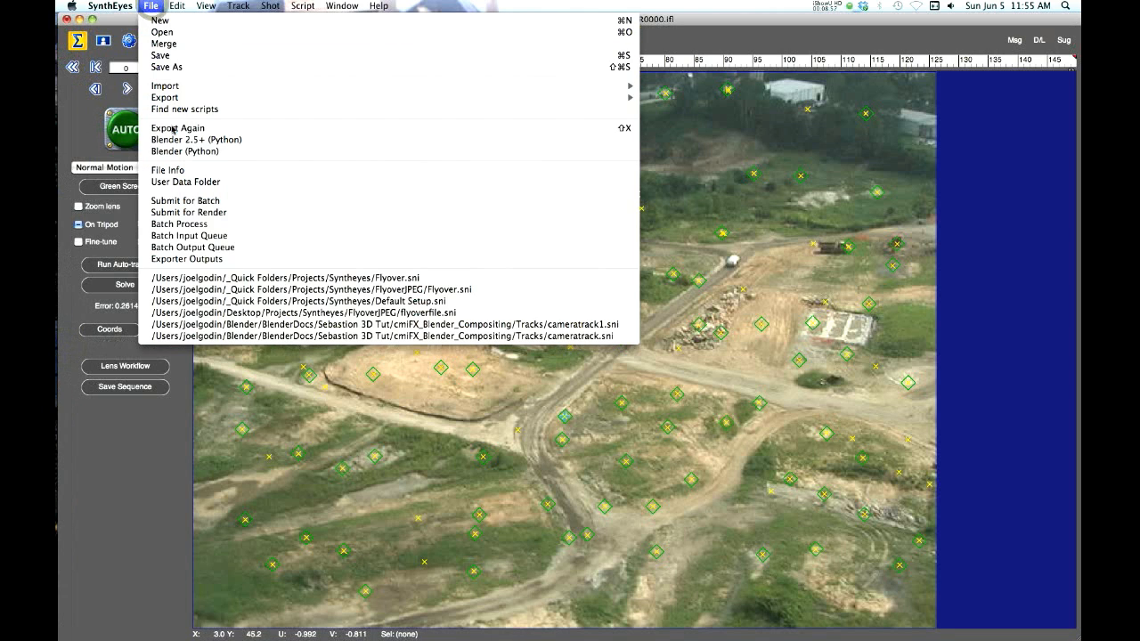
{"action": "mouse_move", "coordinate": [170, 170]}
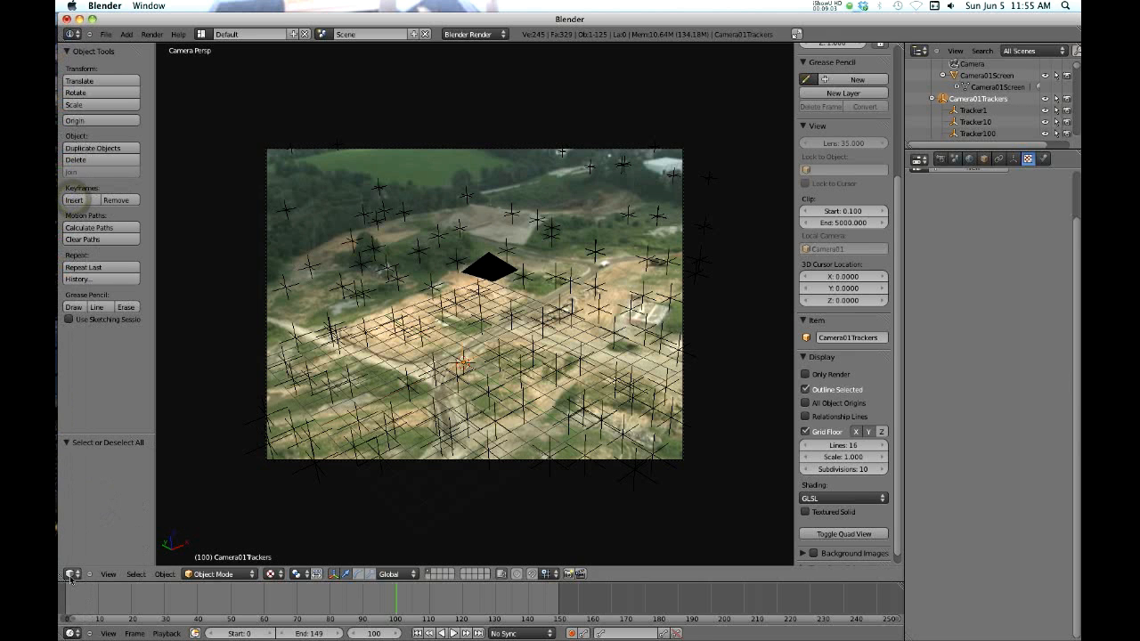
{"action": "left_click", "coordinate": [67, 574]}
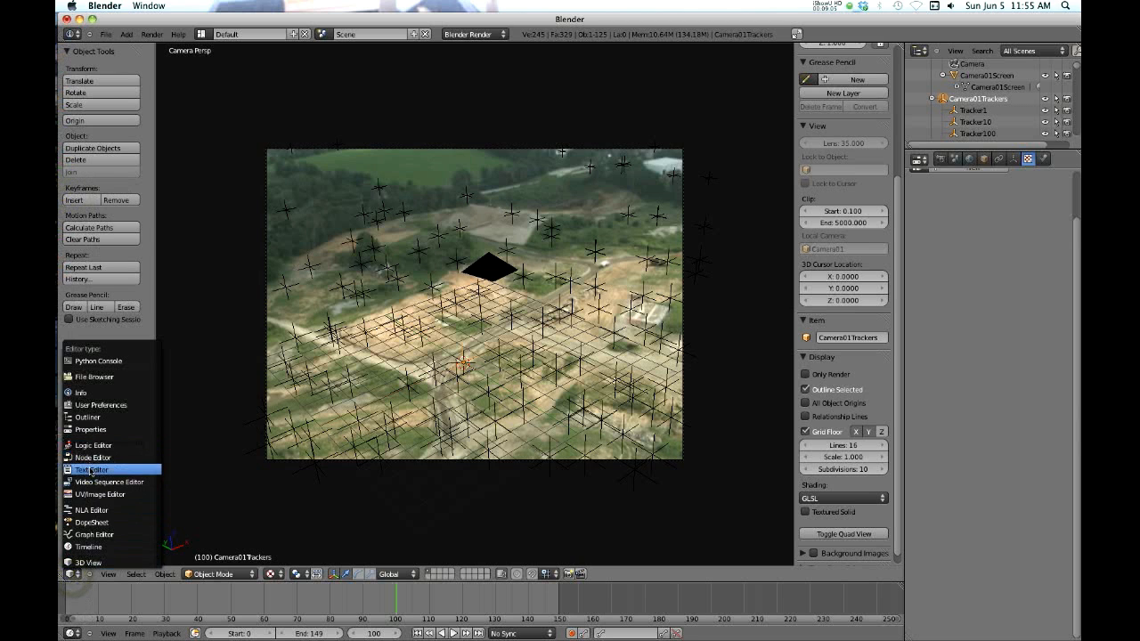
{"action": "left_click", "coordinate": [92, 470]}
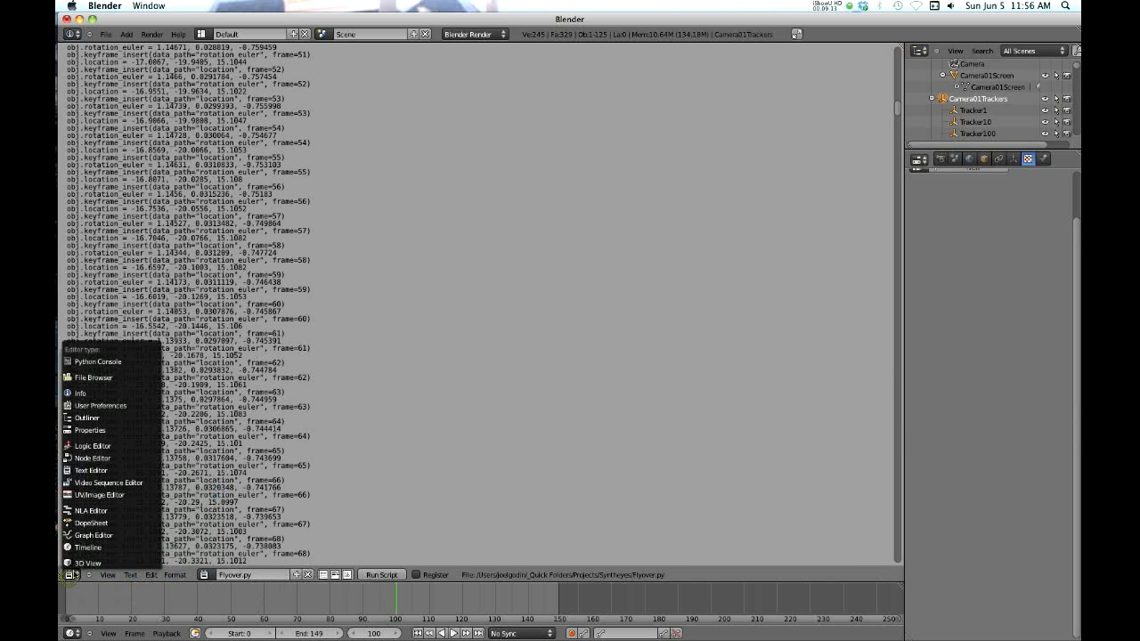
{"action": "left_click", "coordinate": [87, 563]}
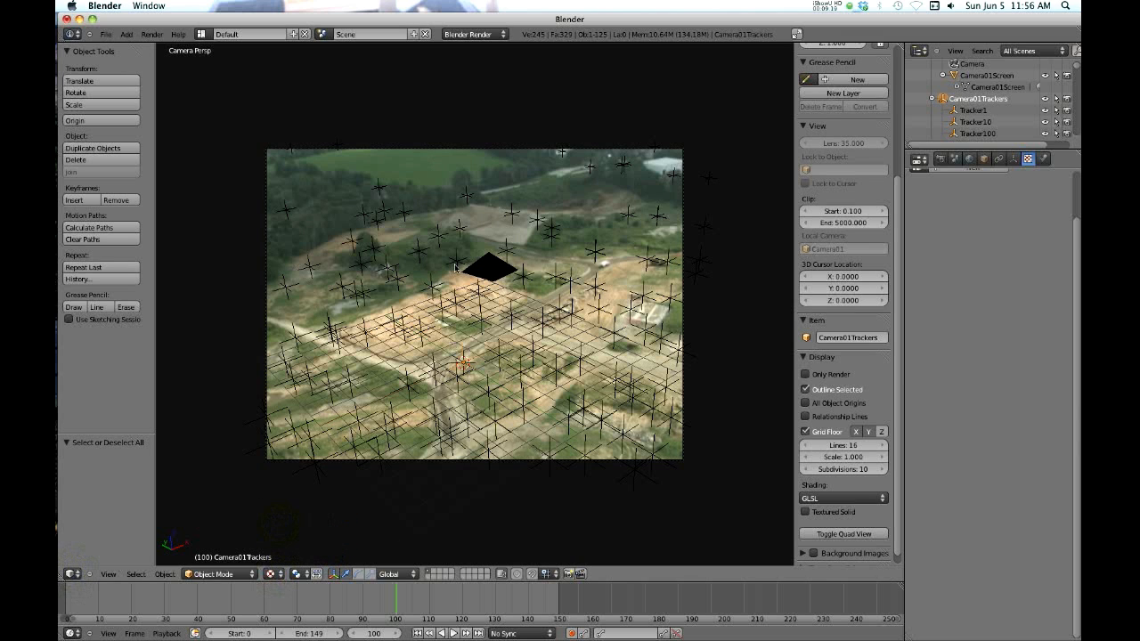
{"action": "mouse_move", "coordinate": [456, 361]}
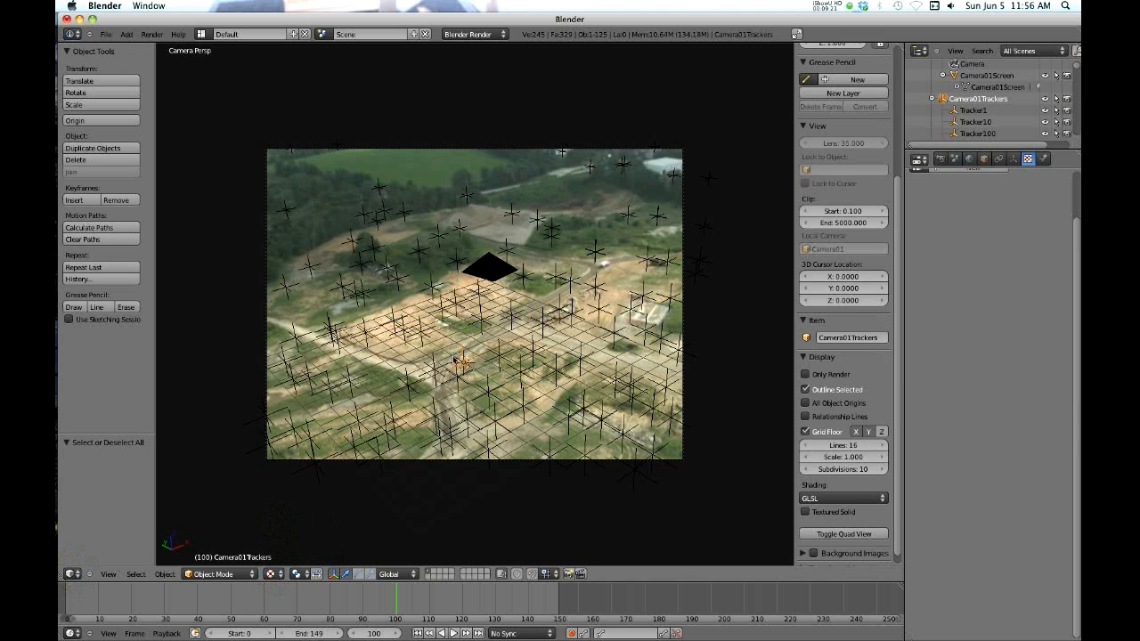
{"action": "mouse_move", "coordinate": [443, 196]}
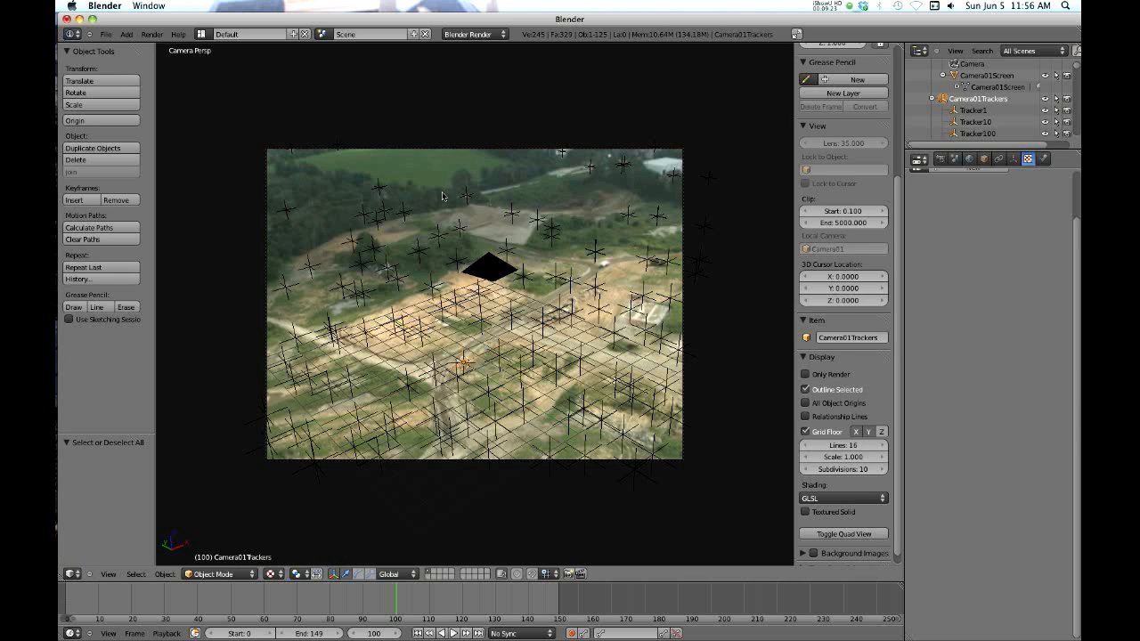